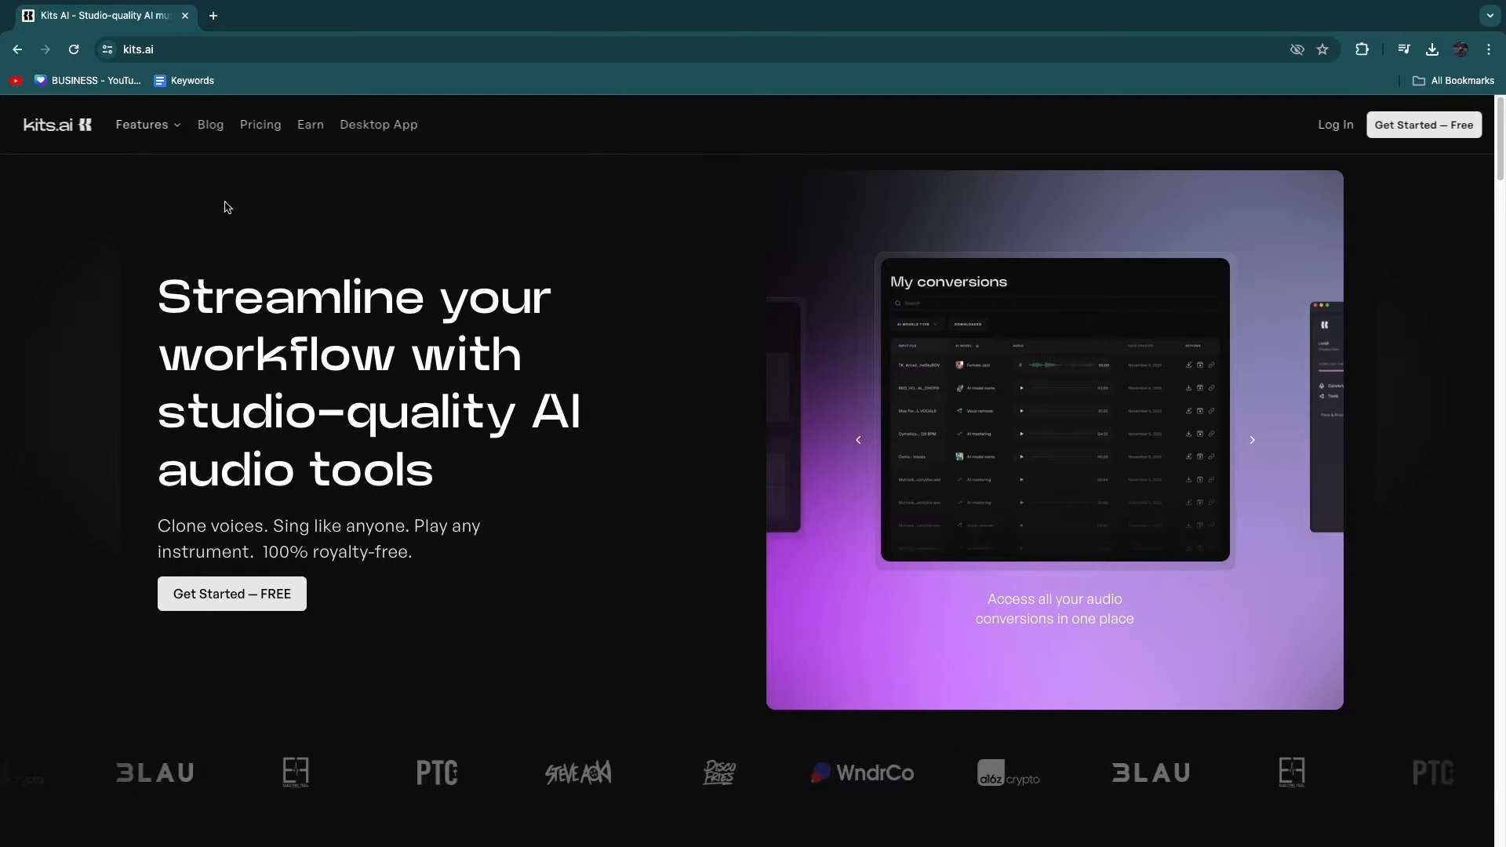
Enter the free Kits.ai voice conversion app from the marketing homepage.
left_click(1252, 440)
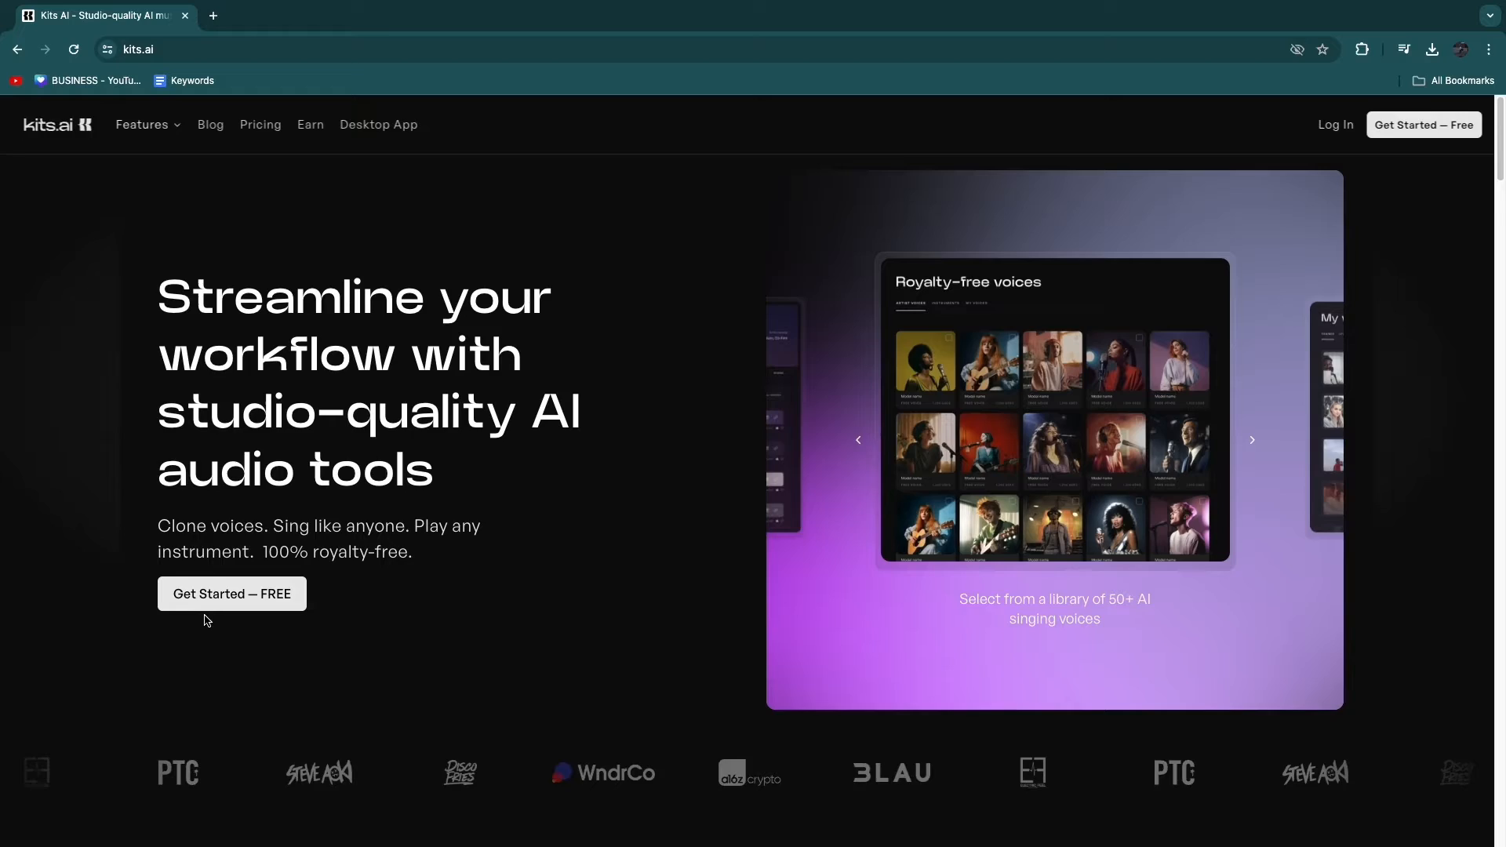
left_click(231, 593)
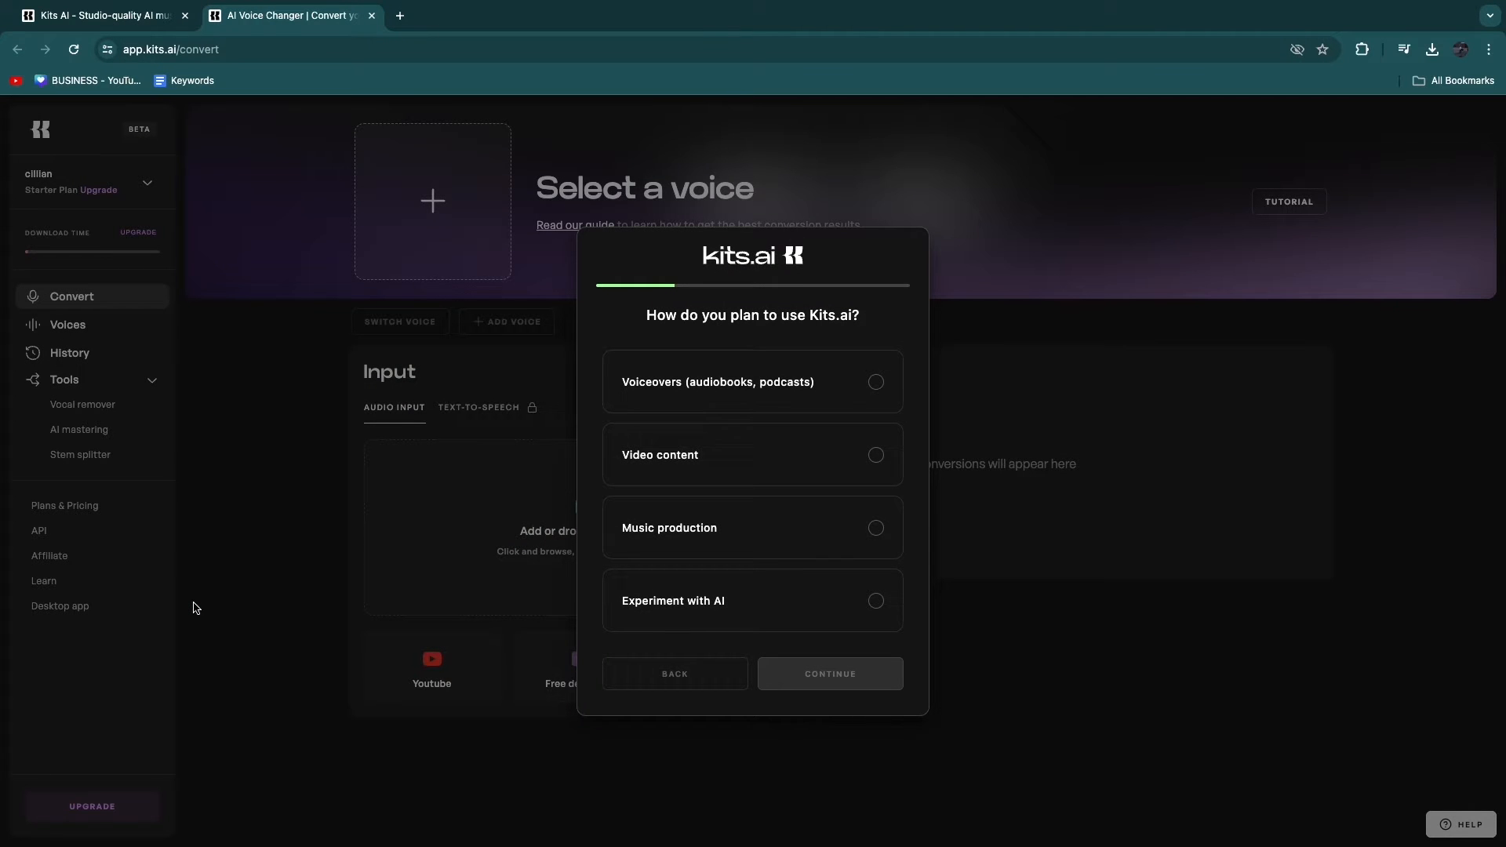
mouse_move(640, 330)
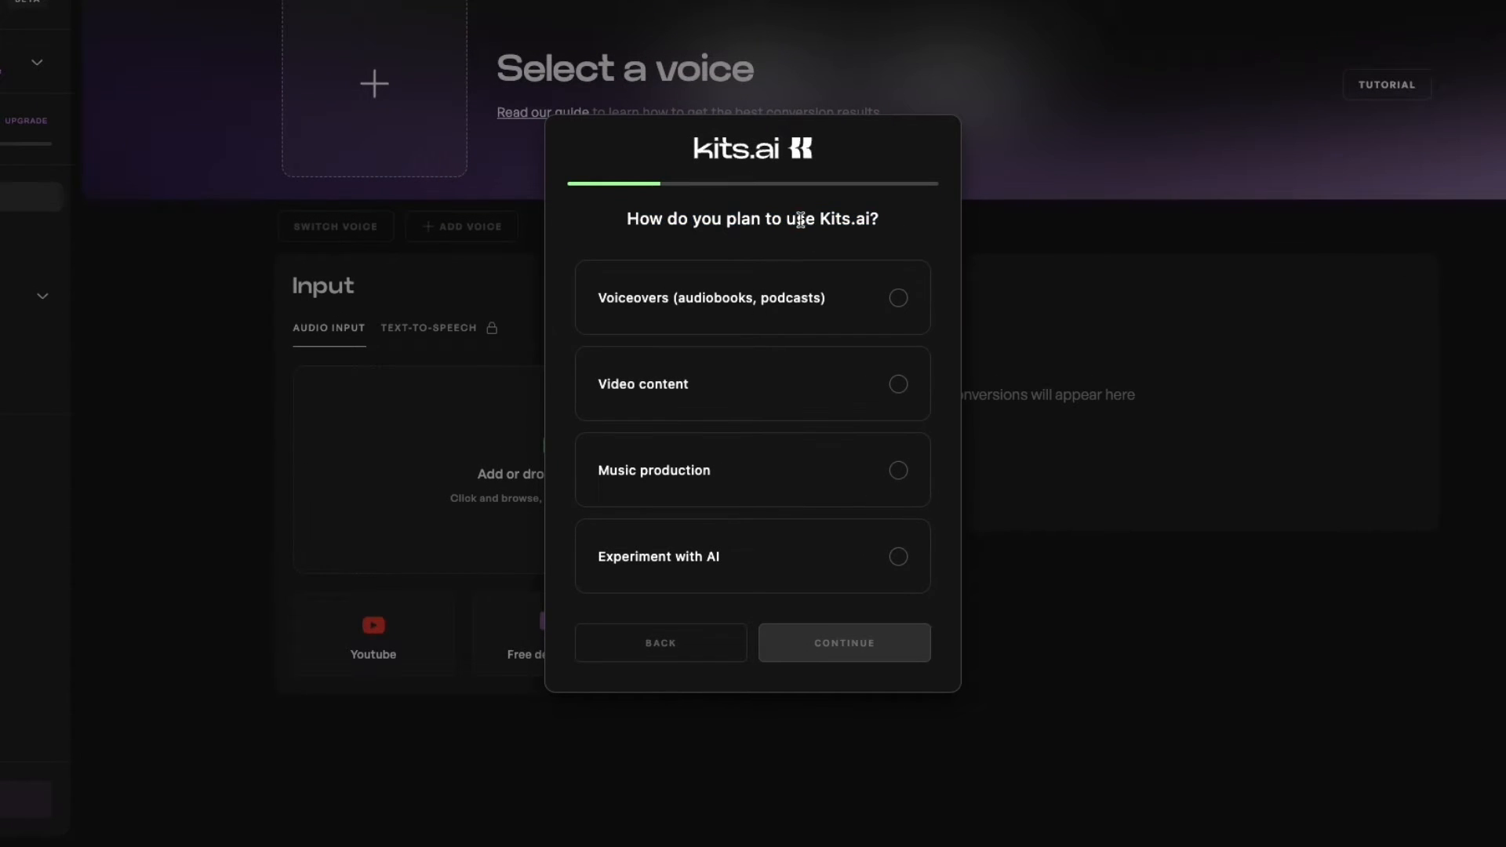
Answer onboarding: music production use, less than a year of experience.
left_click(897, 469)
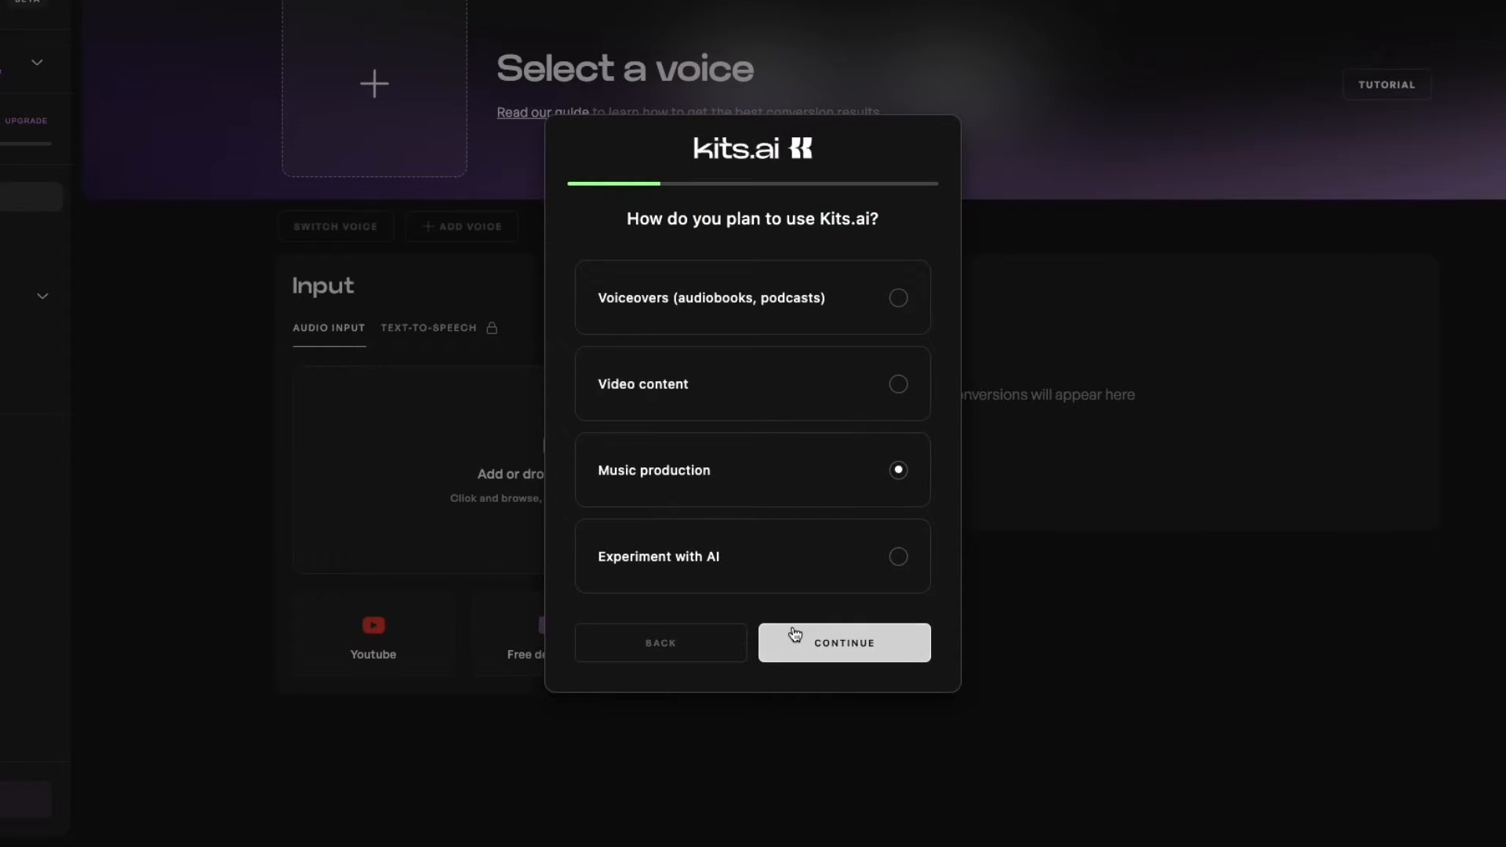
left_click(844, 643)
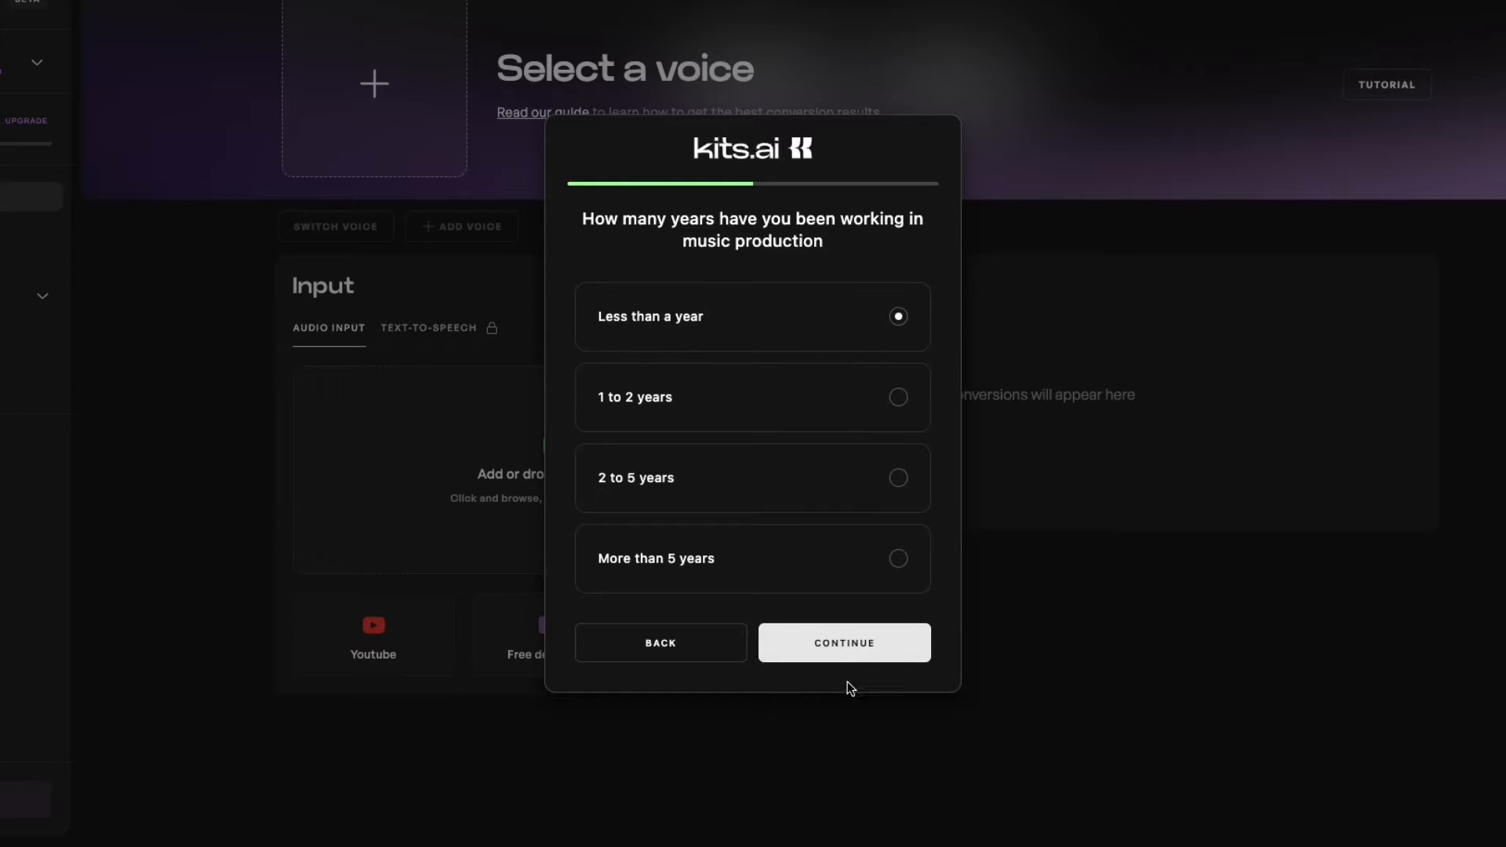
left_click(844, 643)
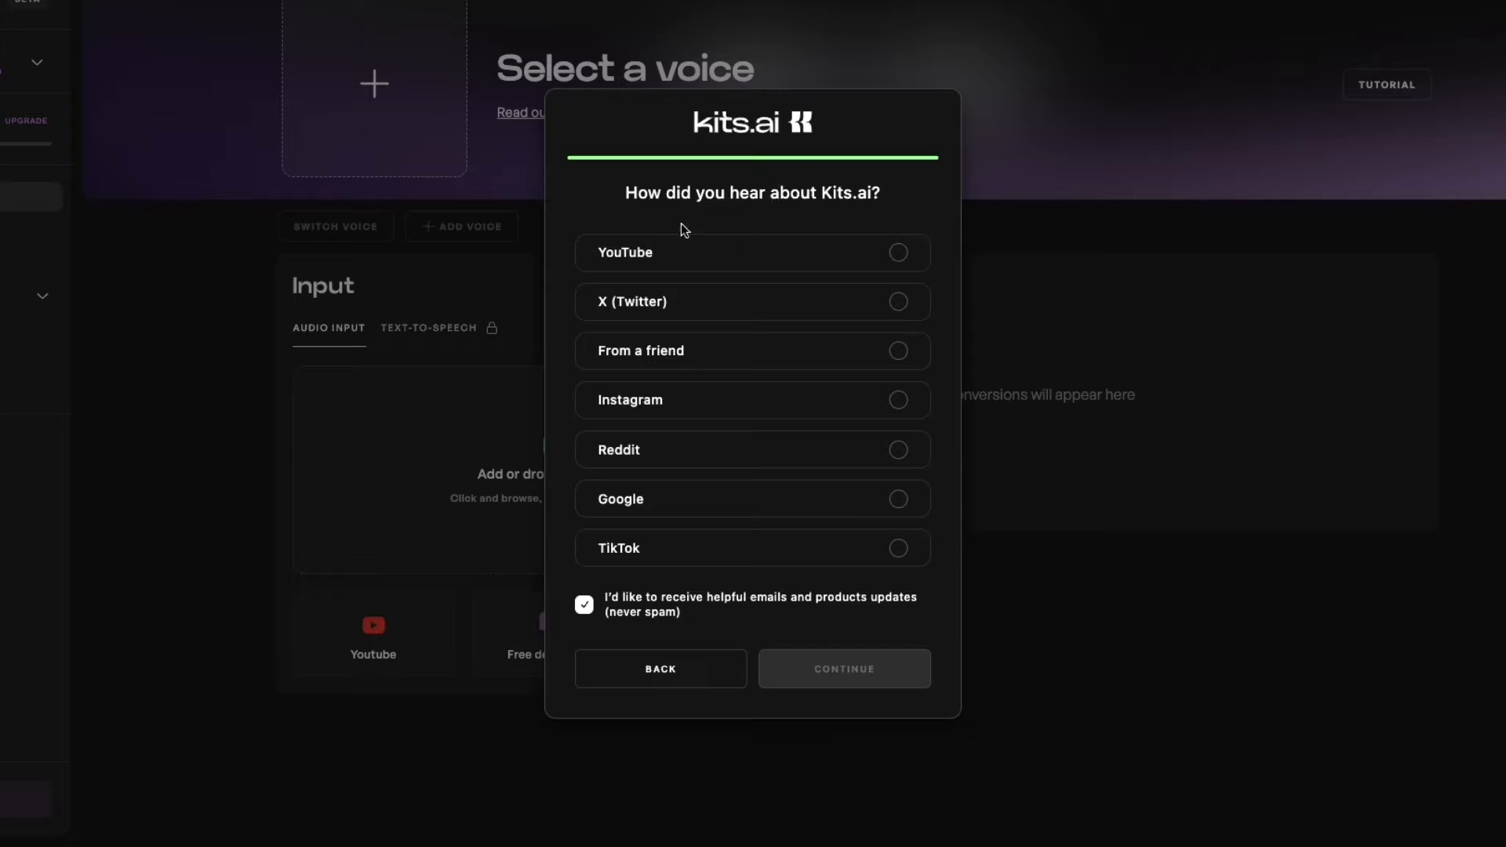
Answer 'found via Google', opt out of update emails, and finish the questionnaire.
left_click(751, 499)
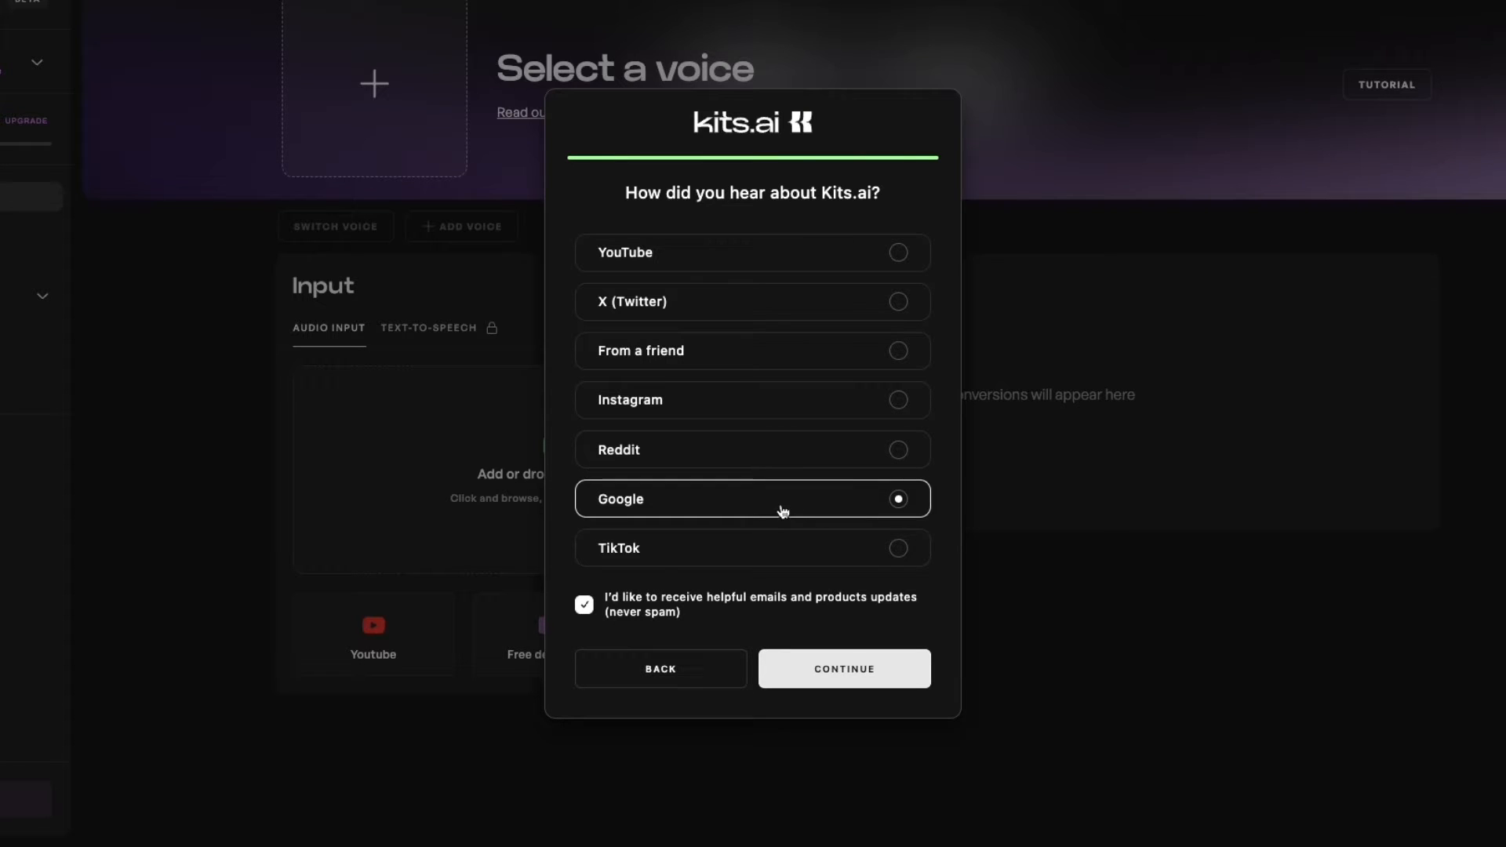
left_click(584, 606)
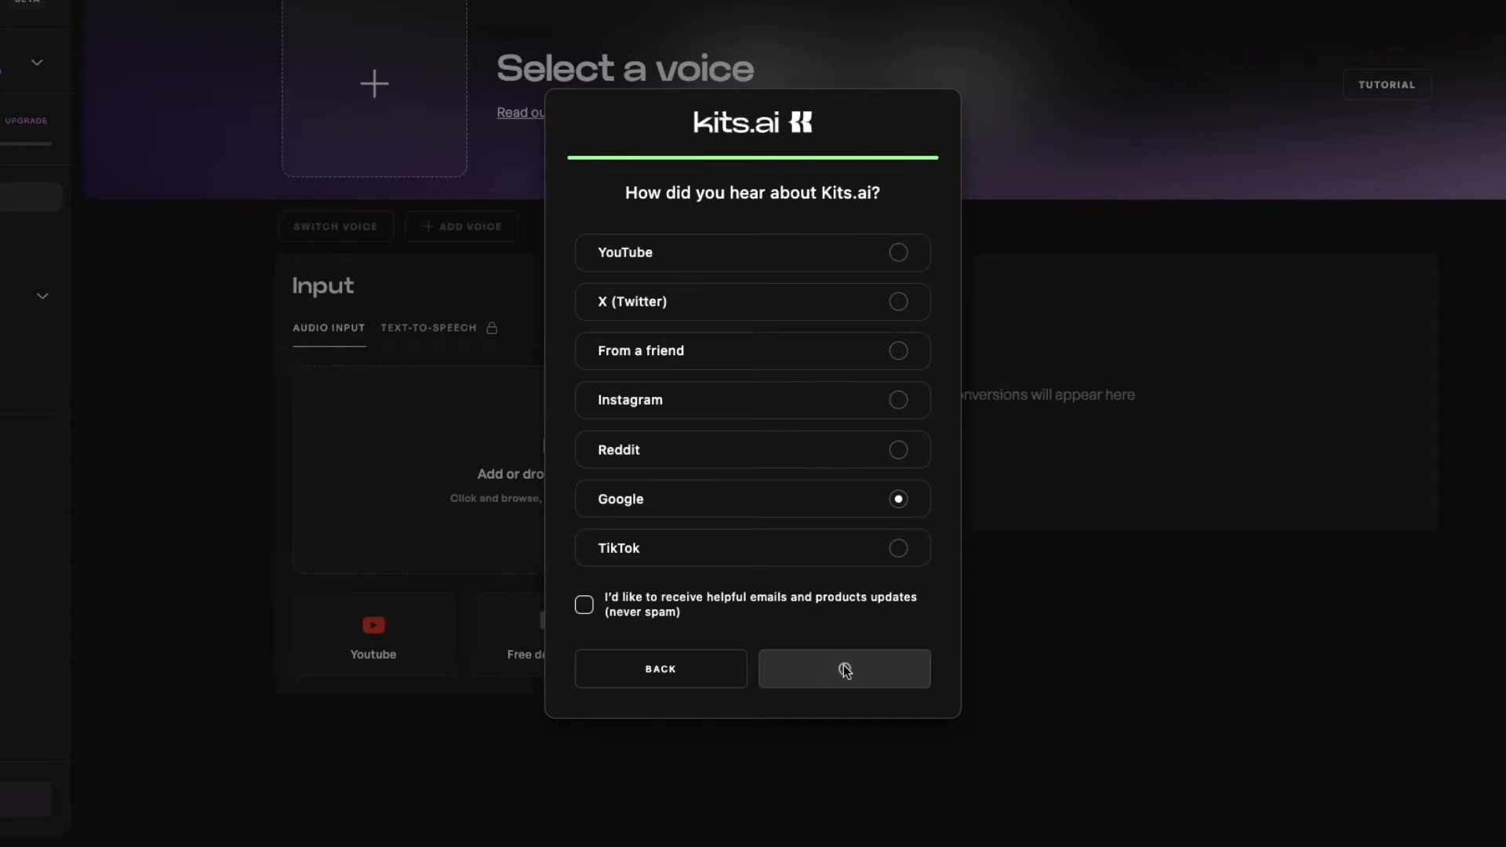
left_click(844, 668)
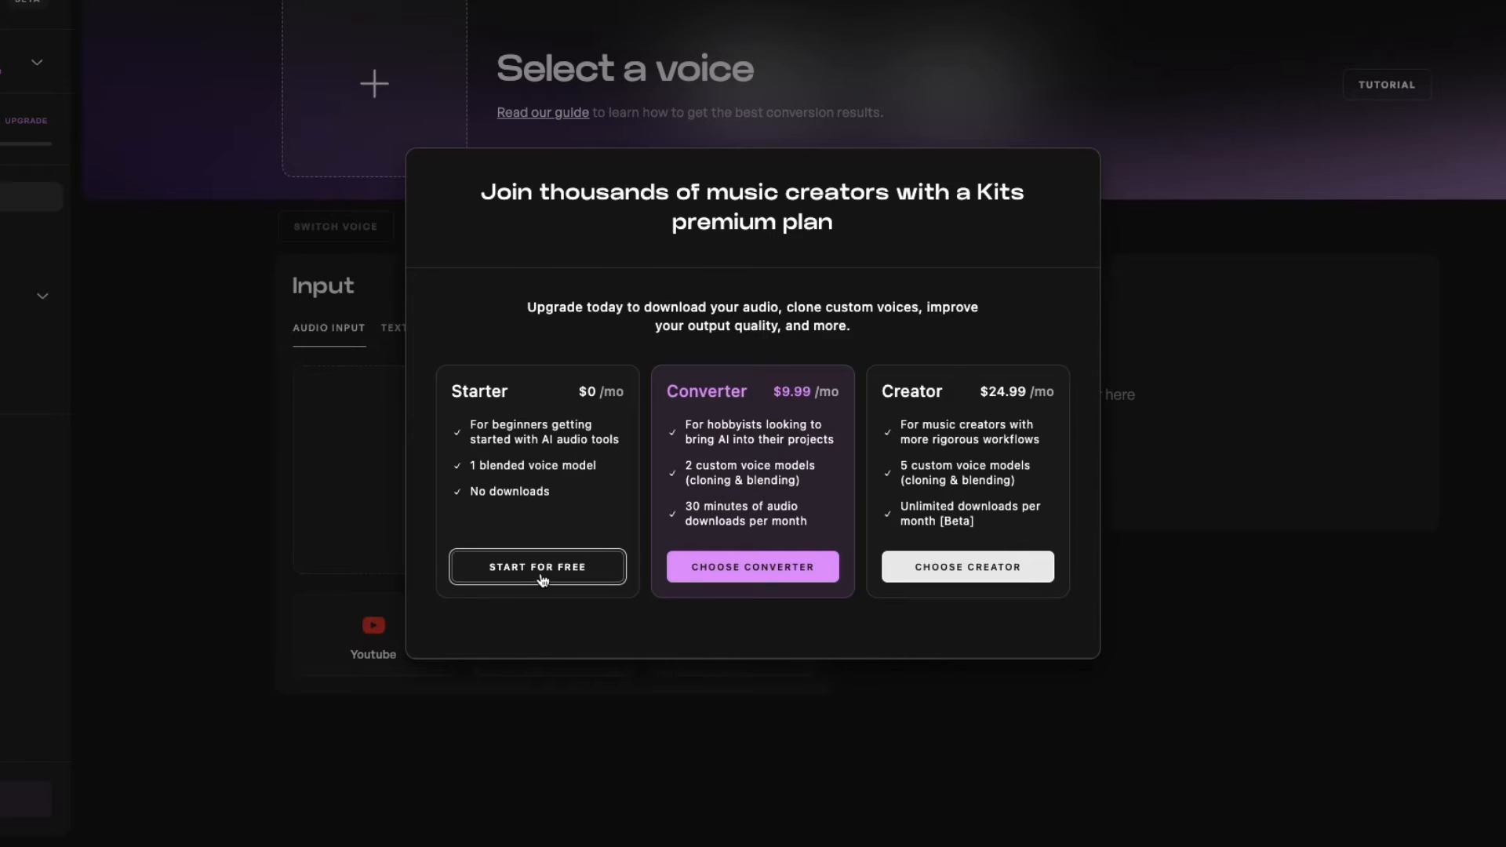
Keep the free Starter plan and dismiss the premium pricing offer.
left_click(537, 566)
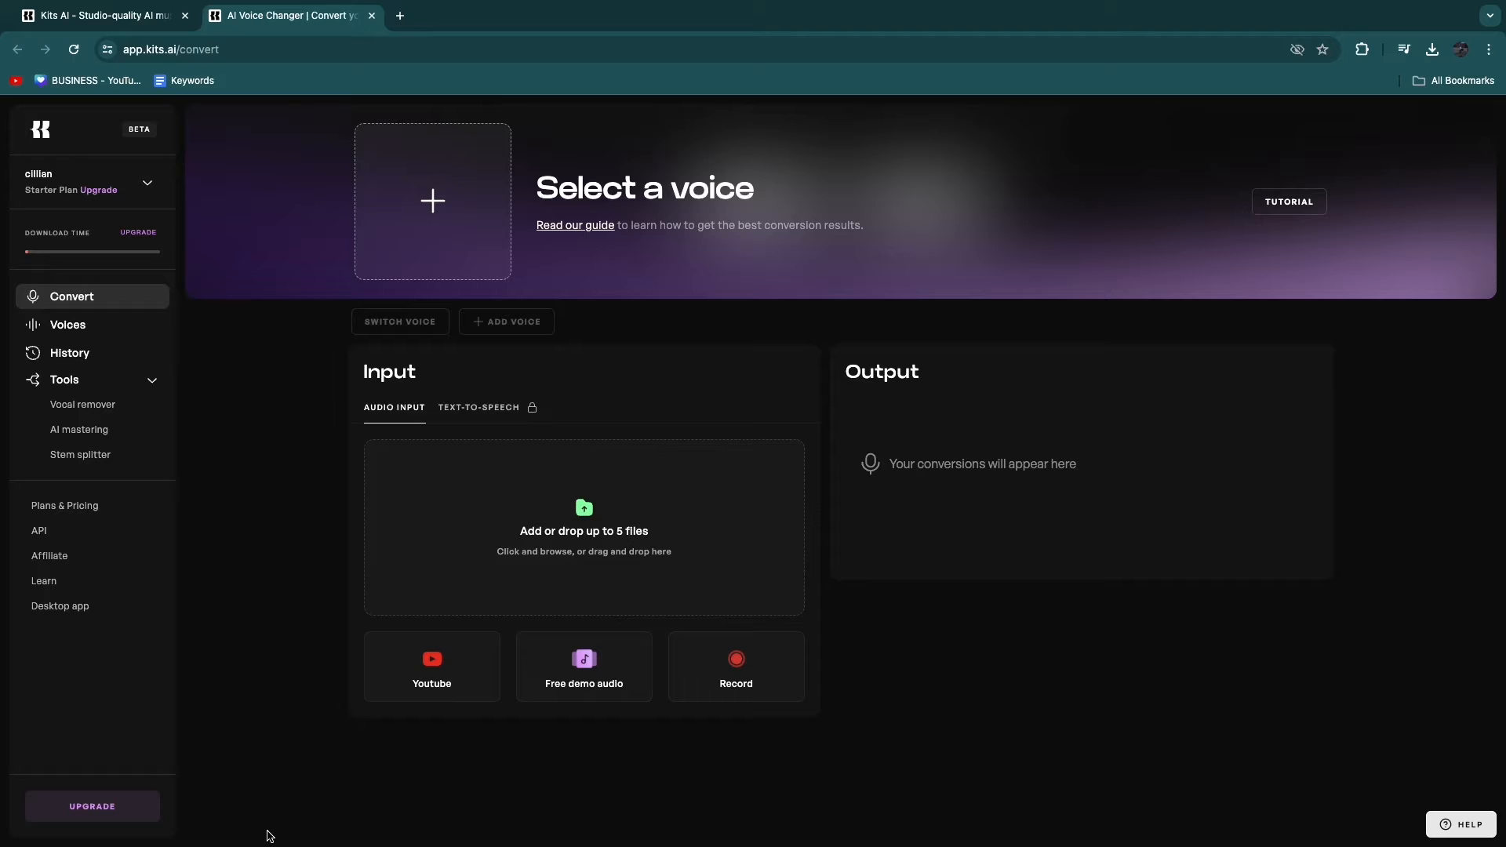
mouse_move(1114, 208)
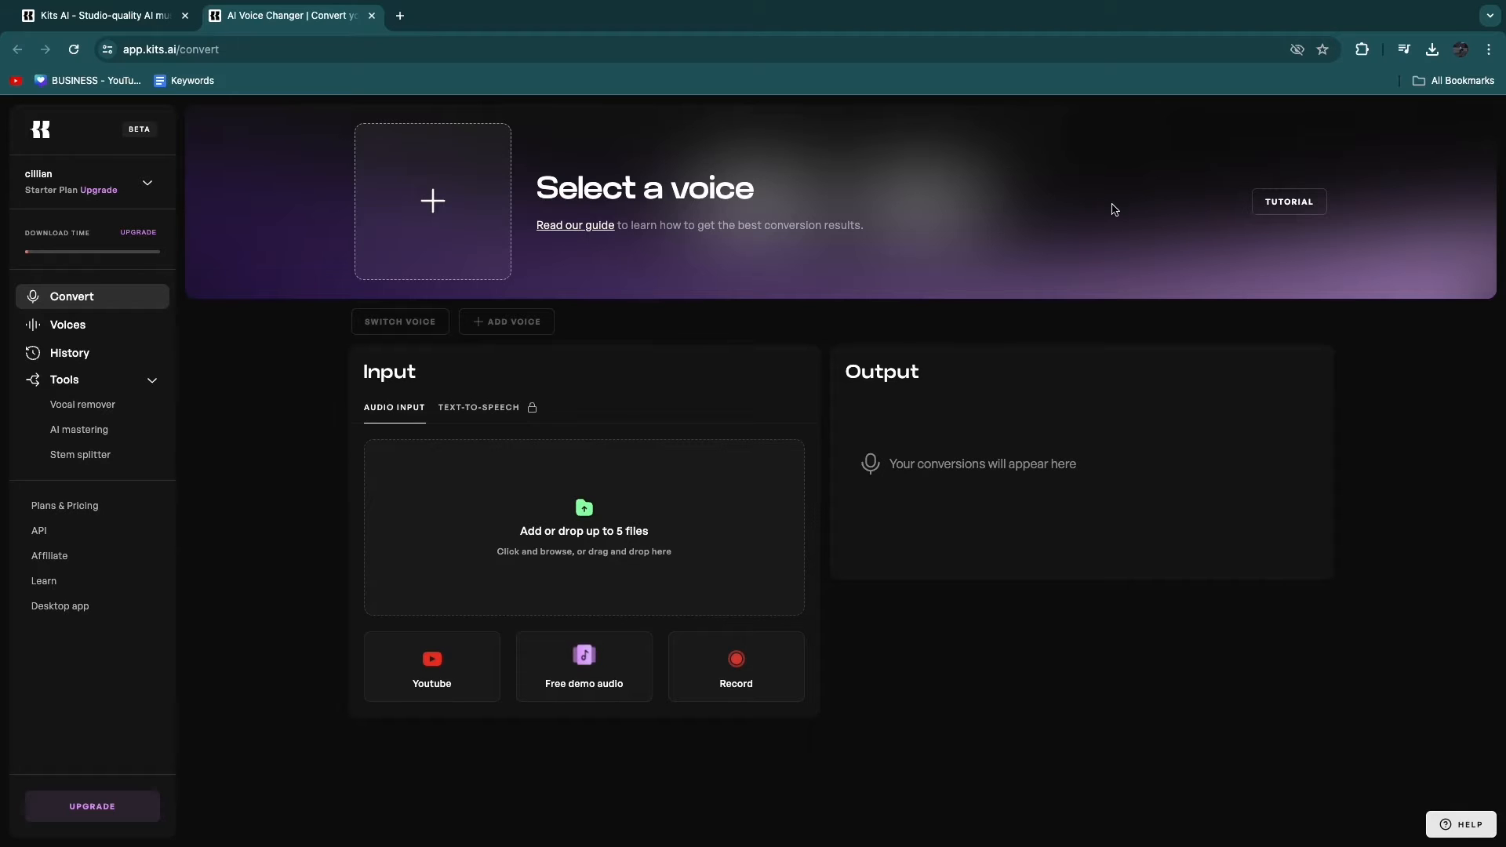
mouse_move(1092, 189)
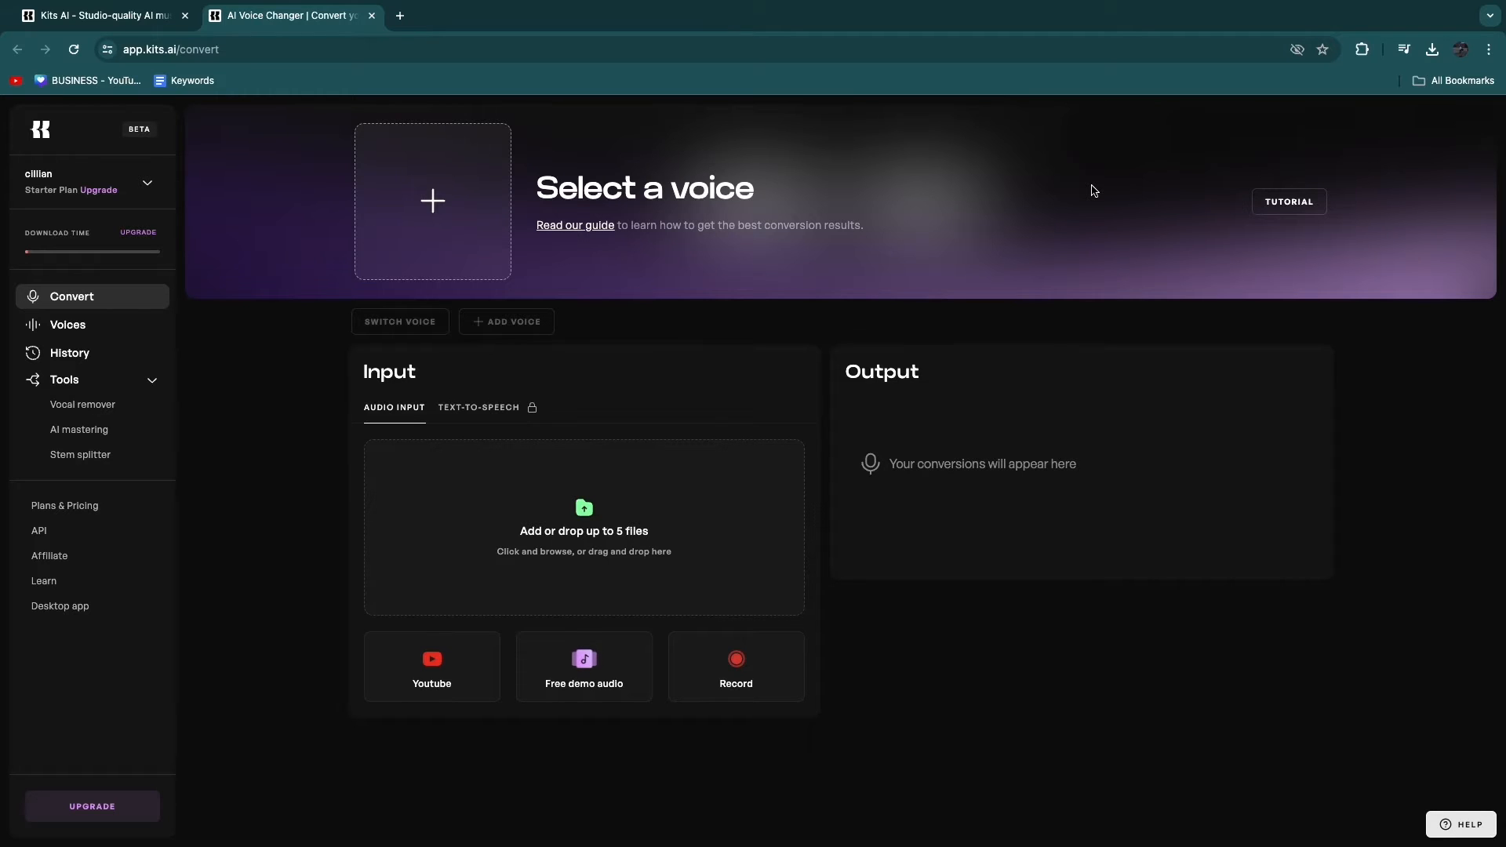
Attempt a new custom cloned voice from My Voices, landing on the upgrade pricing page.
left_click(432, 201)
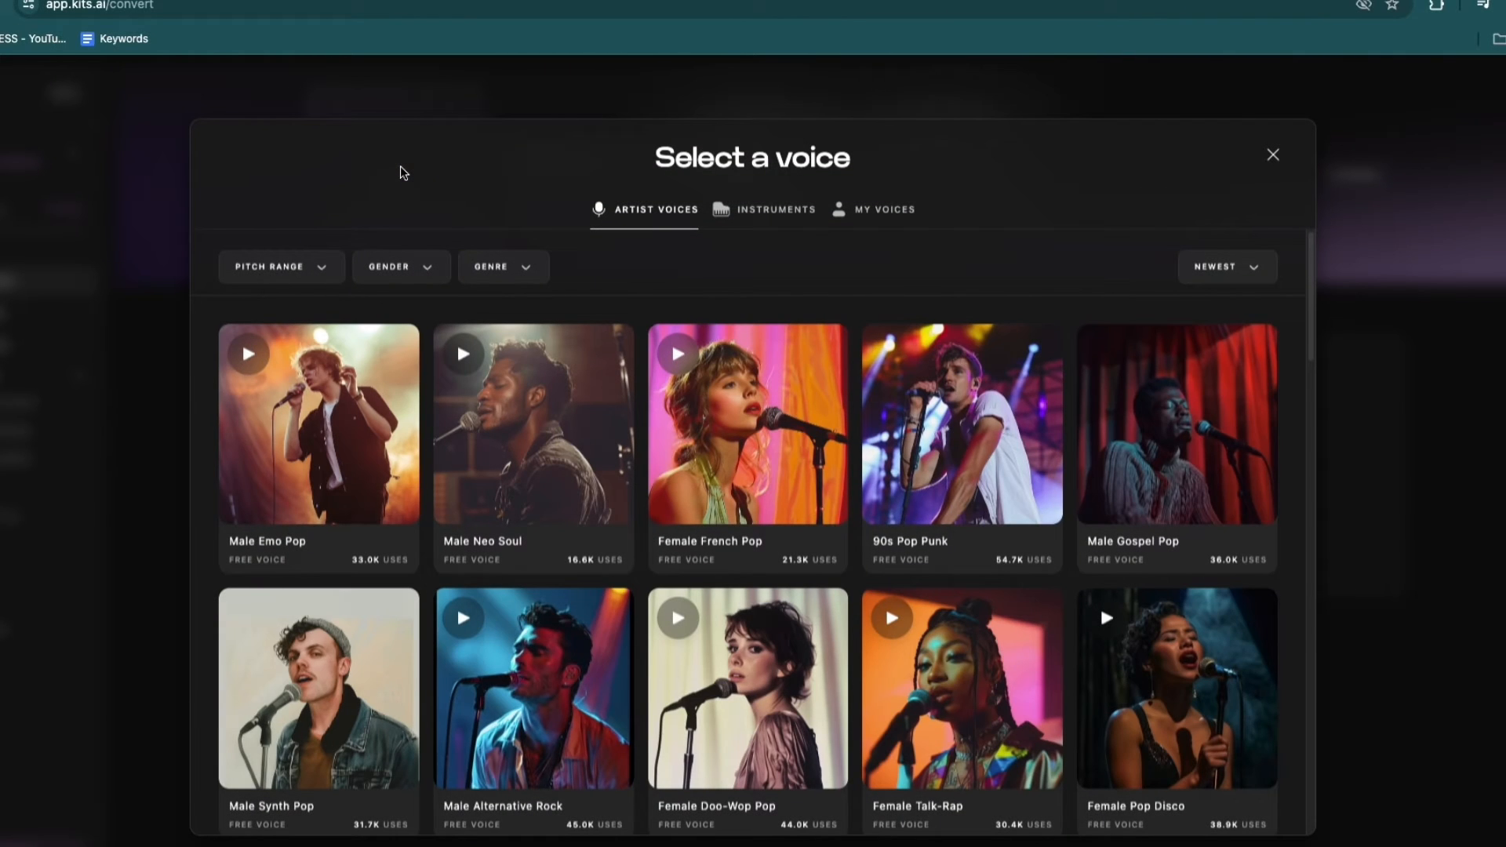
left_click(882, 209)
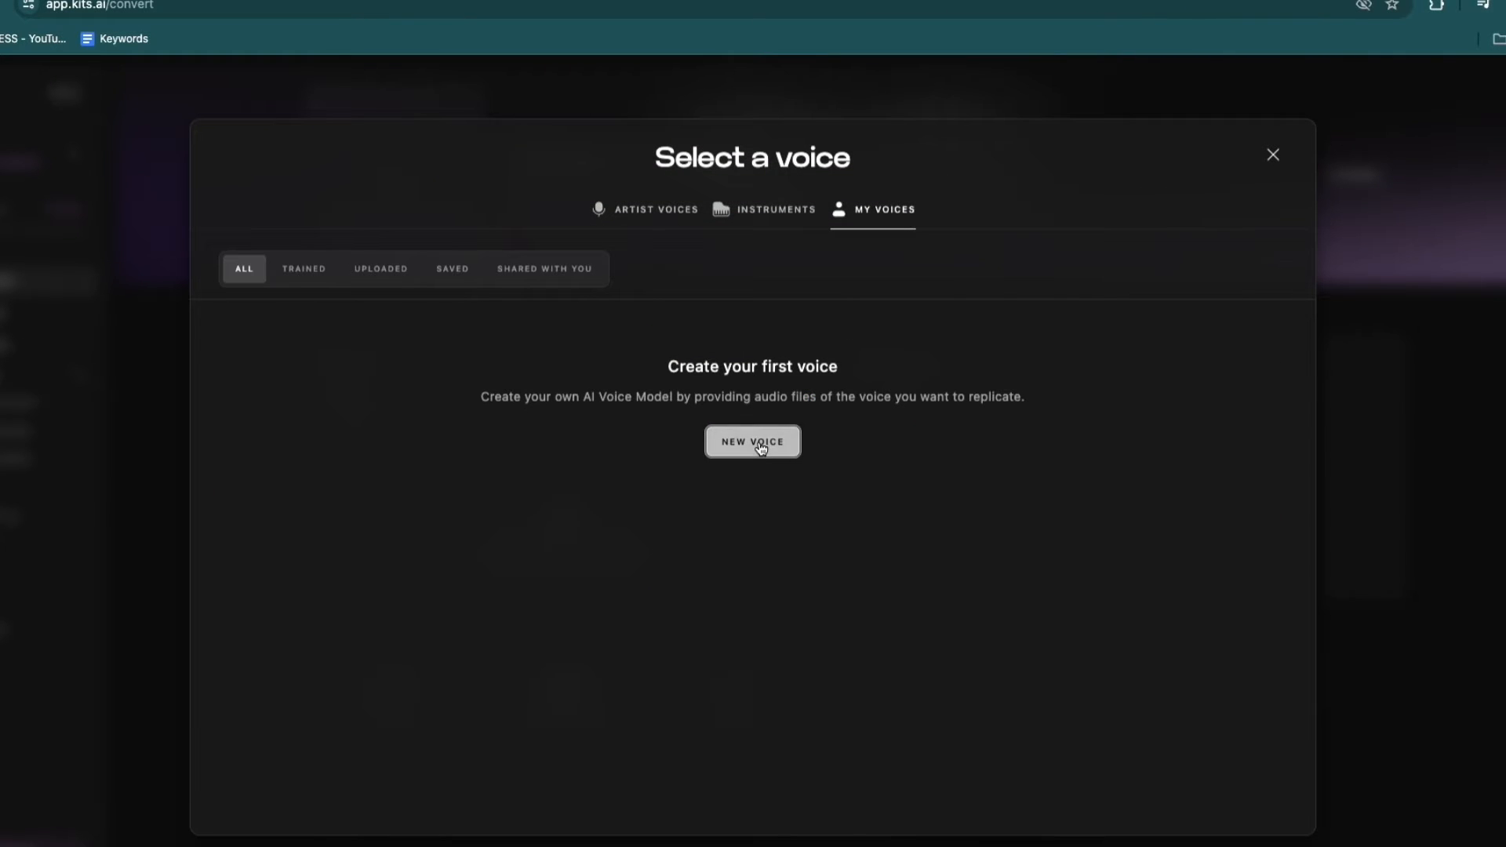
left_click(751, 440)
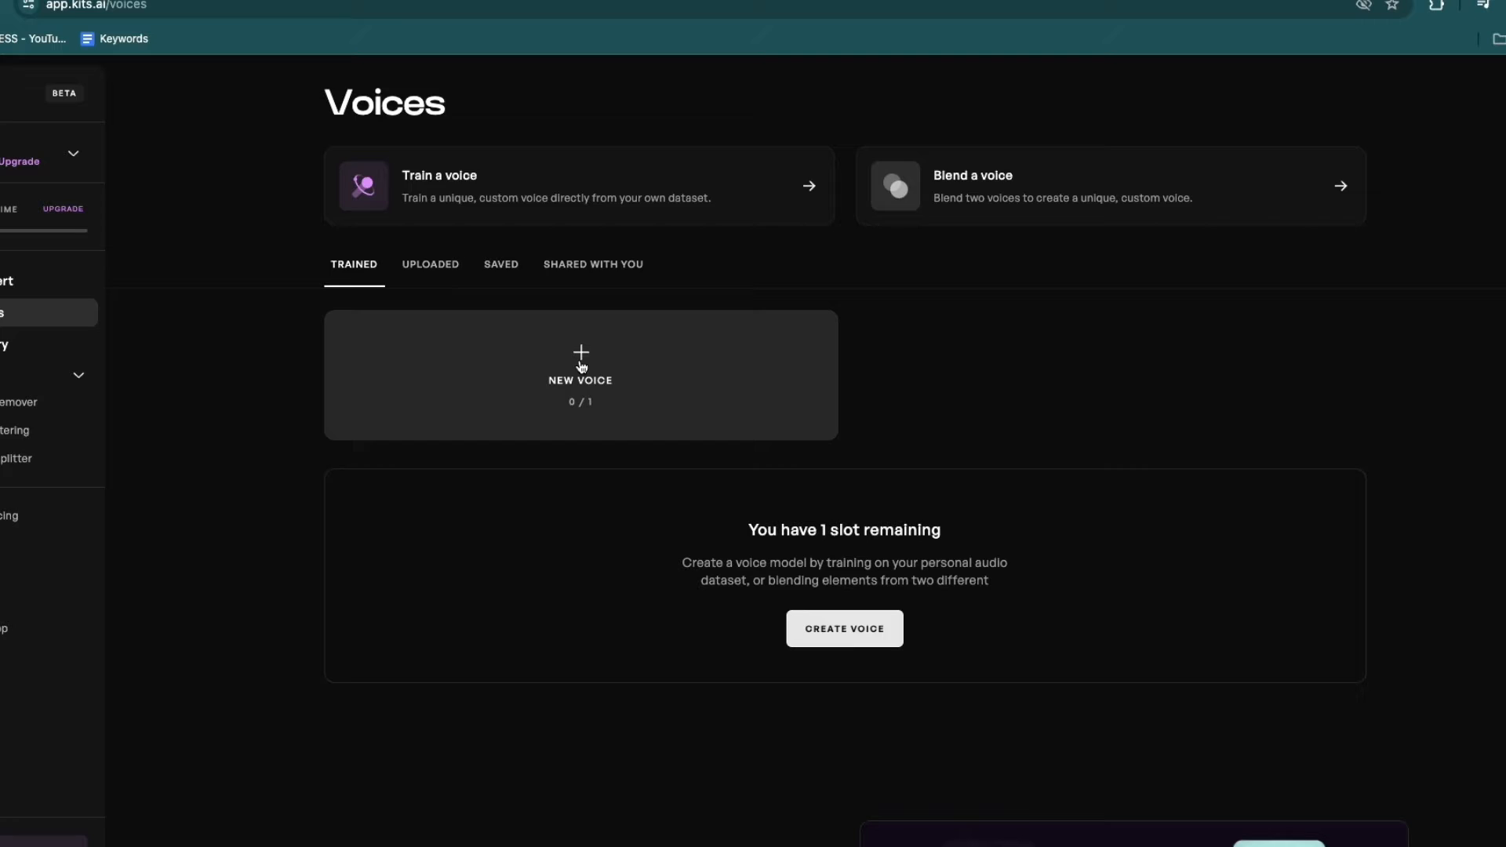
left_click(844, 628)
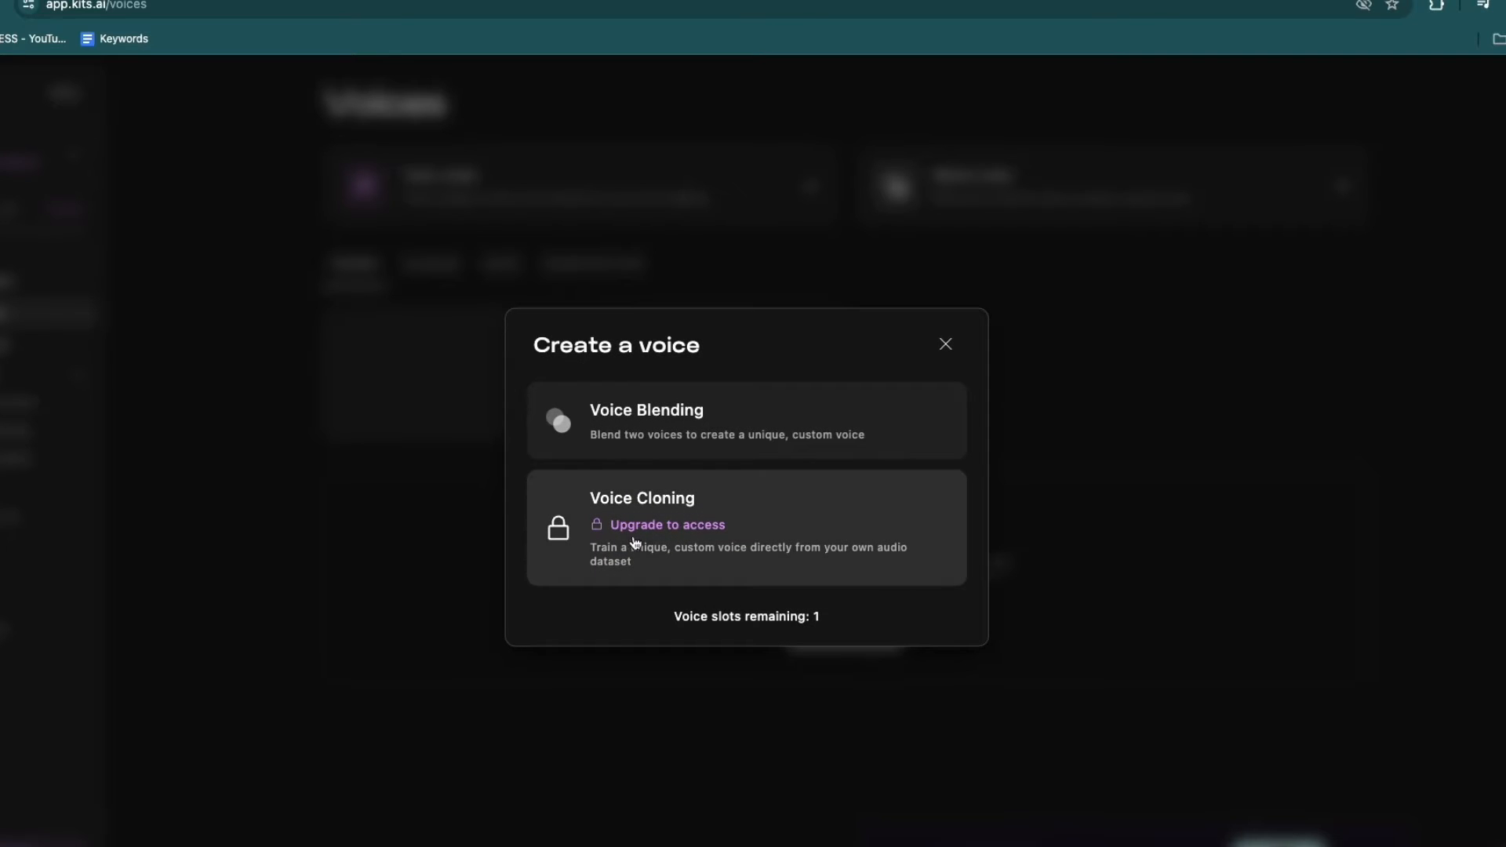
mouse_move(669, 563)
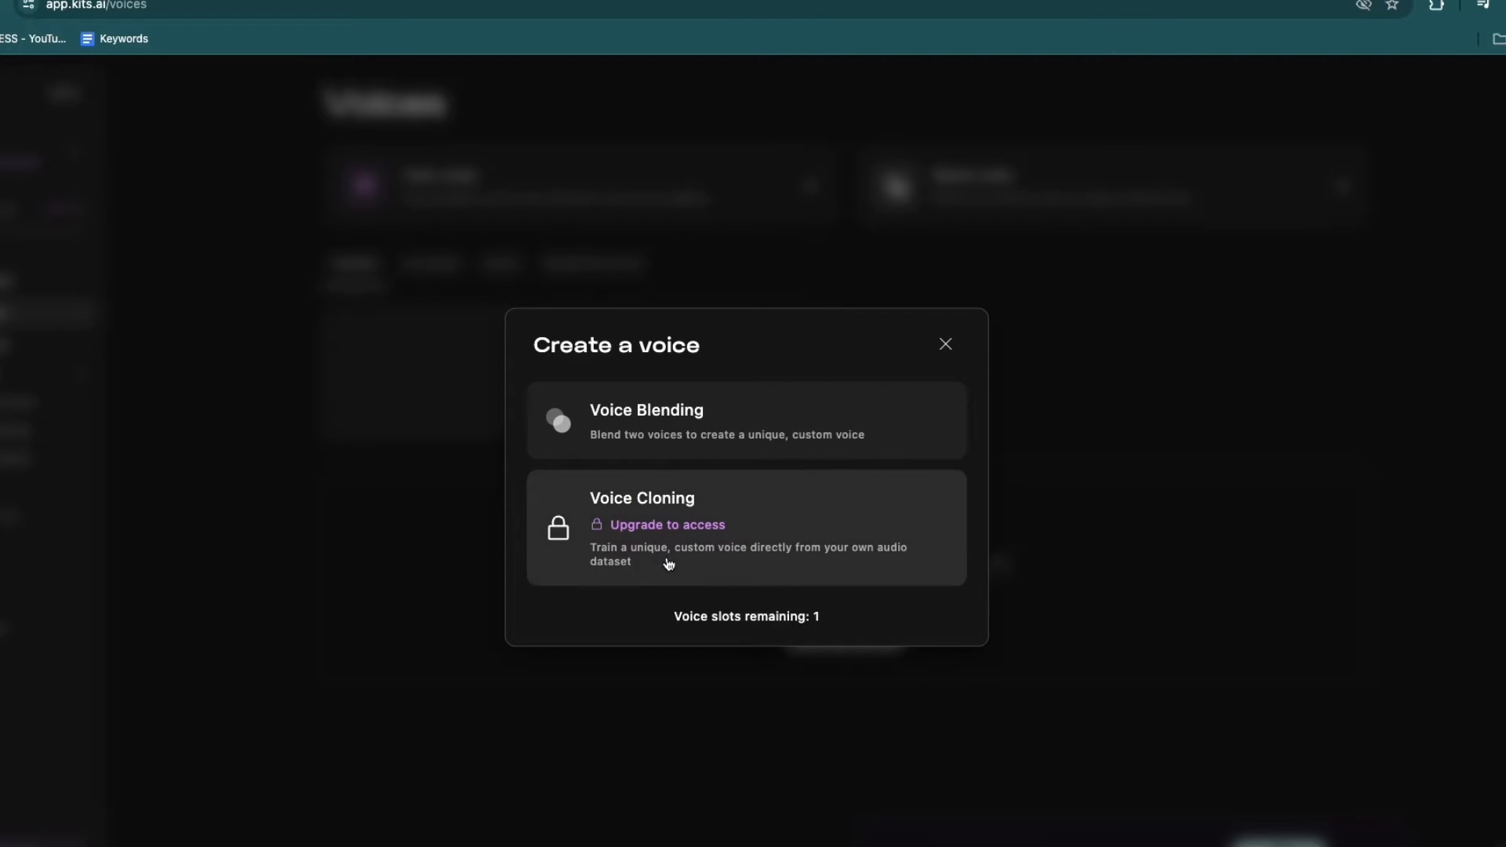
left_click(665, 524)
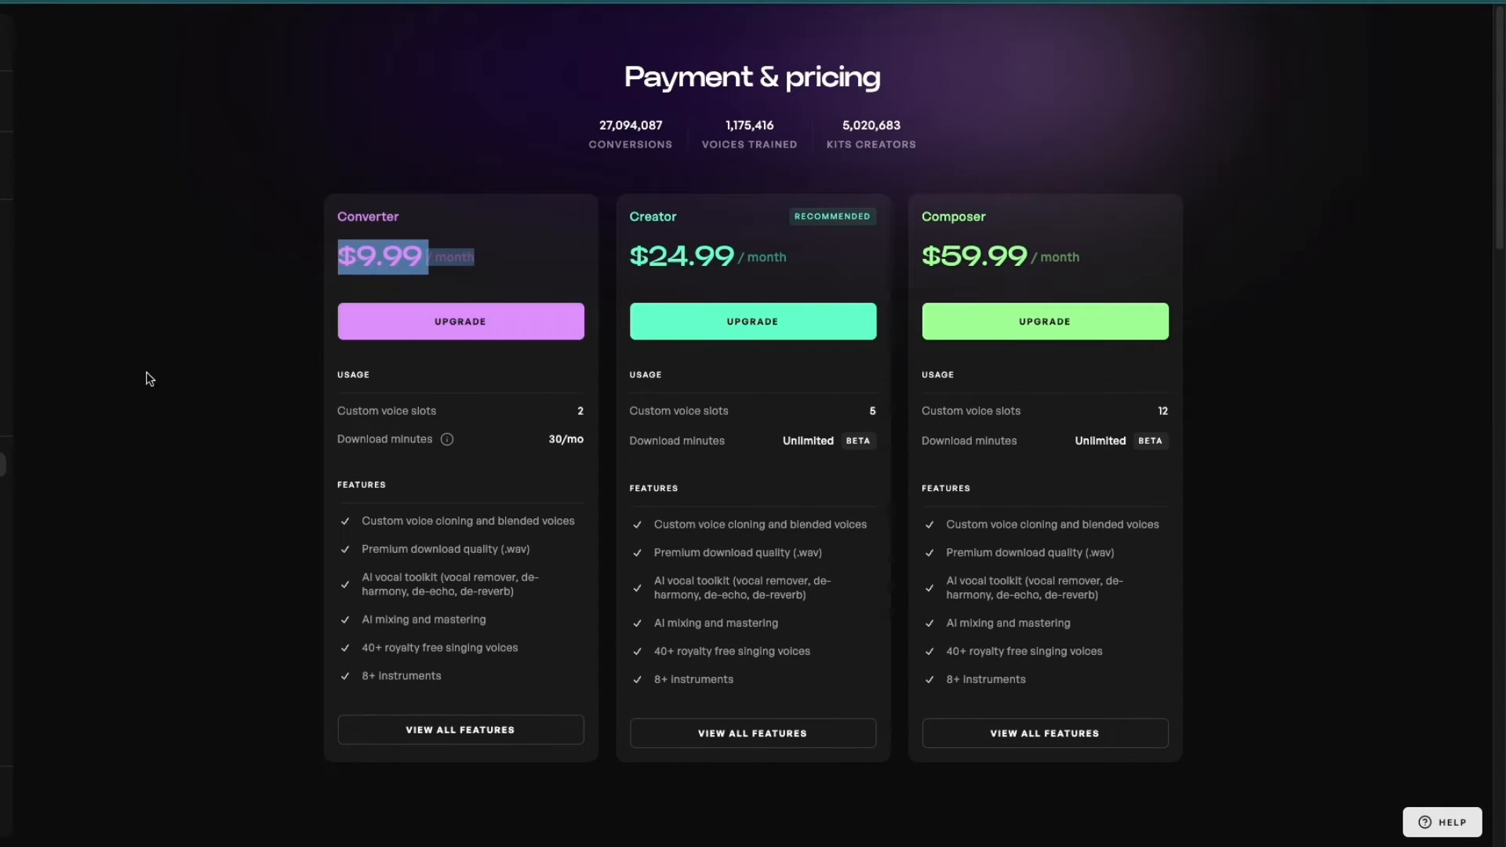
Return from pricing to the Voices page and reopen the Create a voice options.
left_click(412, 299)
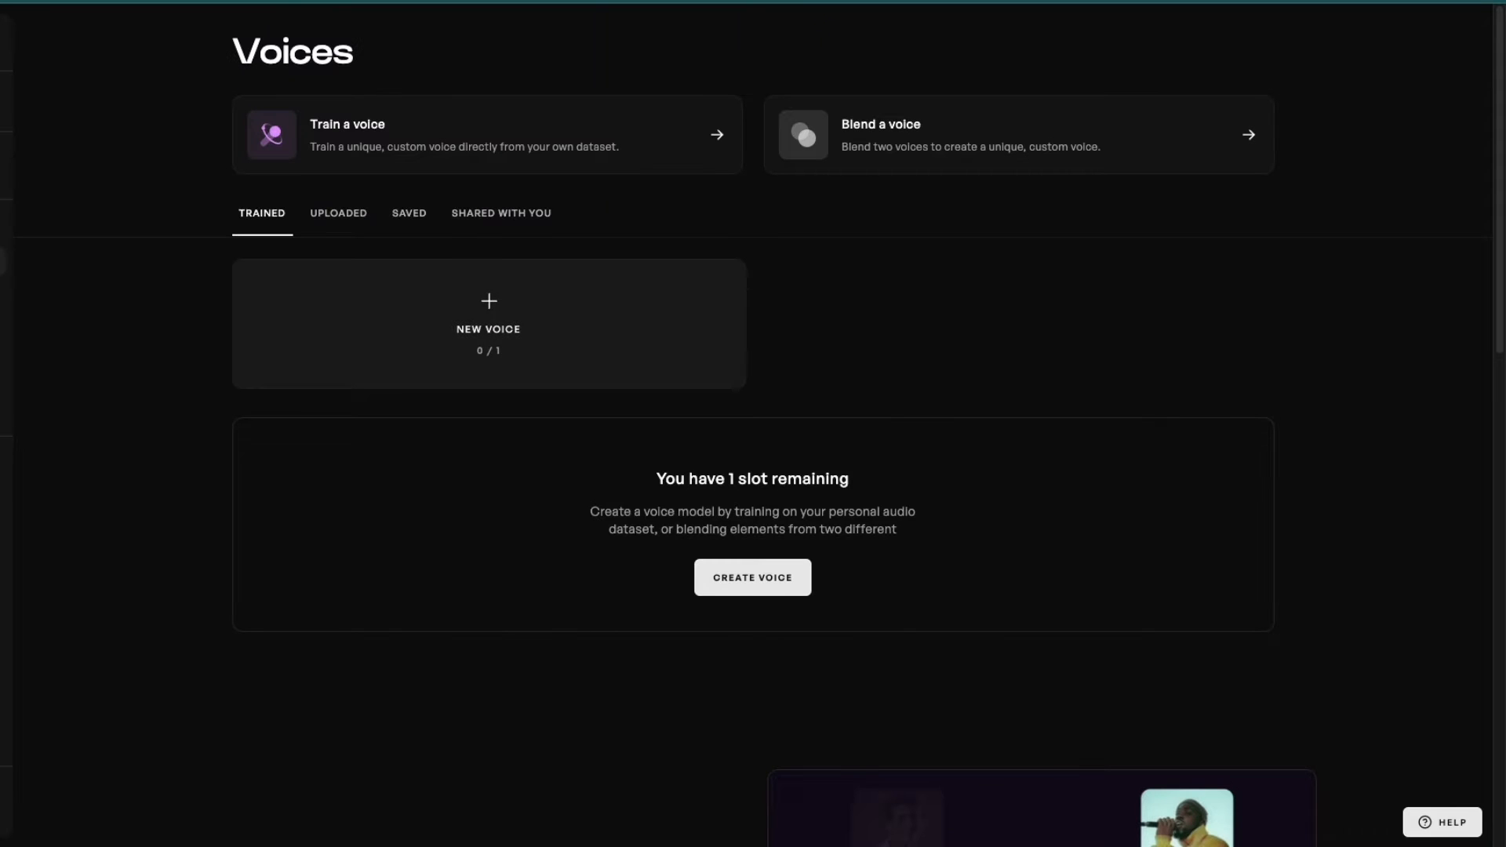
left_click(751, 577)
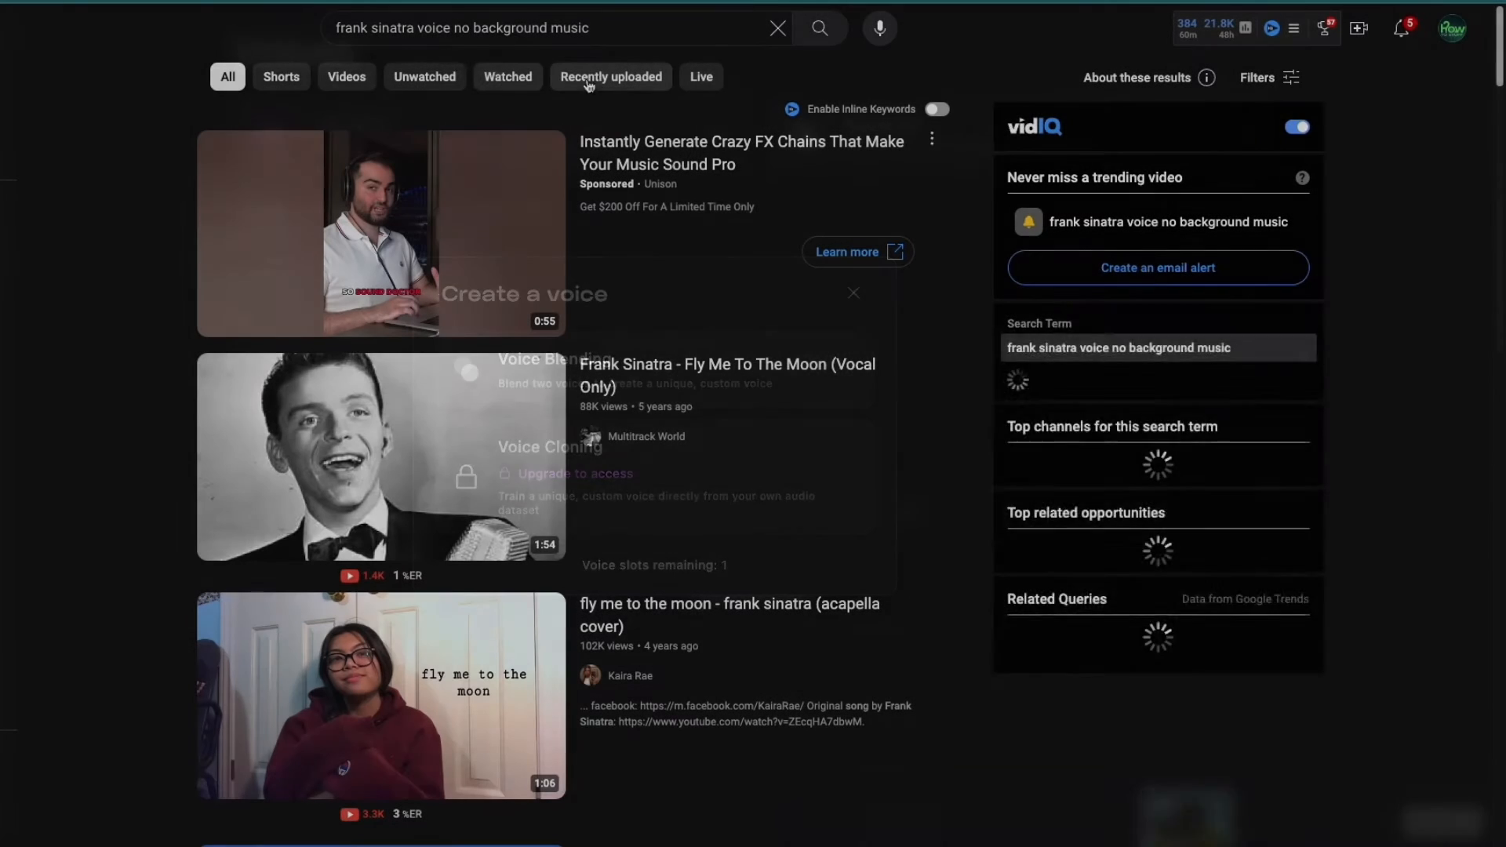
Switch to the YouTube tab with Frank Sinatra vocal-only search results.
left_click(461, 28)
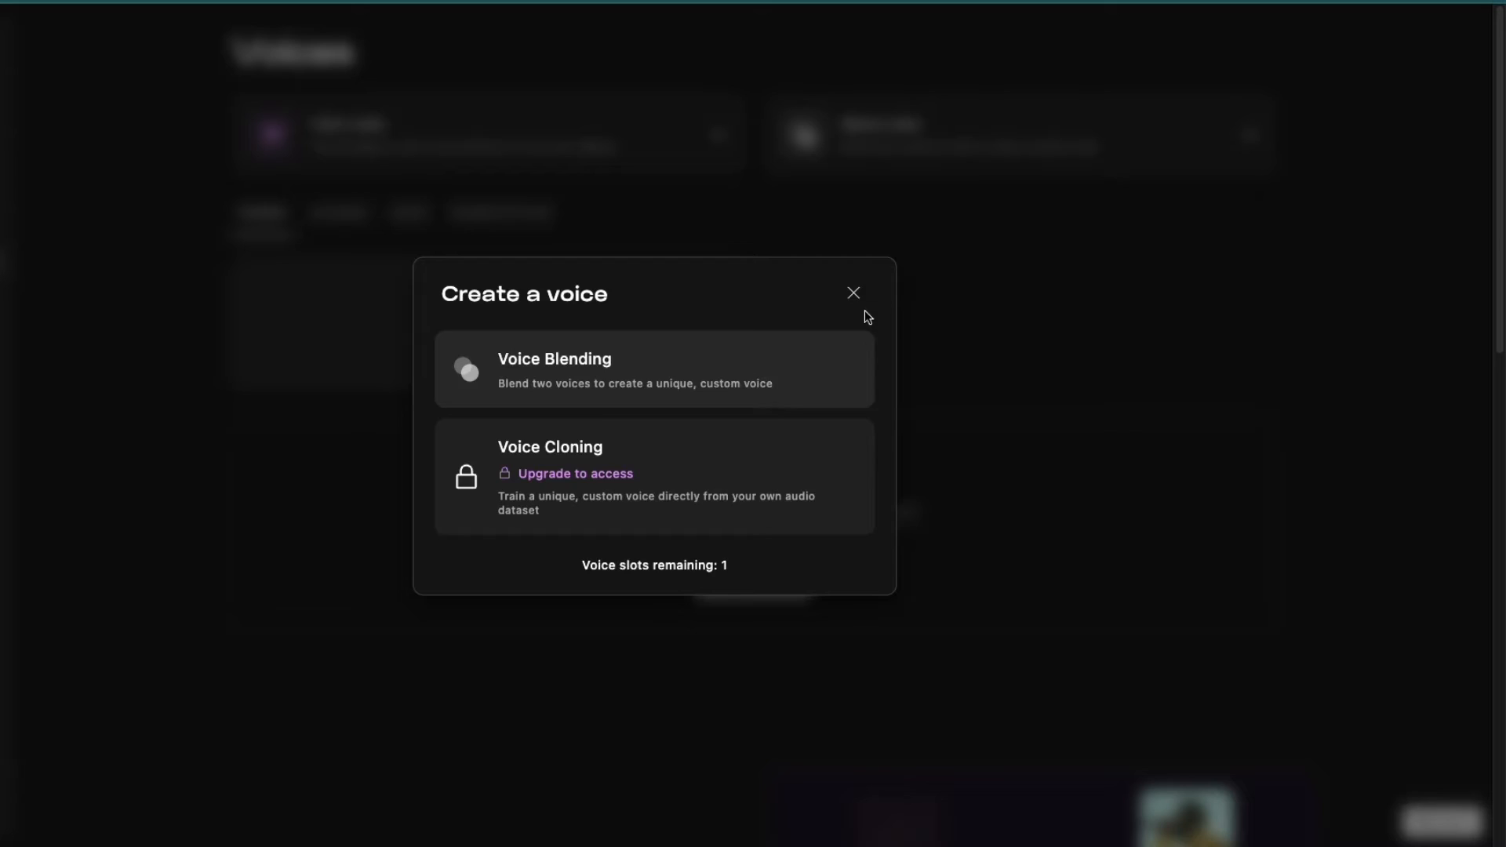
Abandon voice creation and select the 90s Pop Punk voice on the Convert page.
left_click(851, 293)
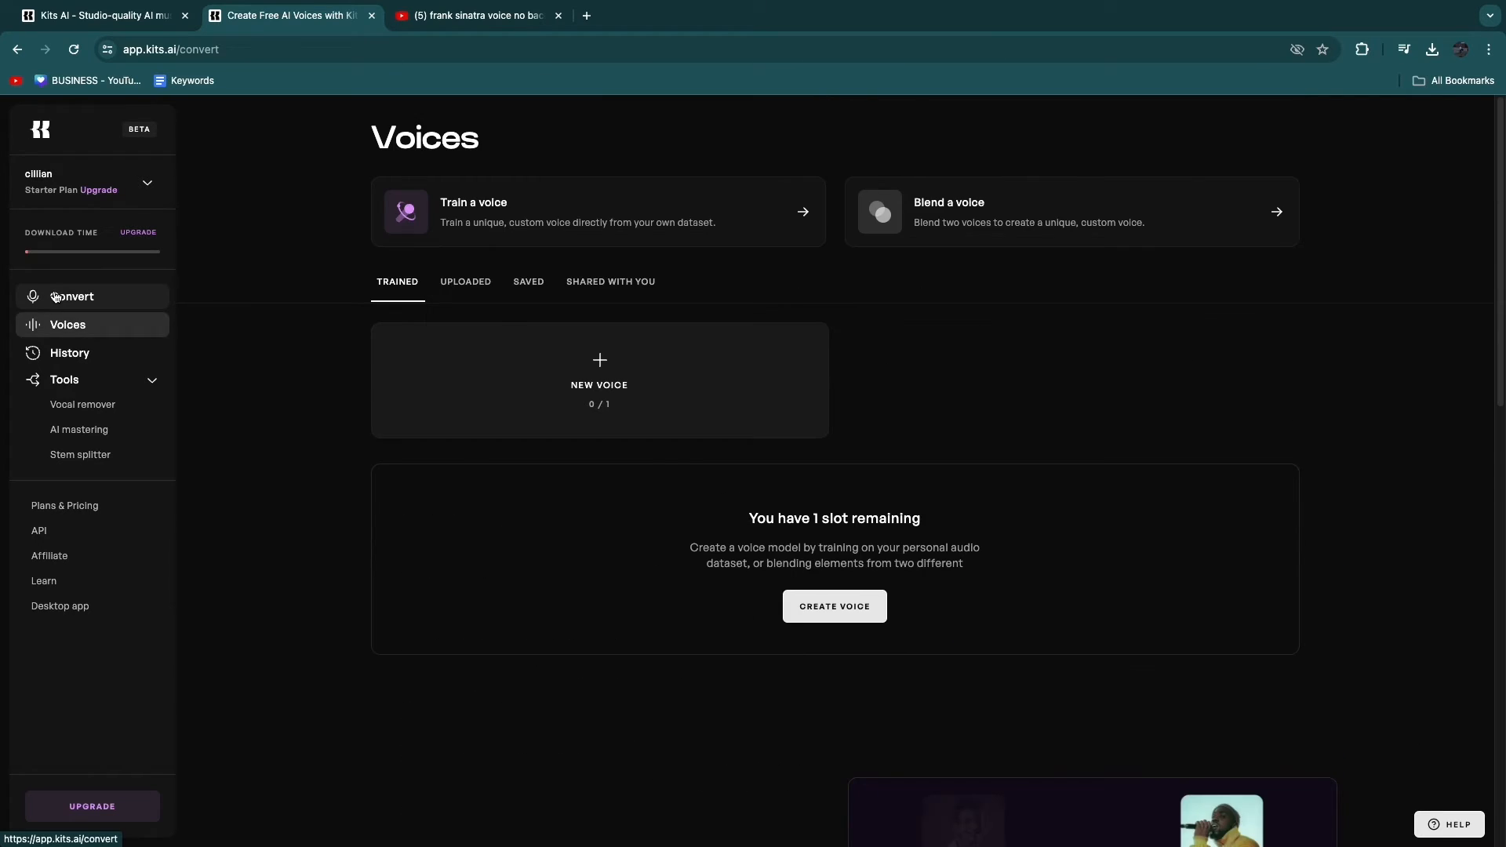
left_click(72, 297)
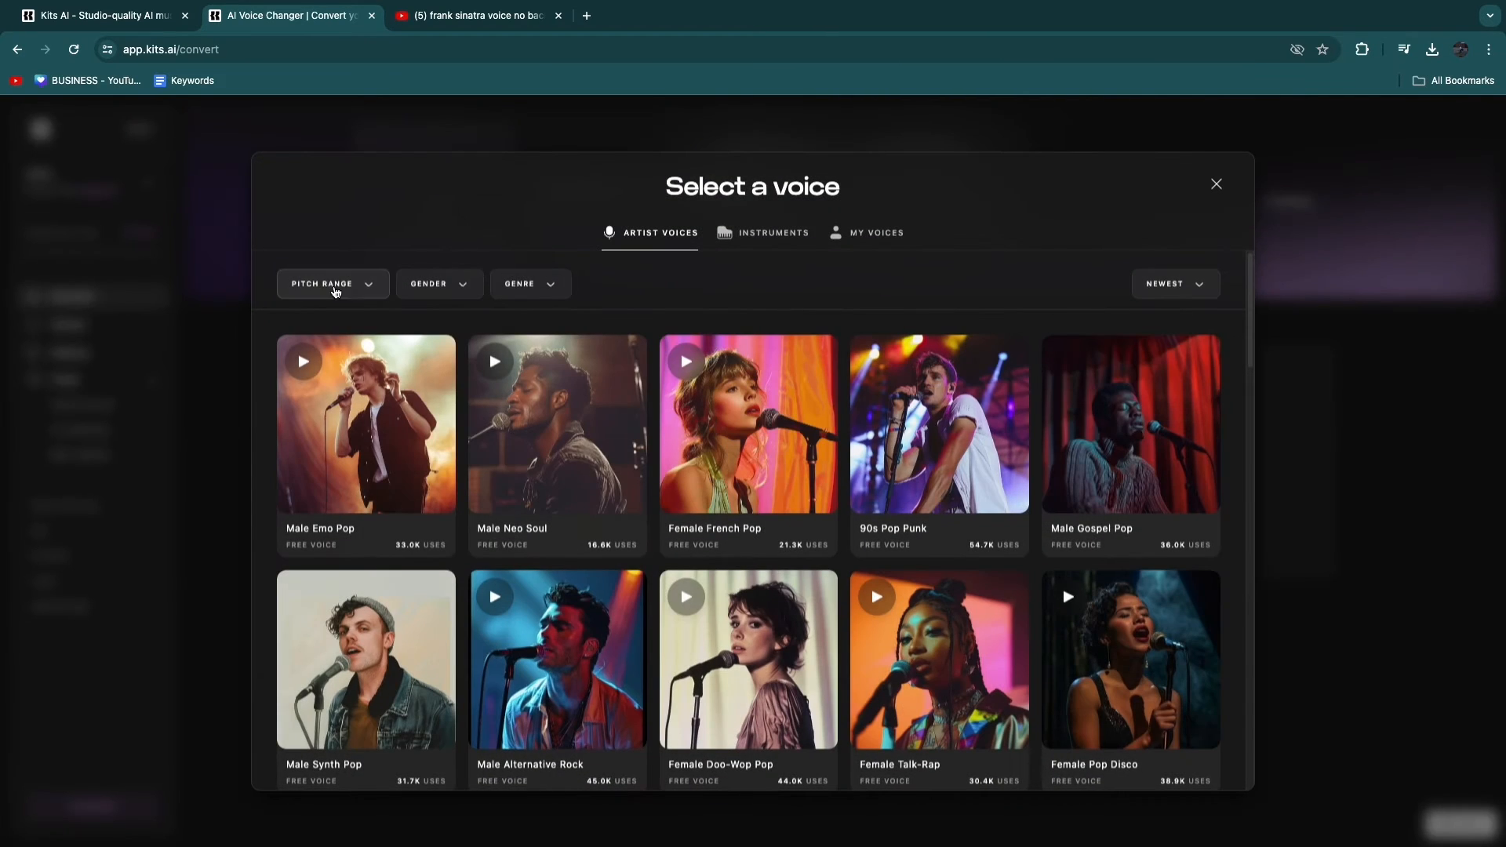
scroll("down", 3)
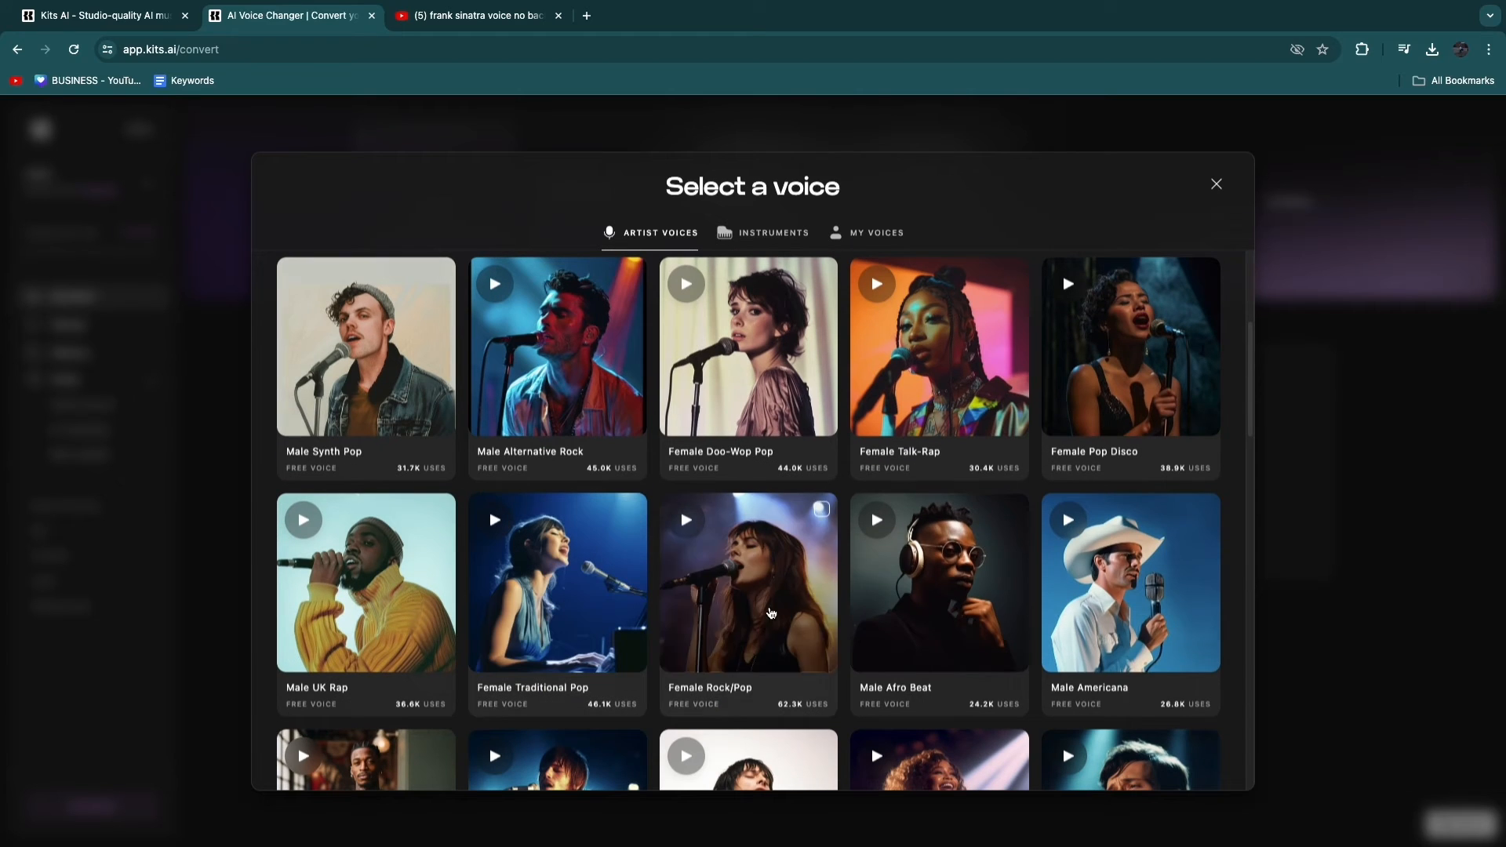
scroll("up", 3)
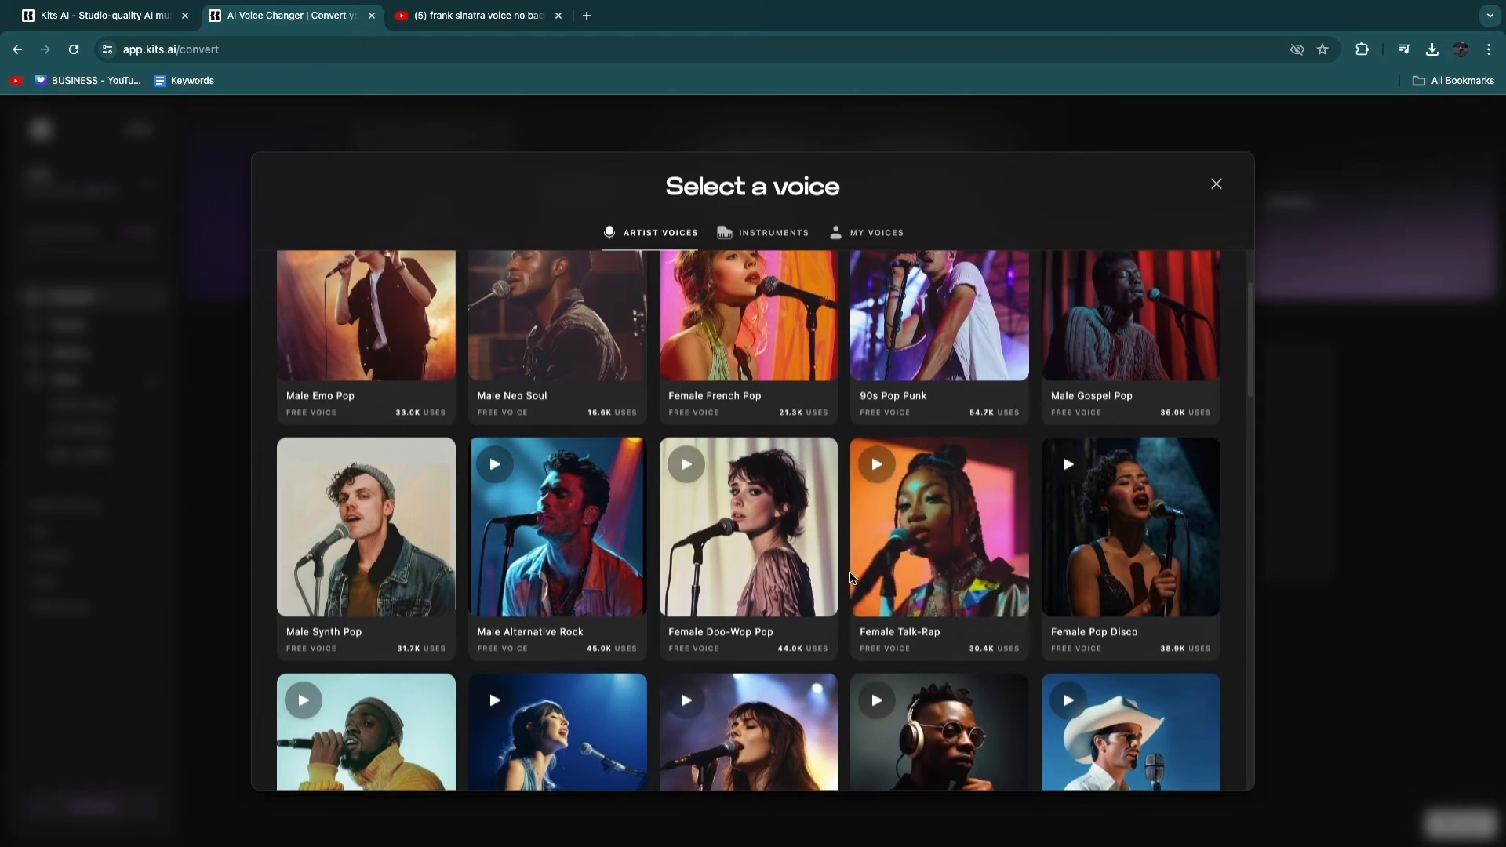
left_click(938, 316)
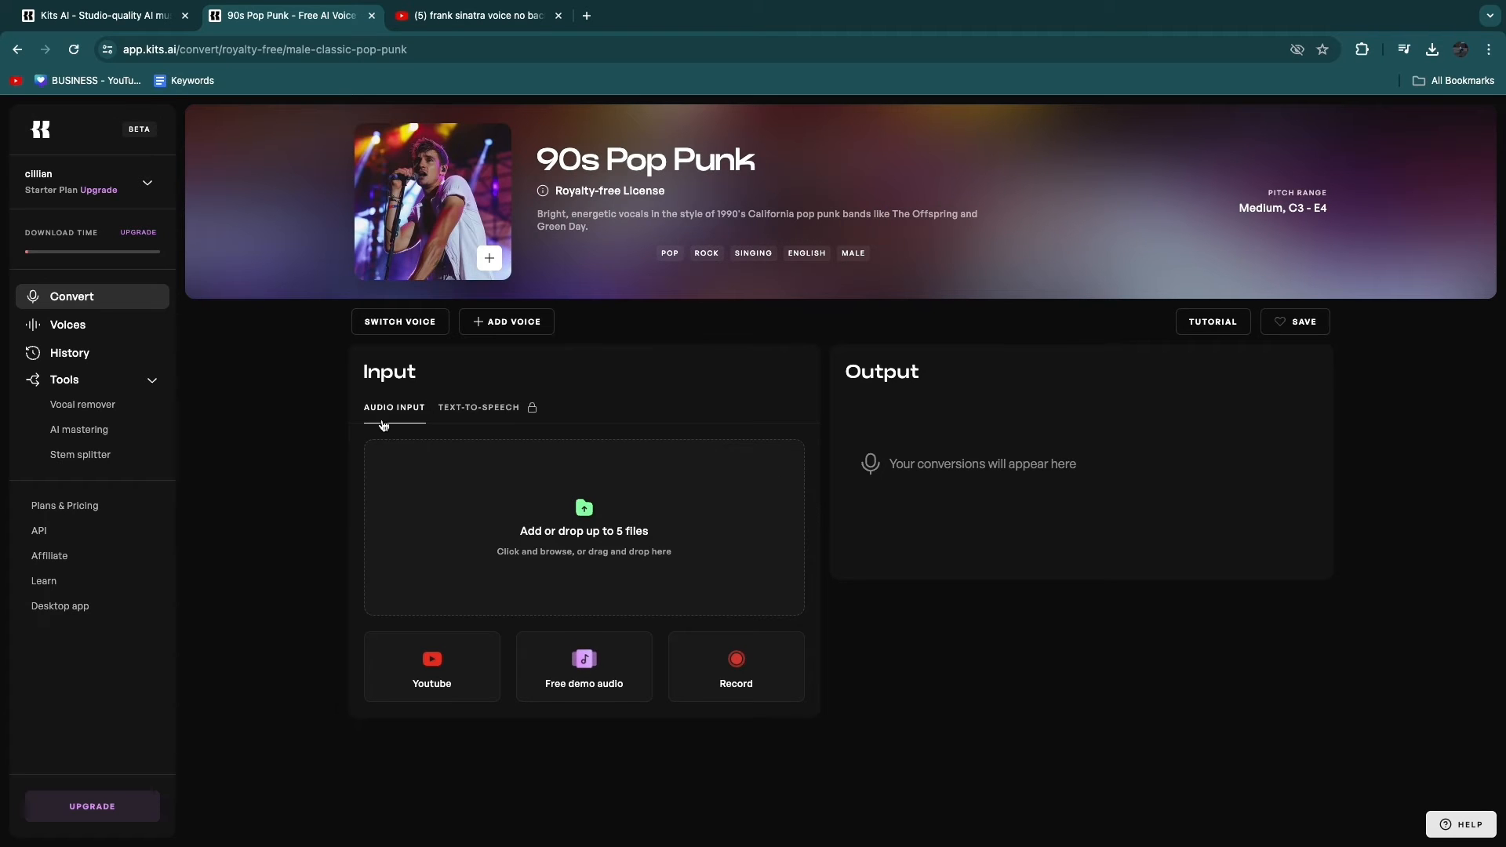
mouse_move(397, 413)
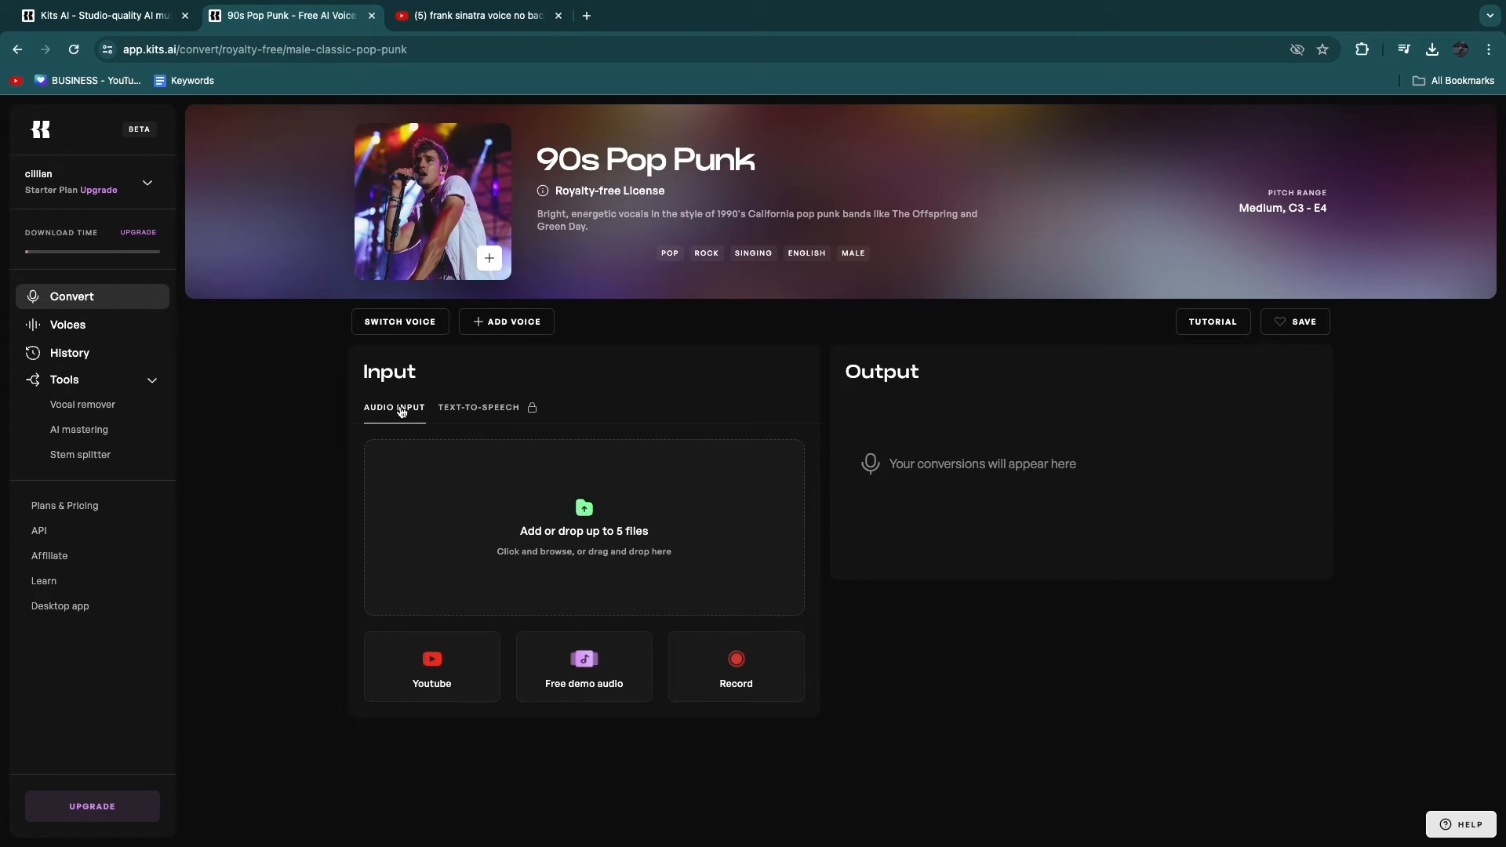
mouse_move(628, 507)
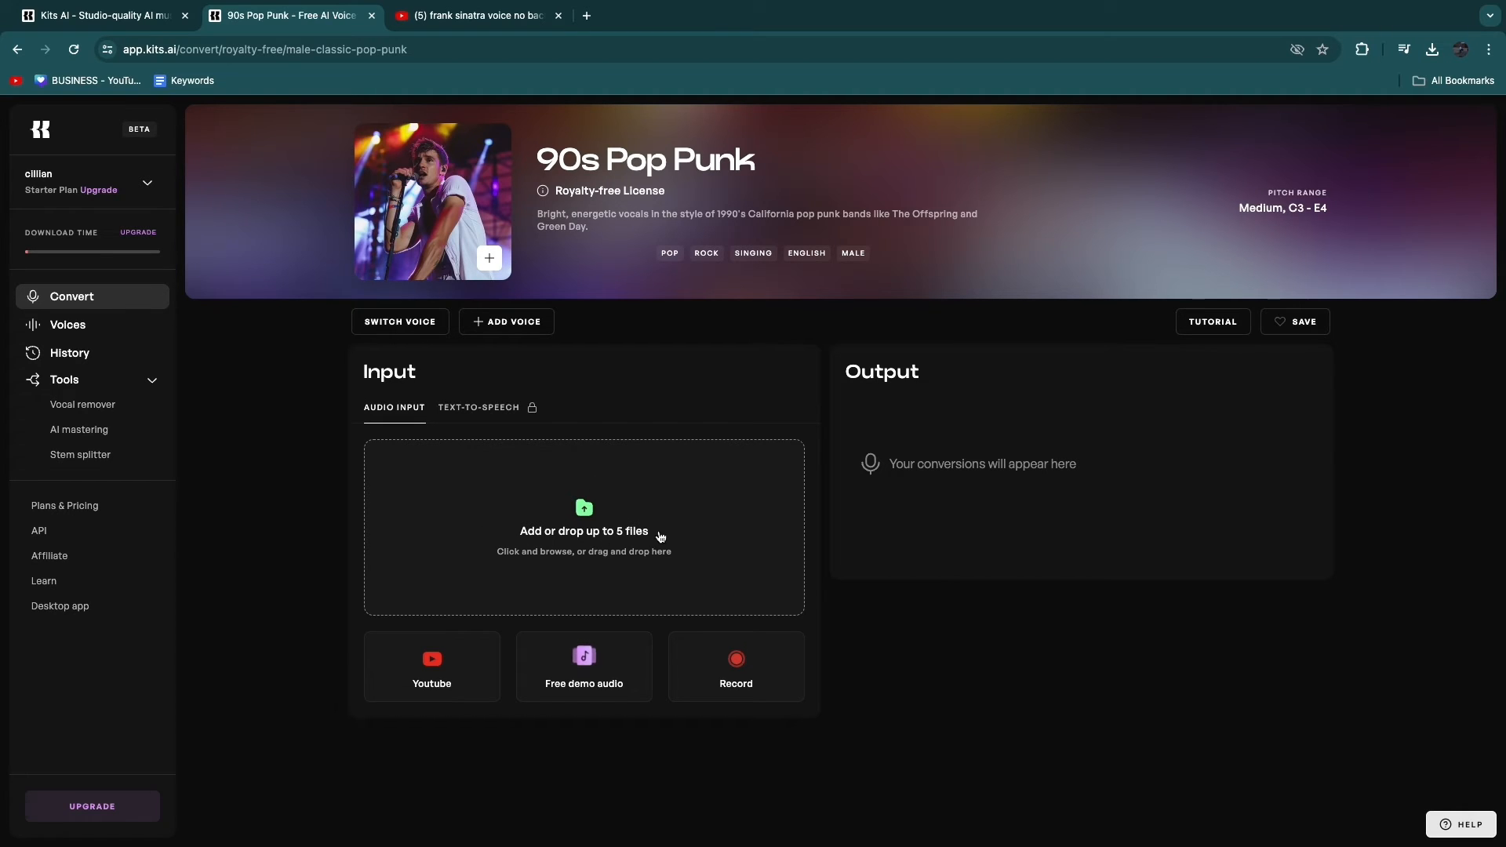
mouse_move(549, 510)
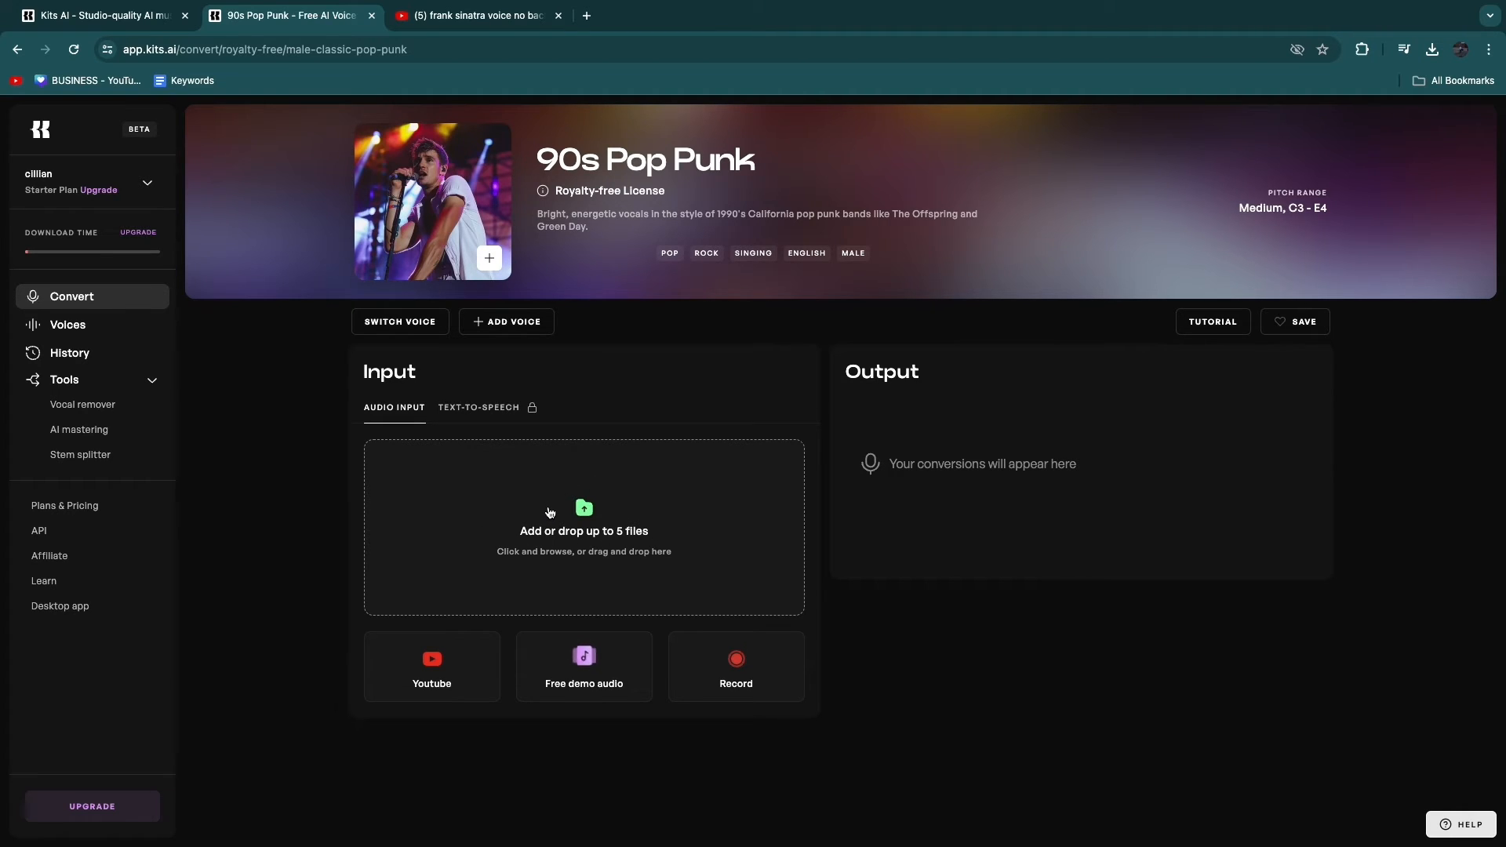
mouse_move(474, 185)
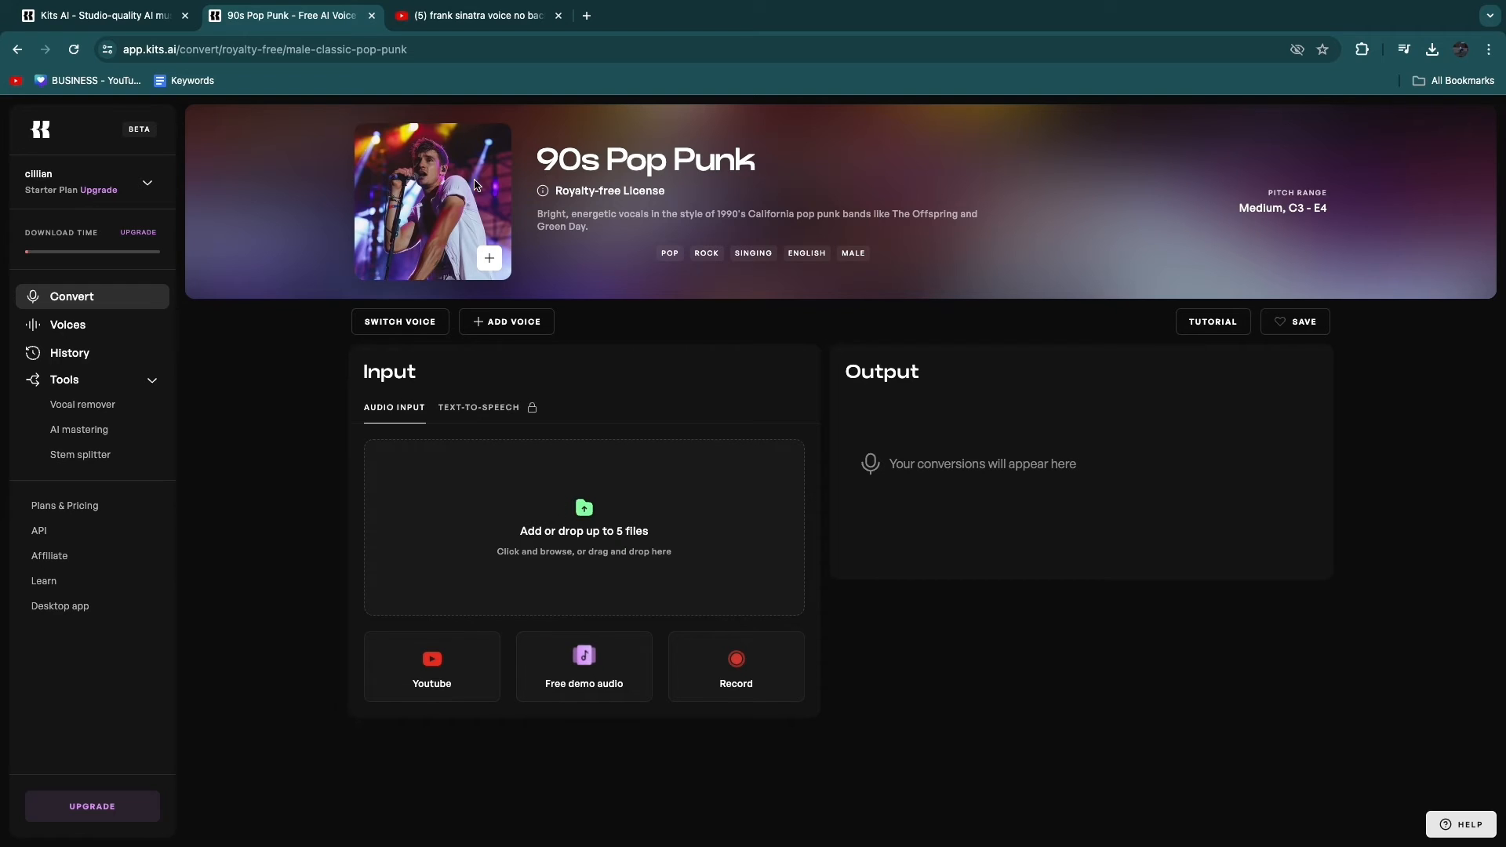
mouse_move(469, 160)
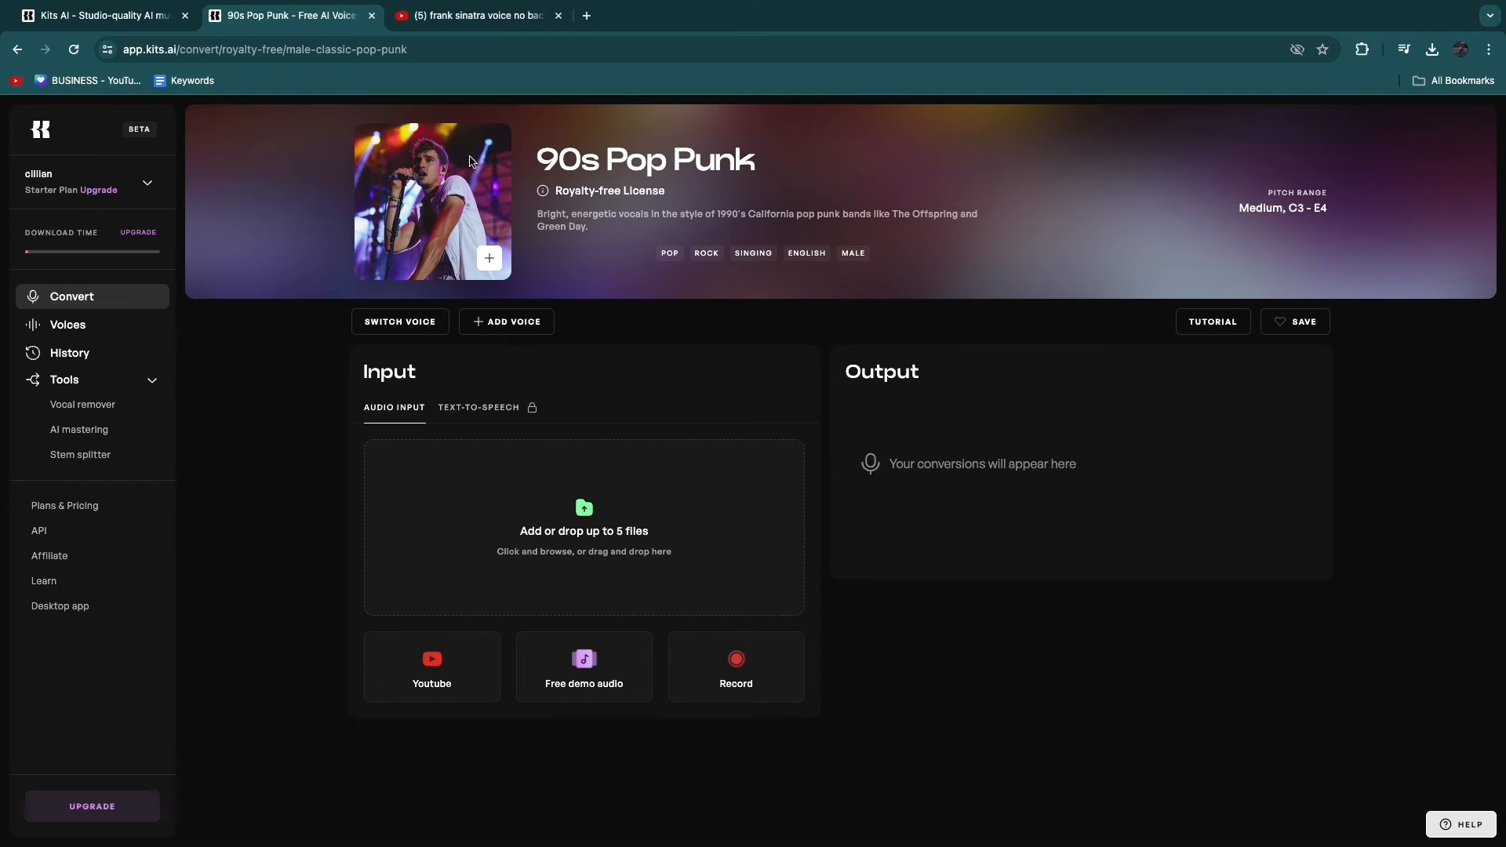
Close the YouTube tab and start uploading the downloaded Eminem song as input.
double_click(925, 213)
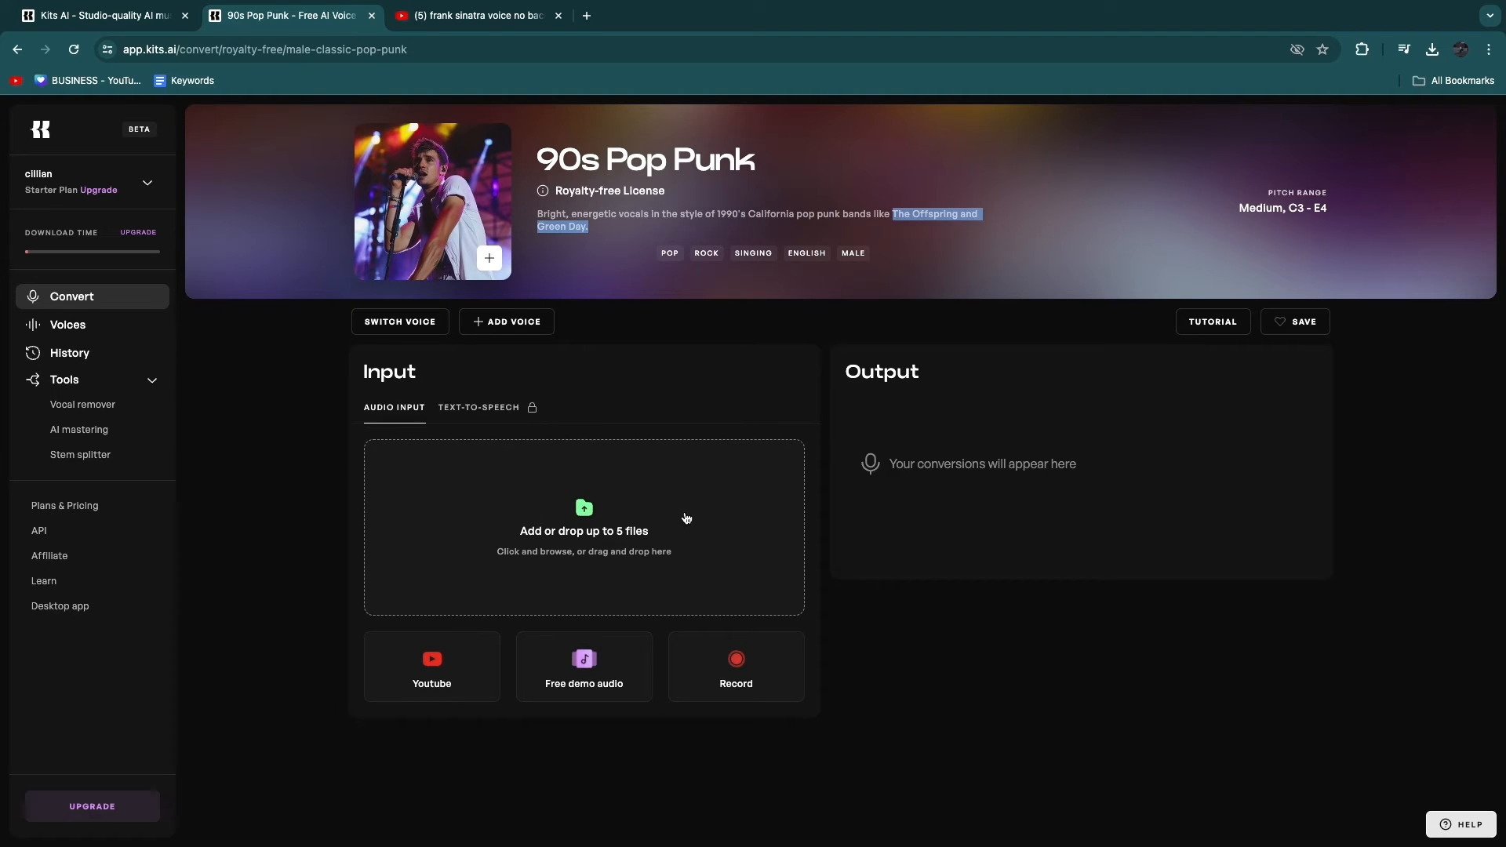
mouse_move(413, 482)
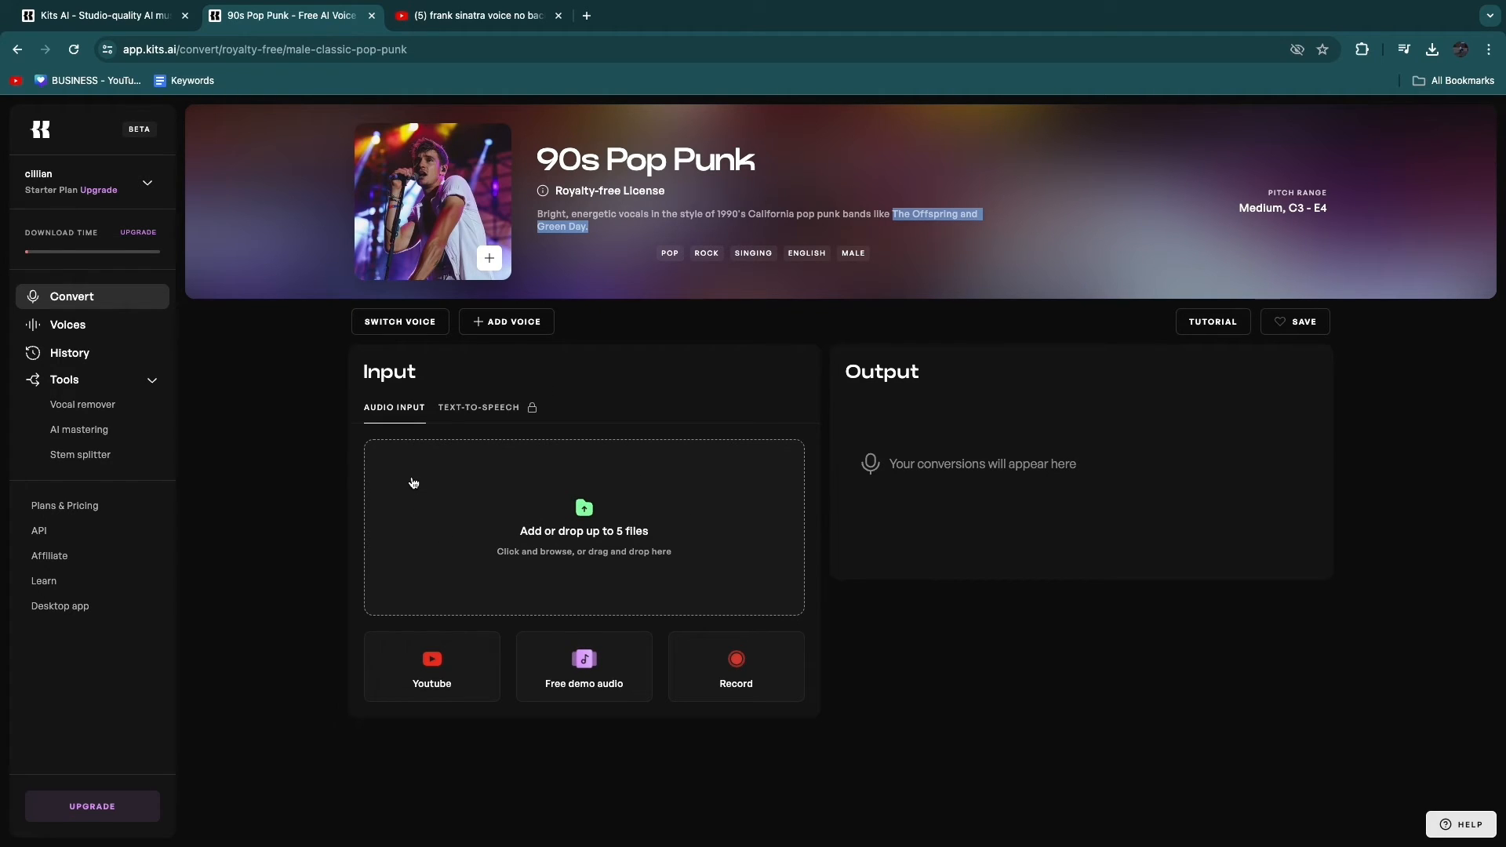
left_click(559, 15)
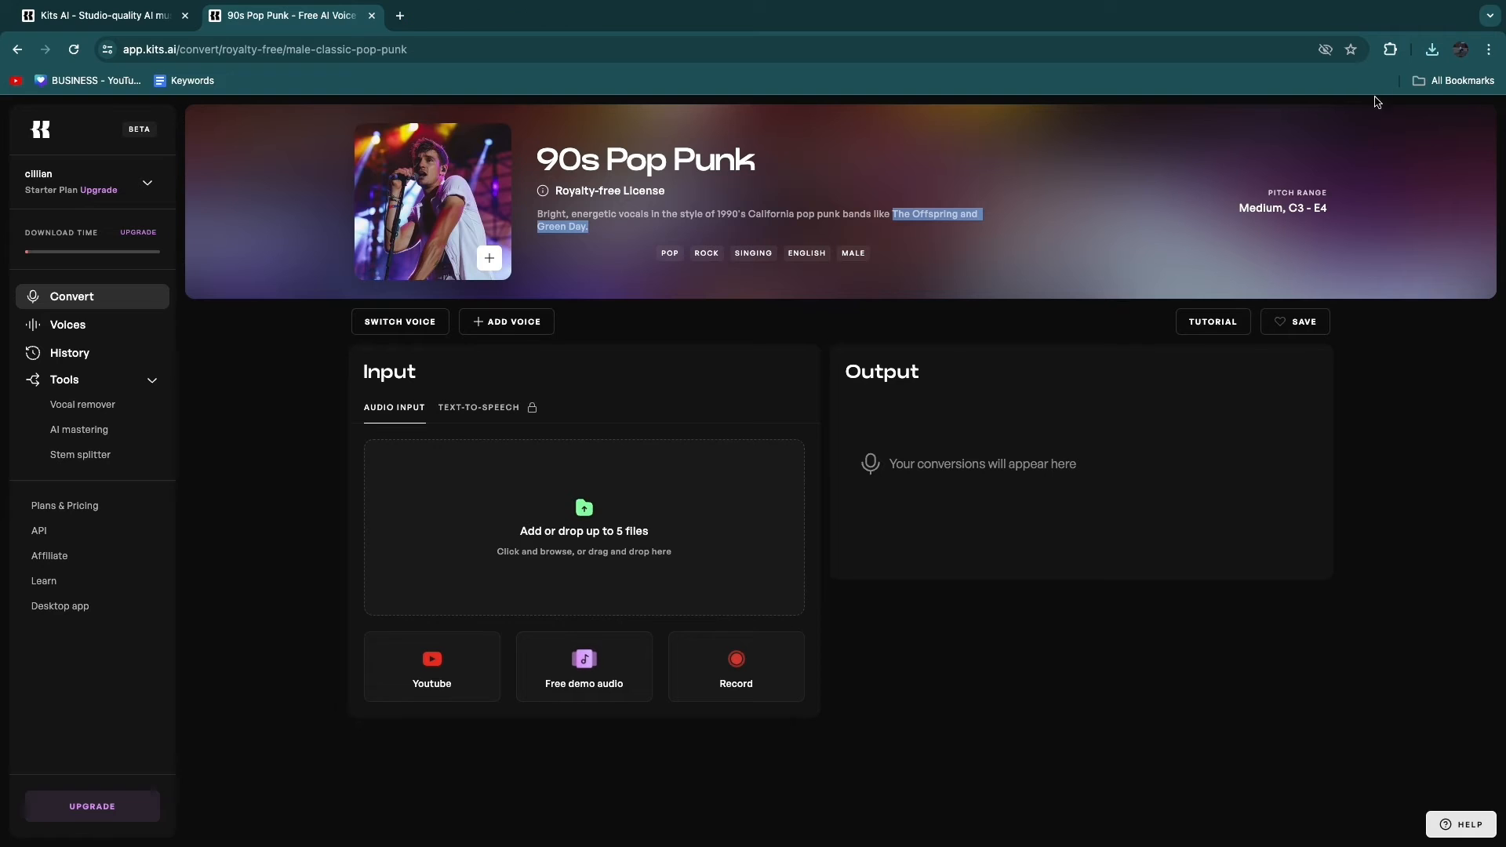
left_click(1430, 48)
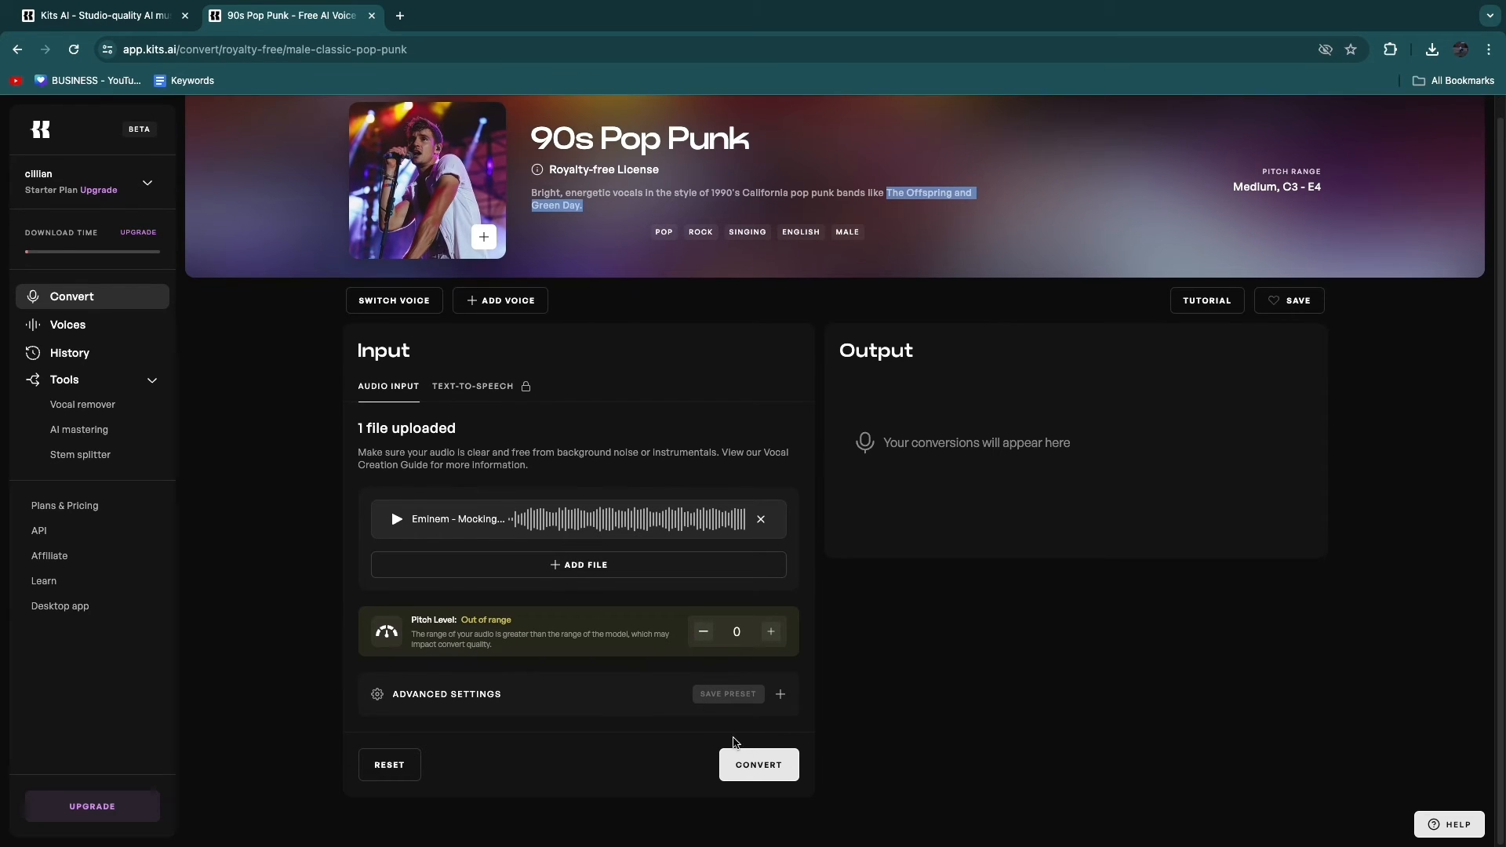
With the Eminem file loaded, expand Advanced Settings and bring up the voice picker.
scroll("up", 3)
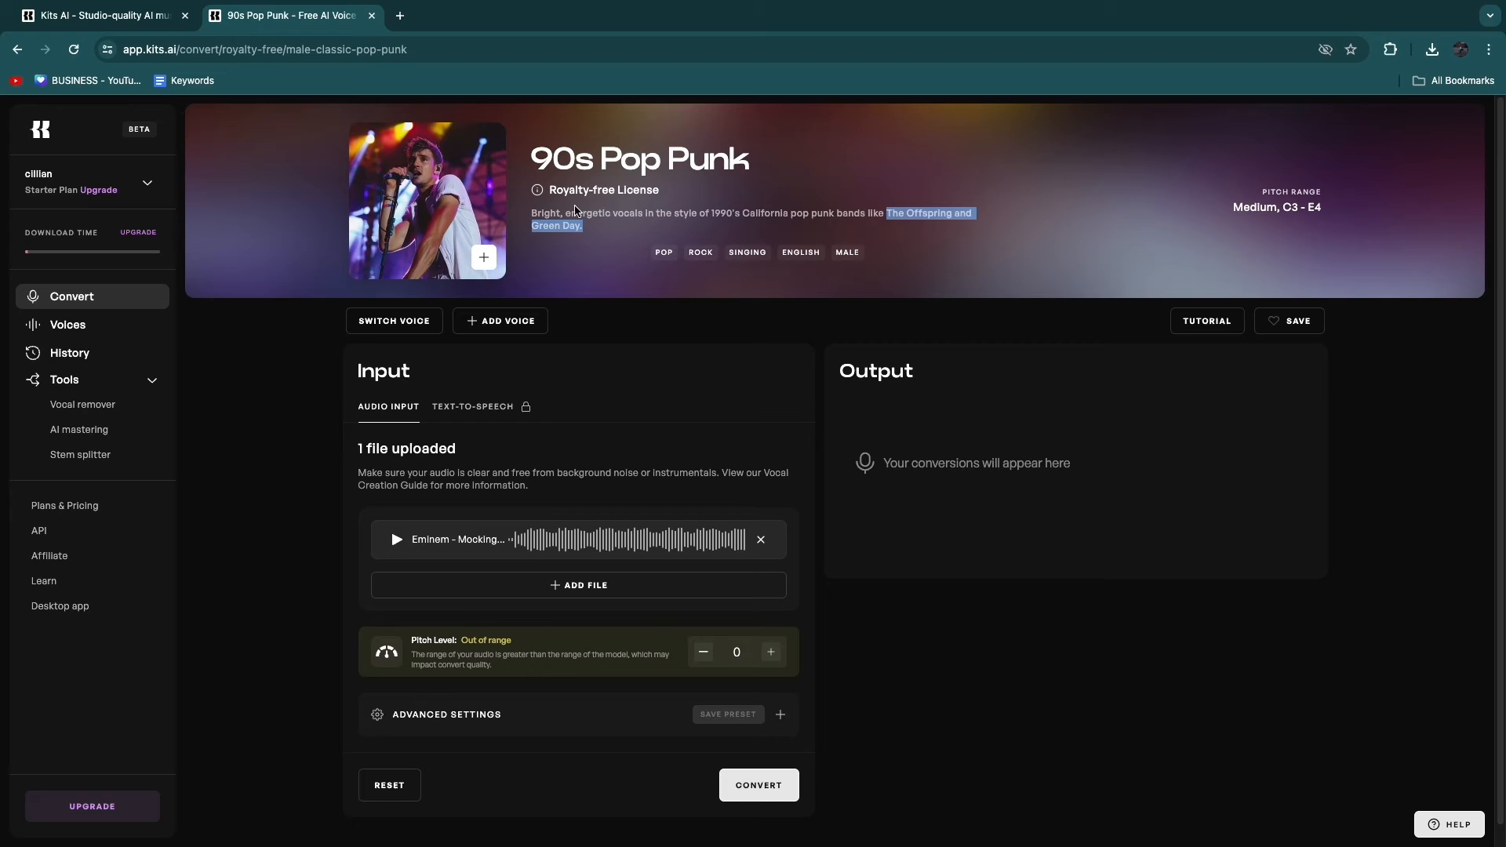
mouse_move(524, 531)
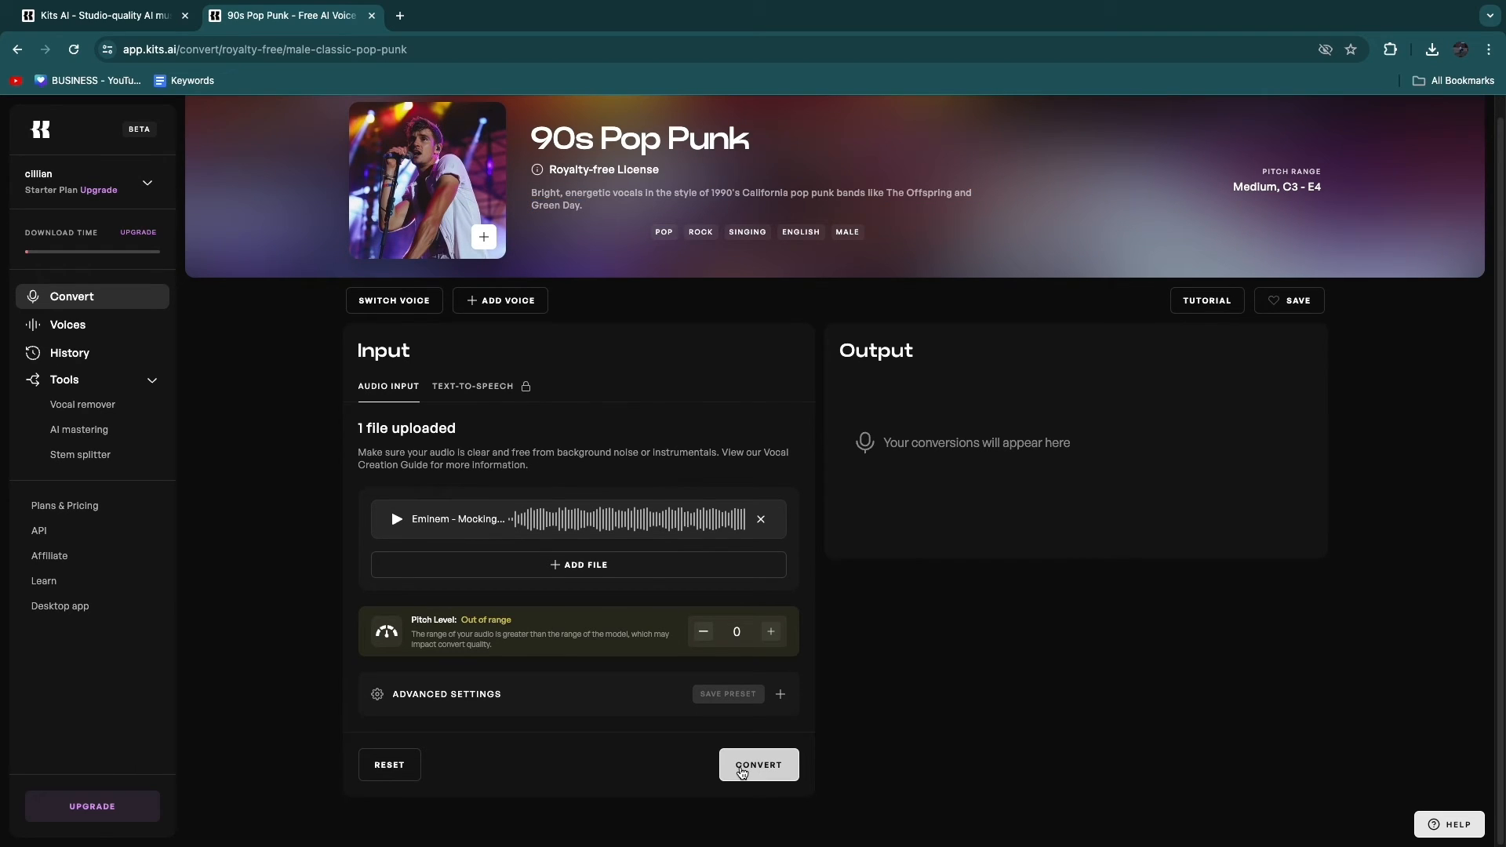
left_click(758, 764)
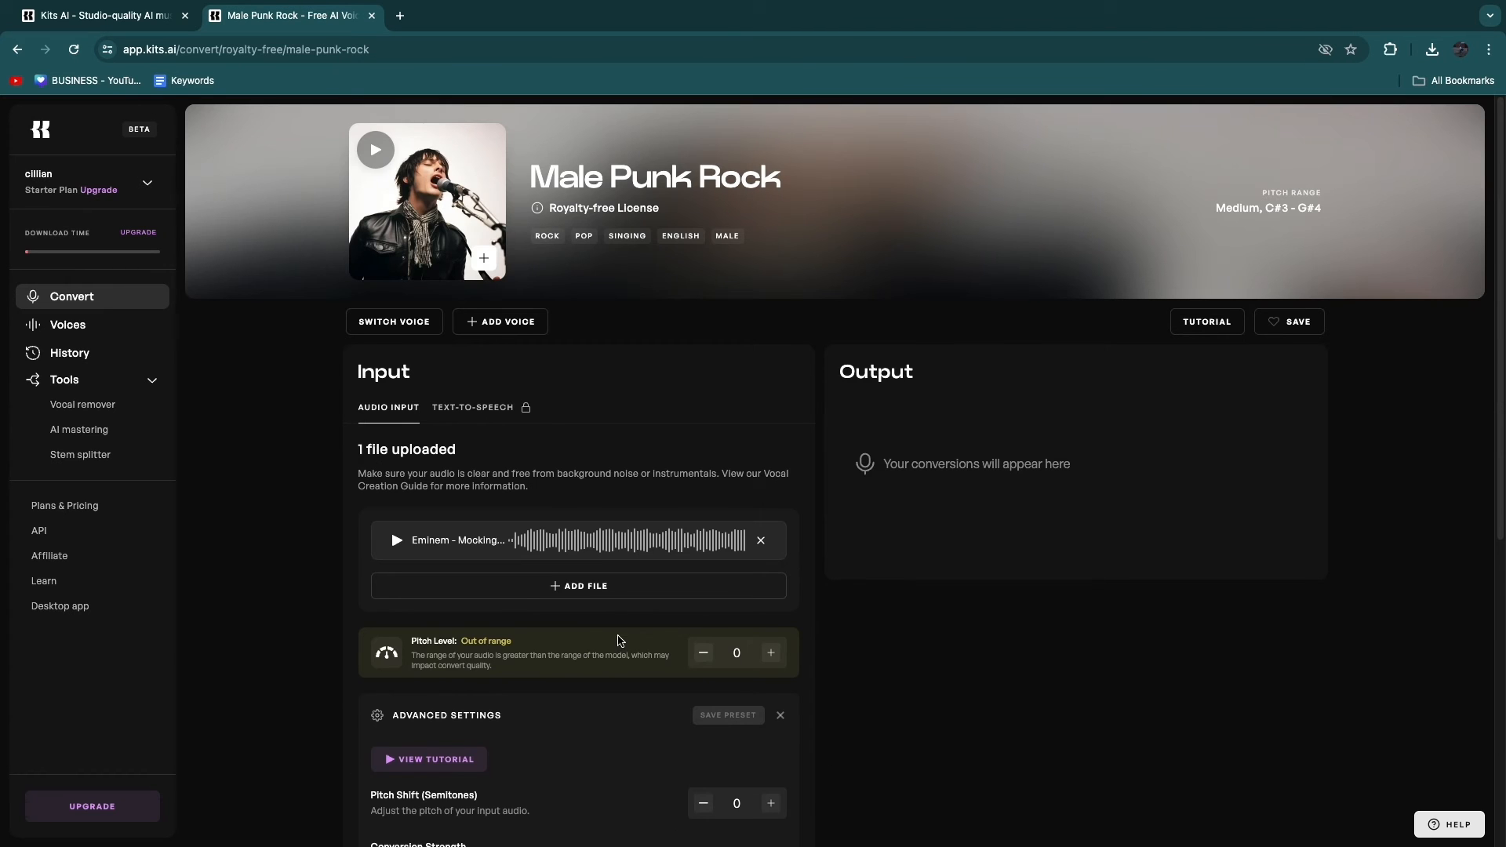
mouse_move(531, 223)
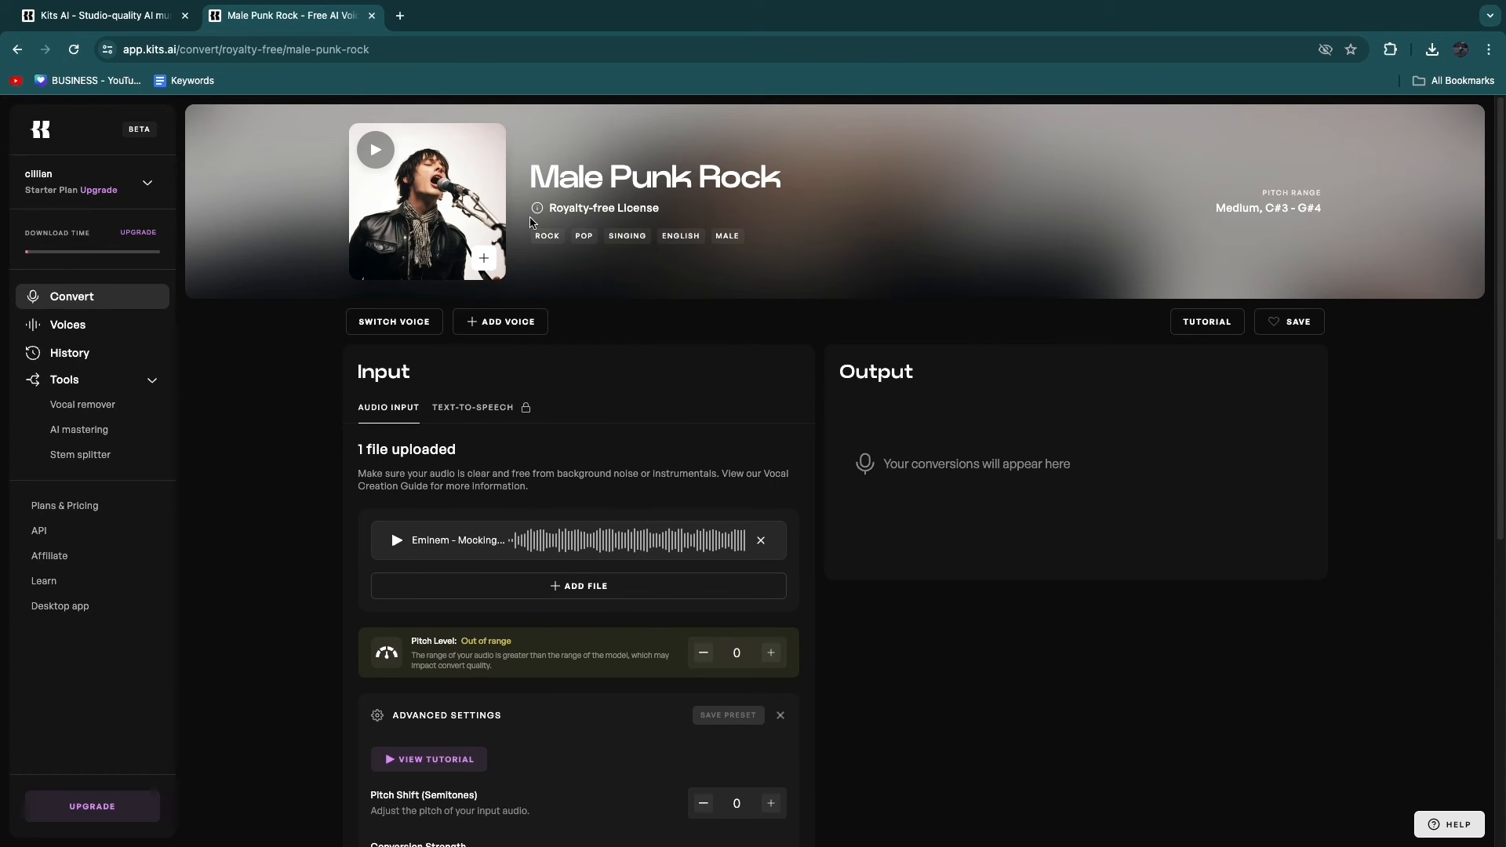
left_click(392, 320)
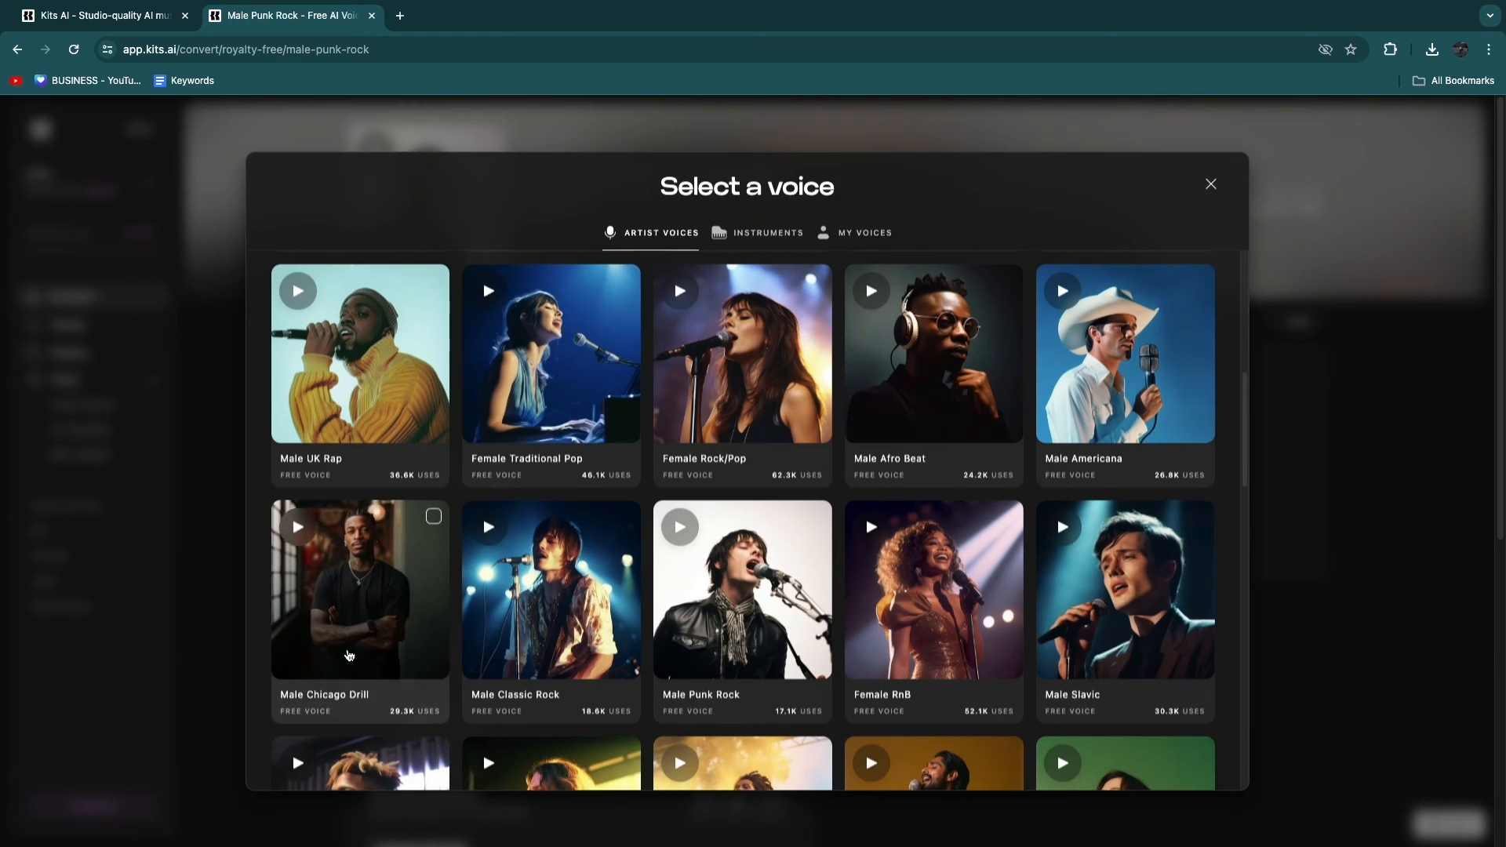
Select Male Traditional Pop as the conversion voice for the uploaded song.
scroll("down", 3)
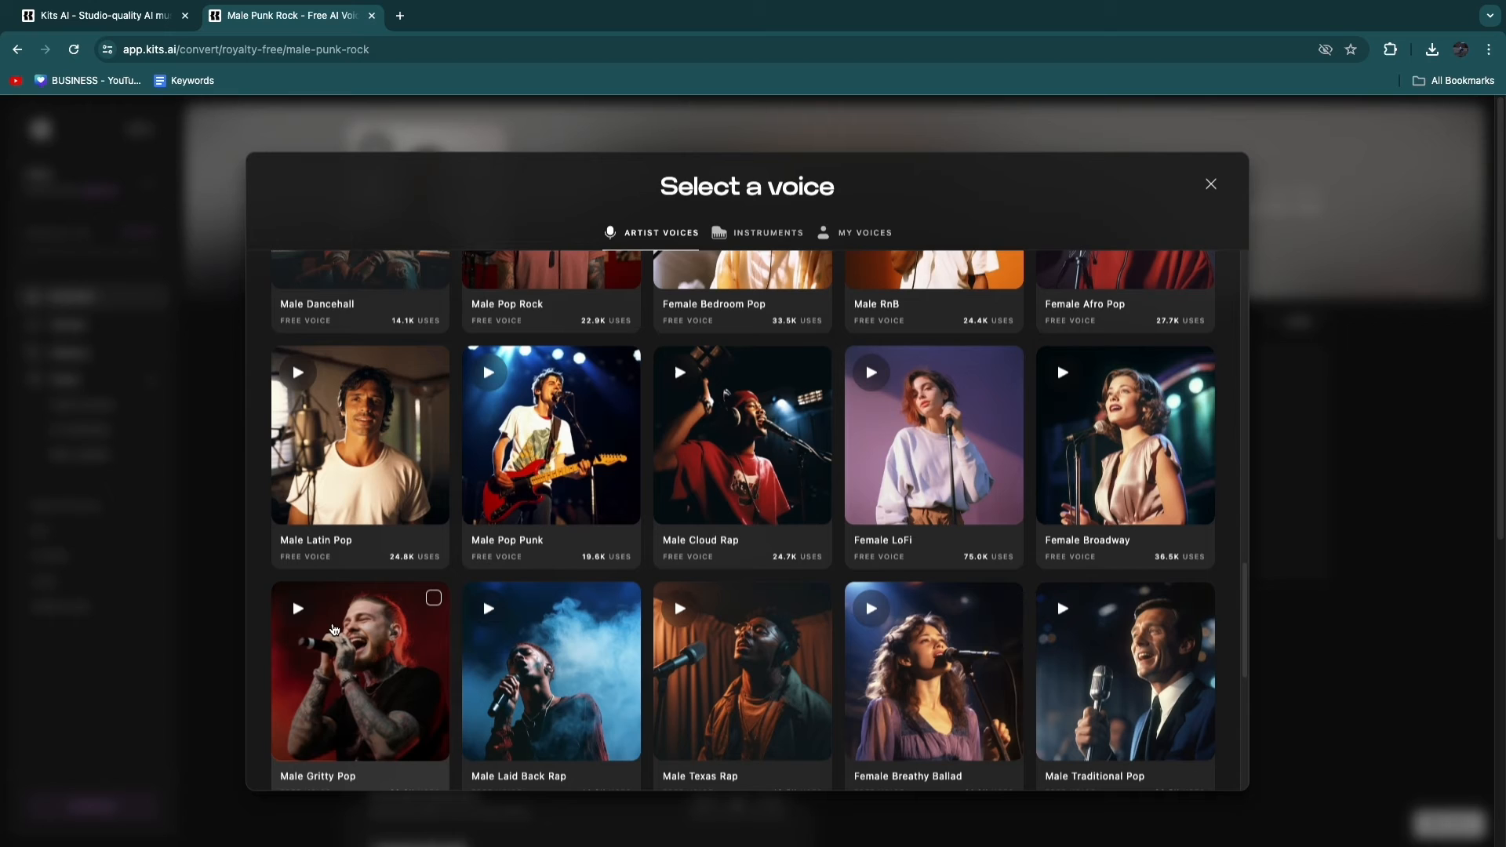
scroll("down", 3)
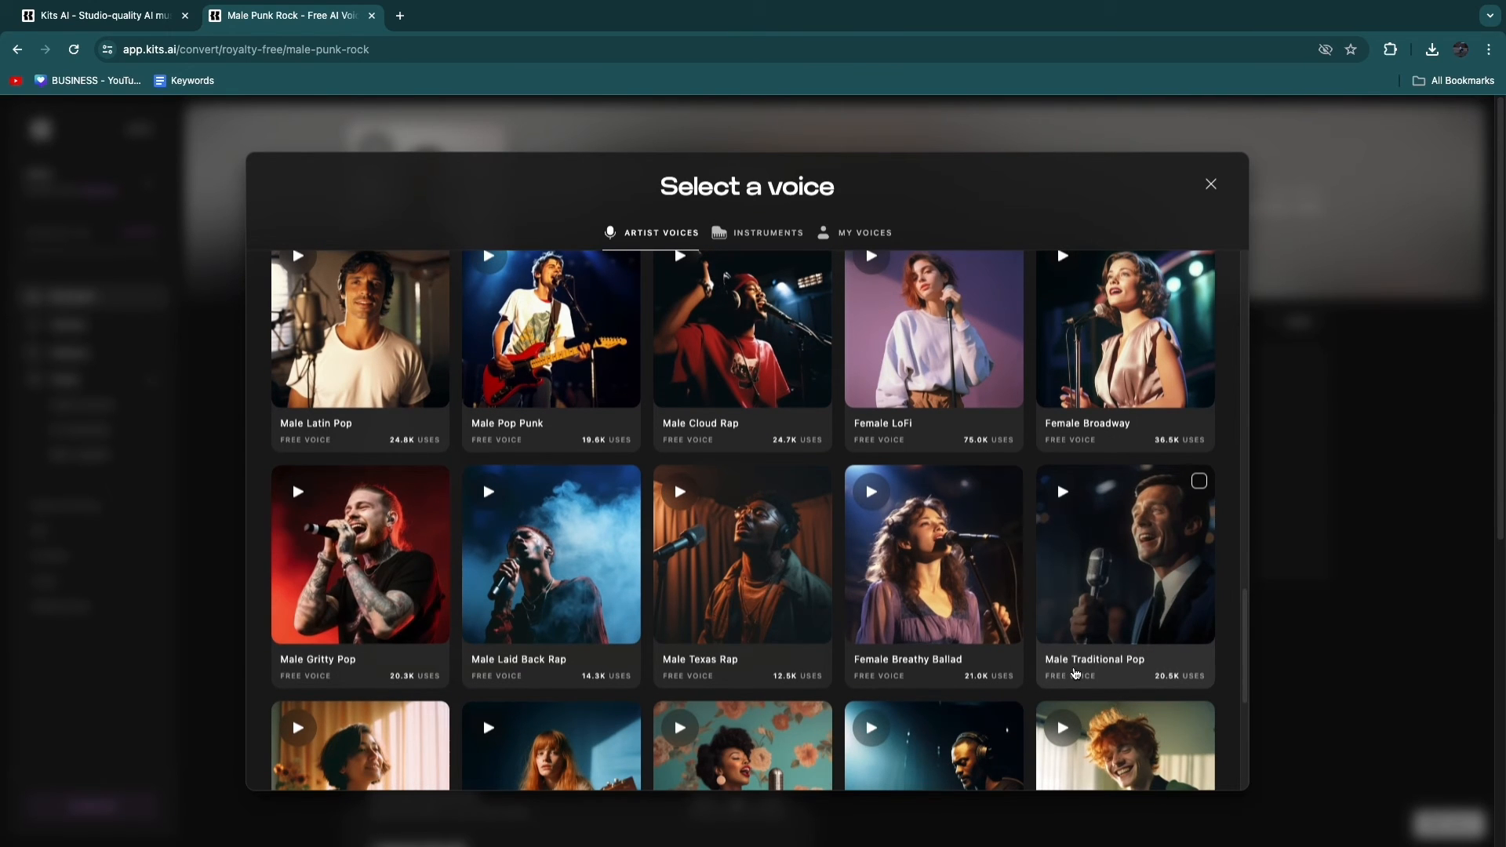
left_click(1123, 554)
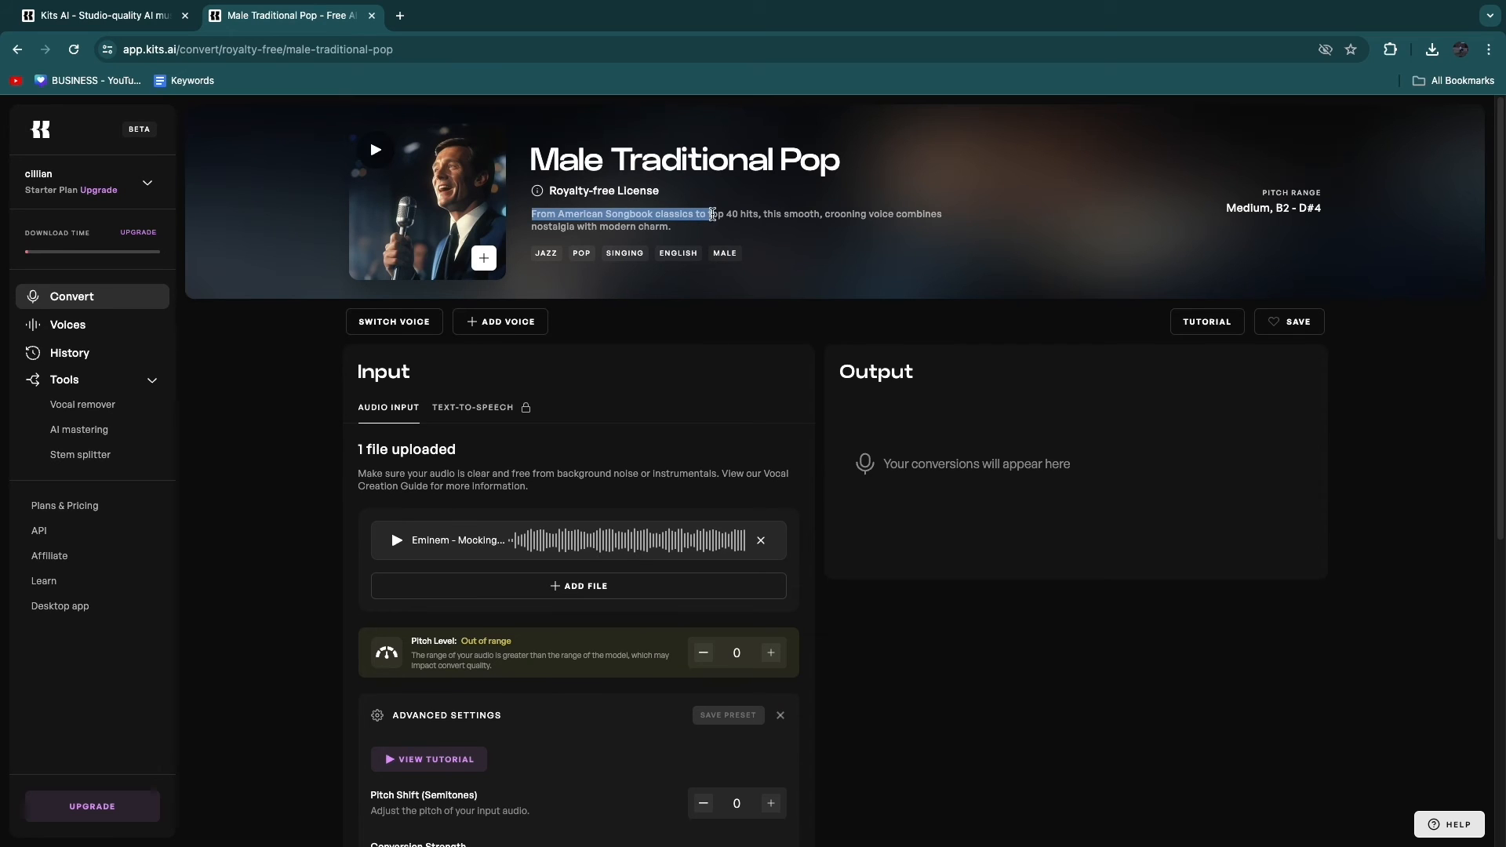
left_click(682, 213)
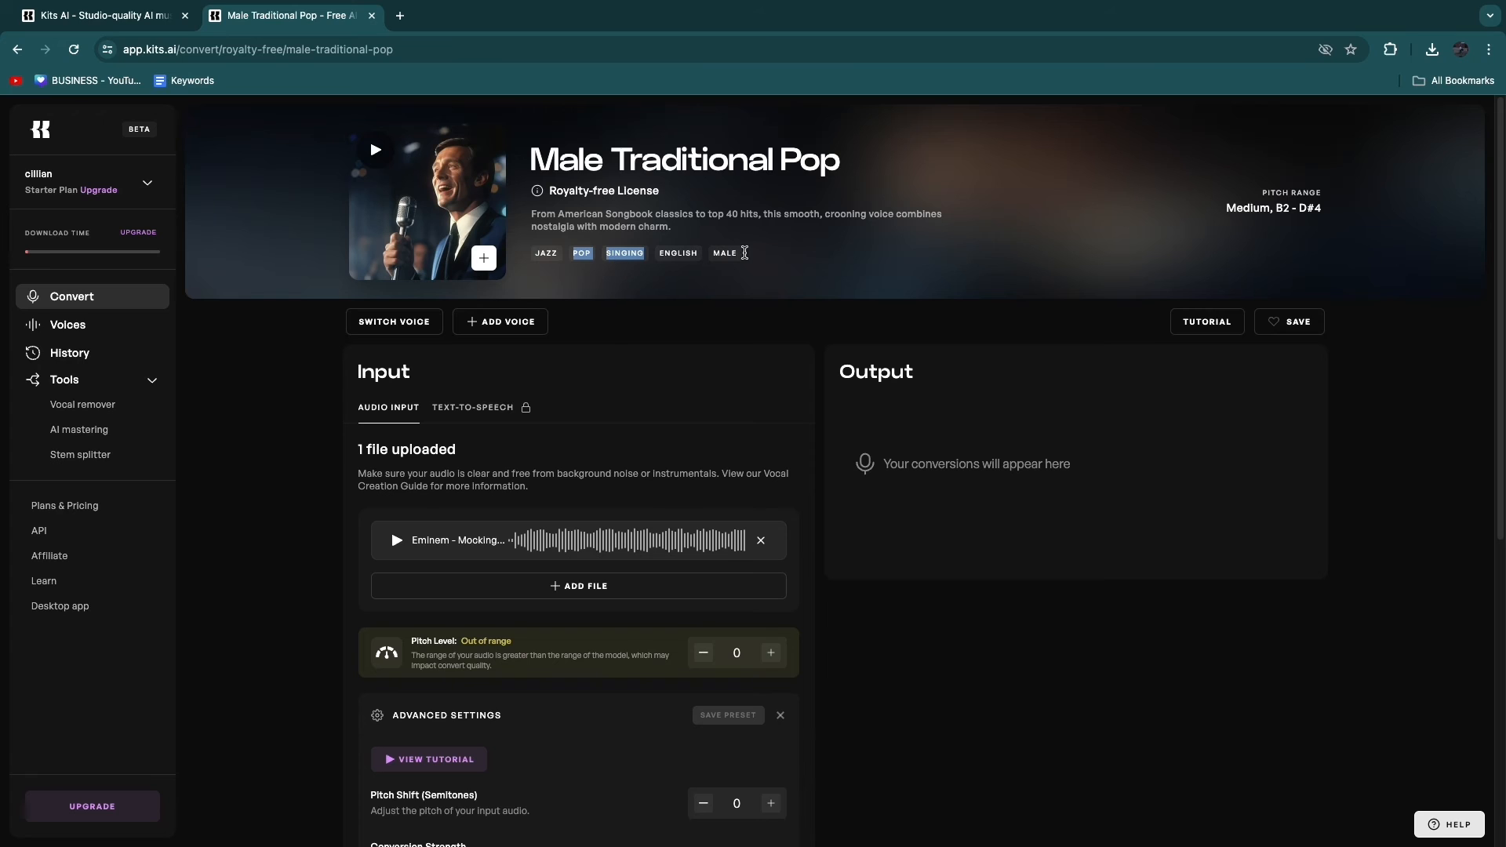
scroll("down", 3)
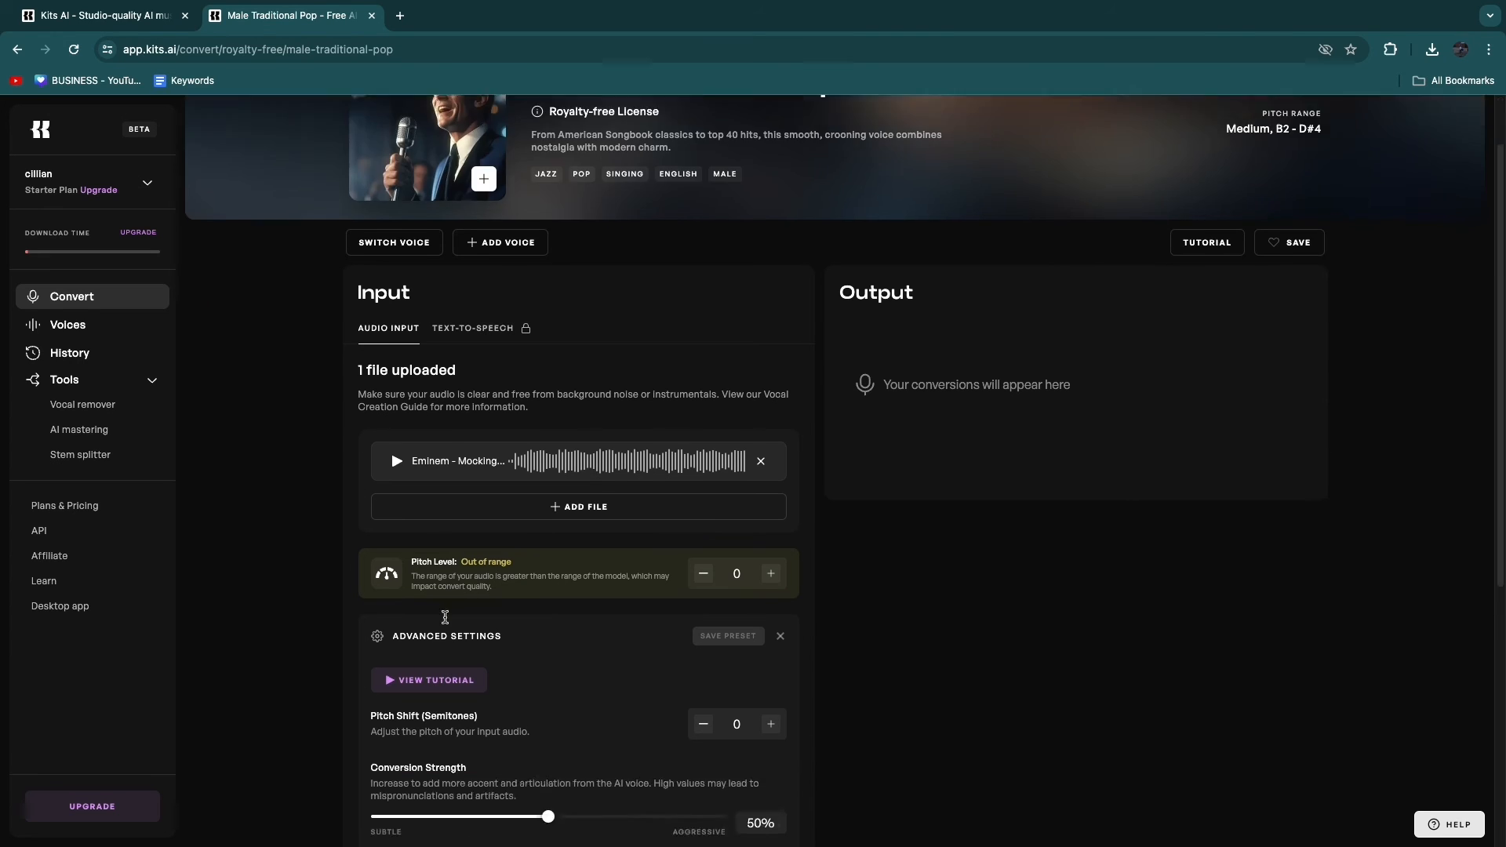
scroll("down", 3)
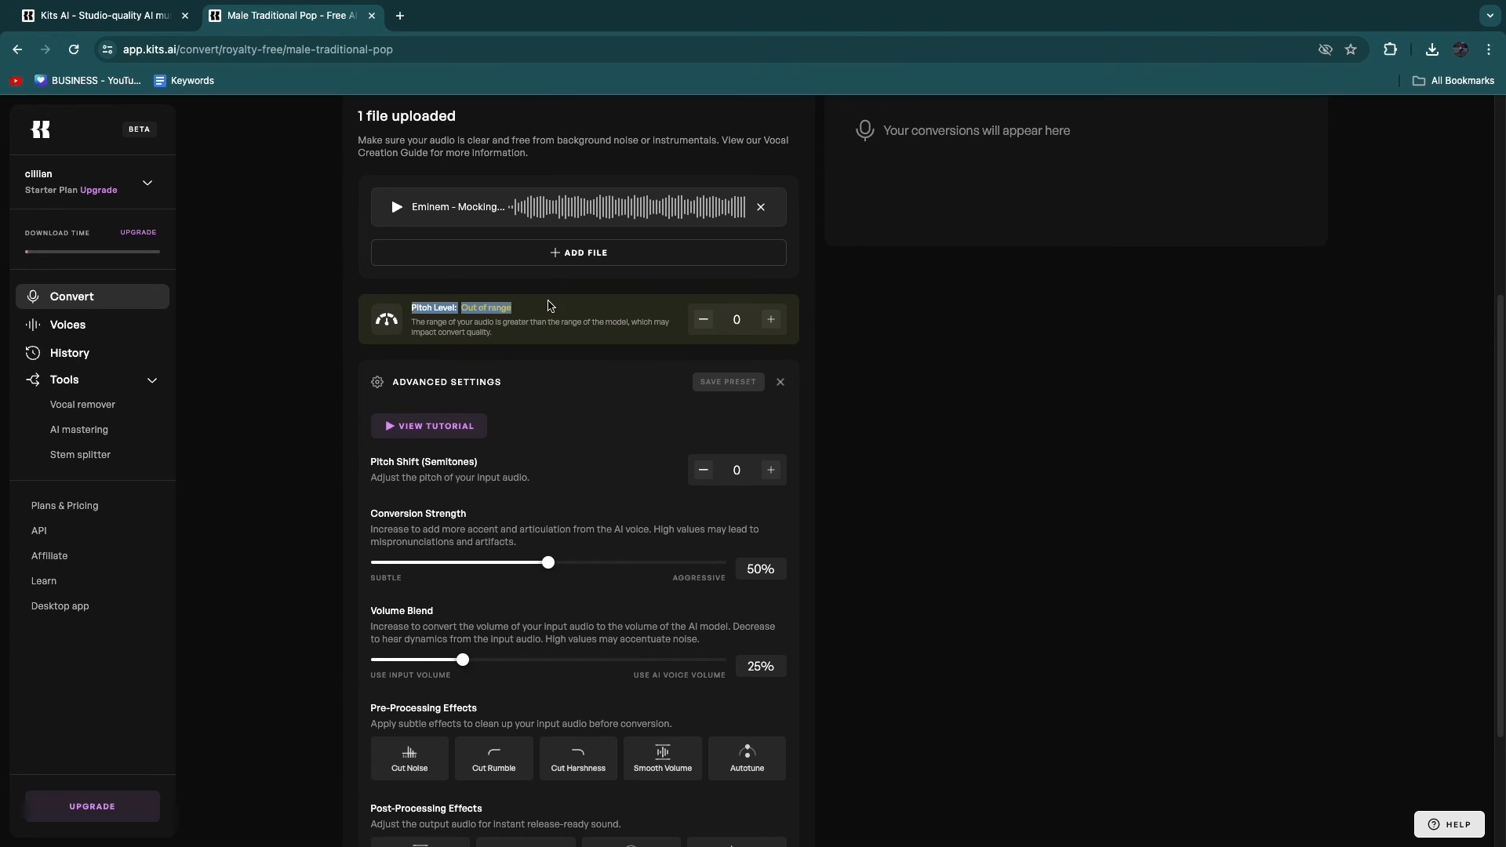
scroll("up", 3)
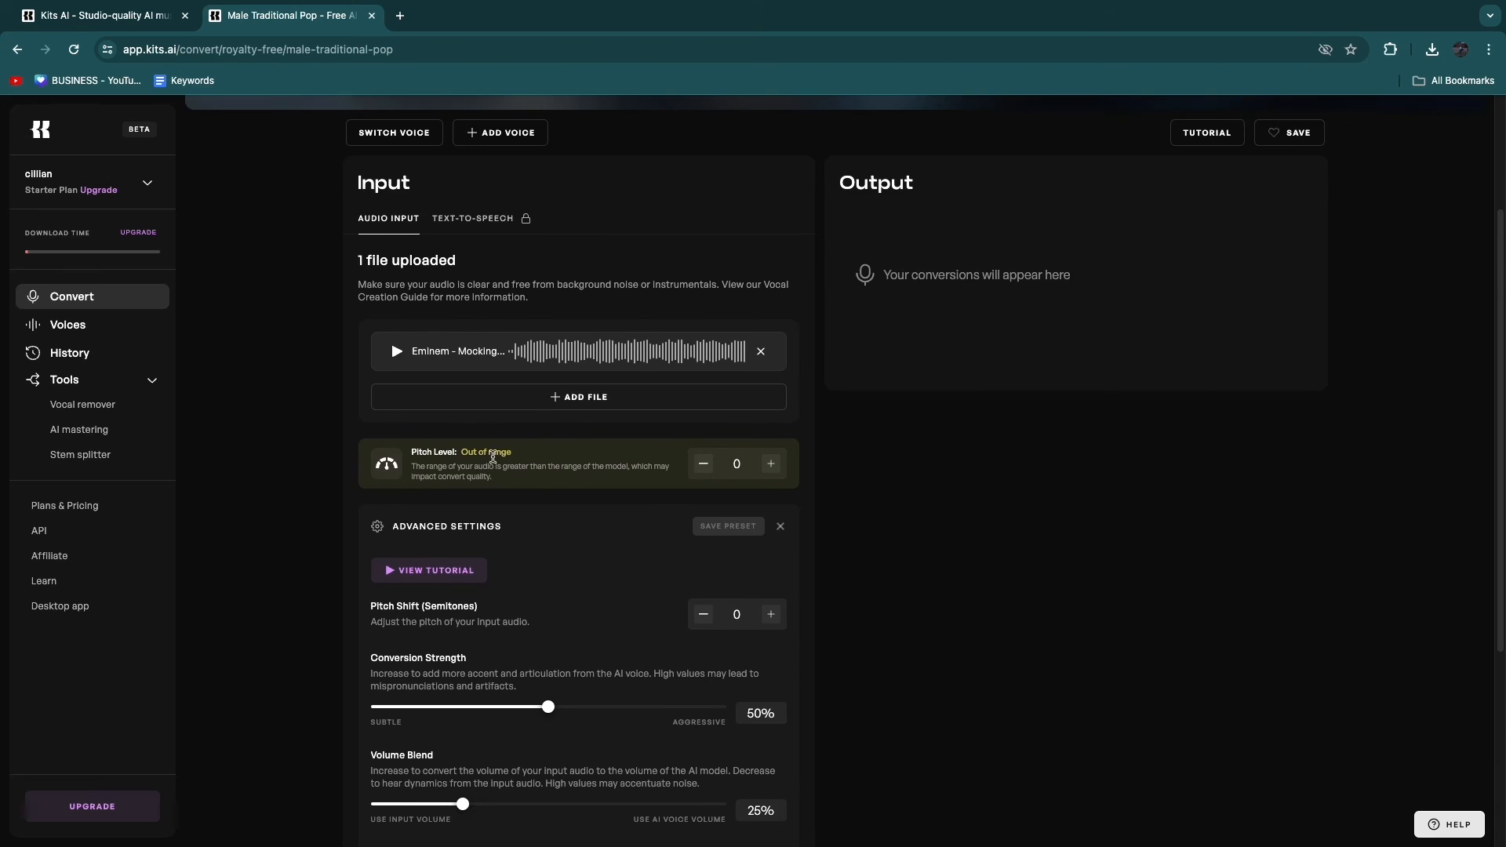
scroll("down", 3)
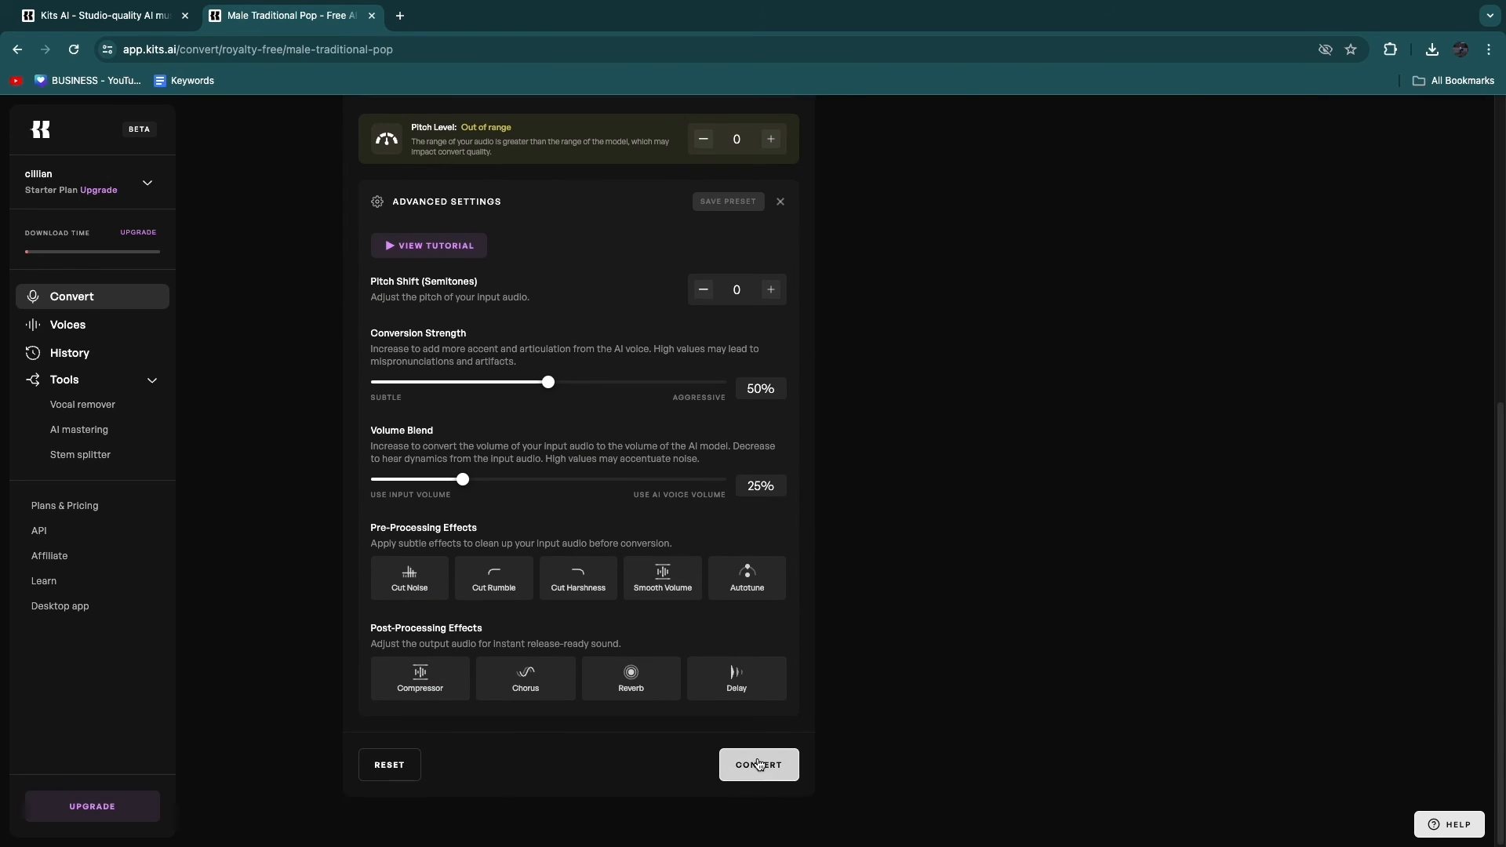
scroll("up", 3)
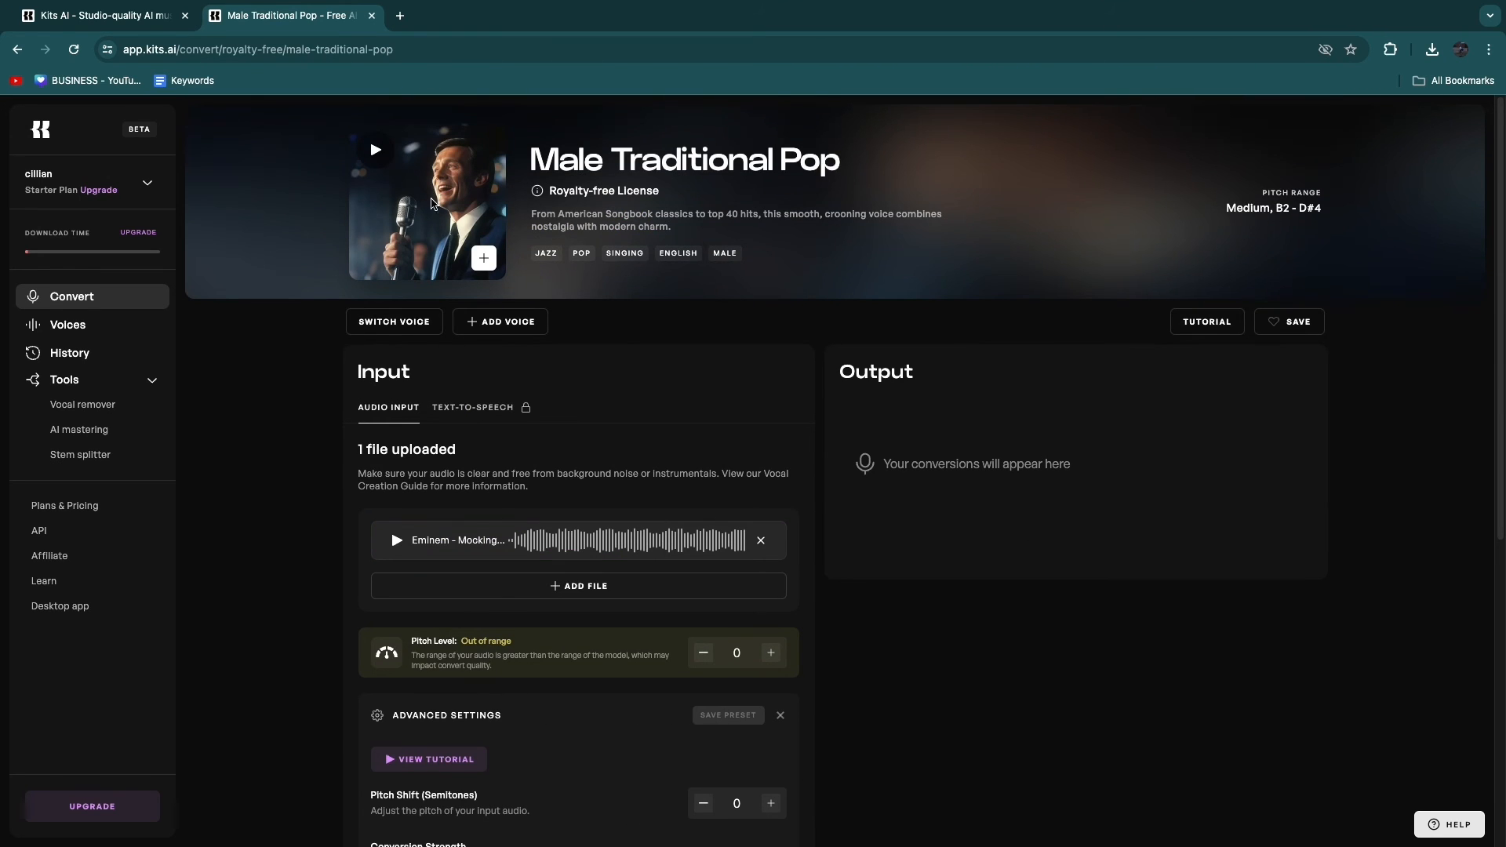
mouse_move(224, 387)
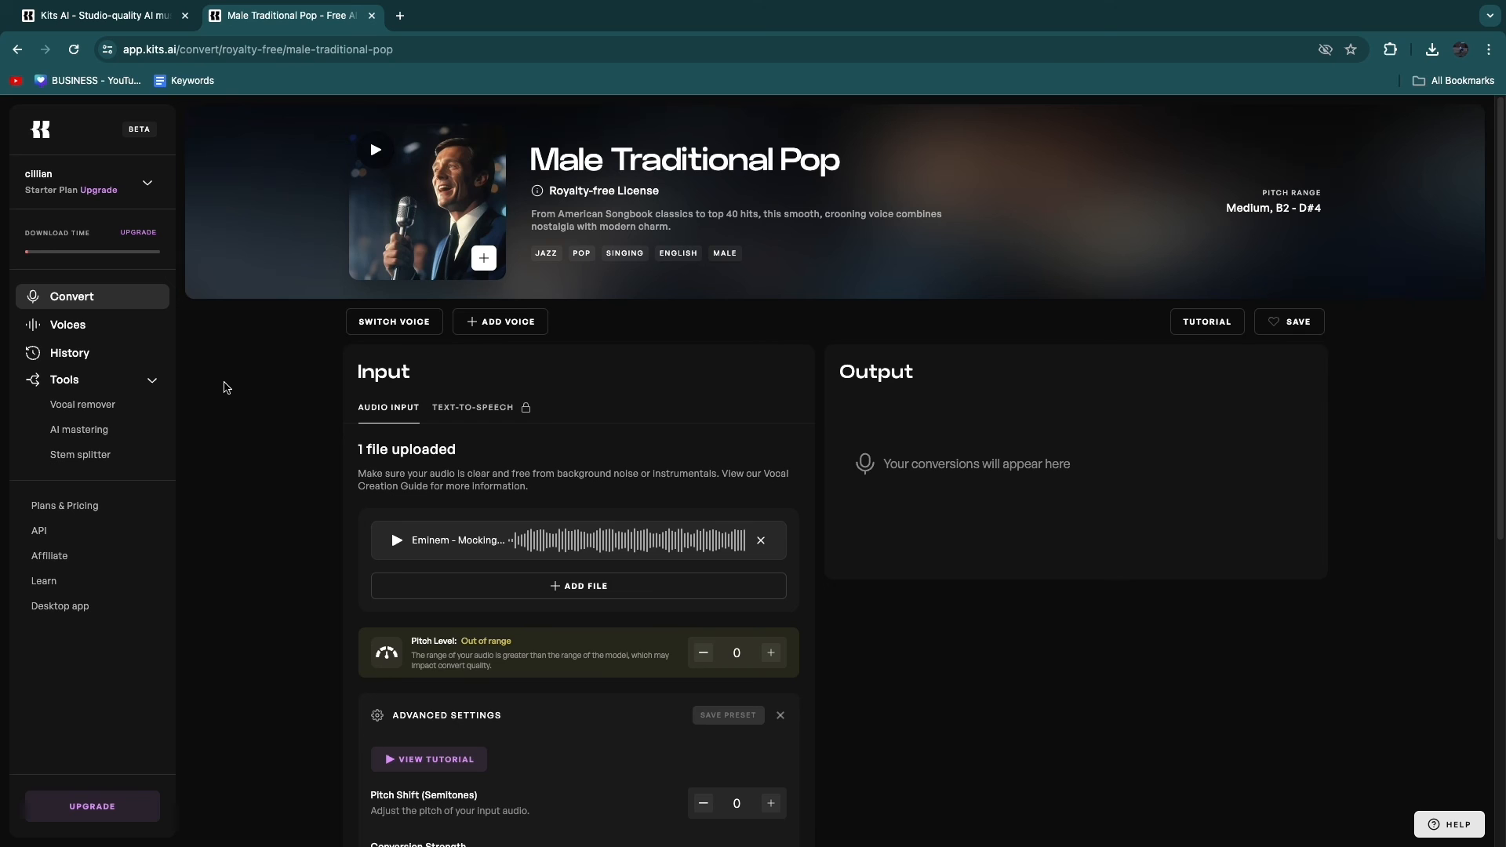
View the Voices library, check Plans & Pricing, and return to the Voices page with one slot left.
left_click(68, 324)
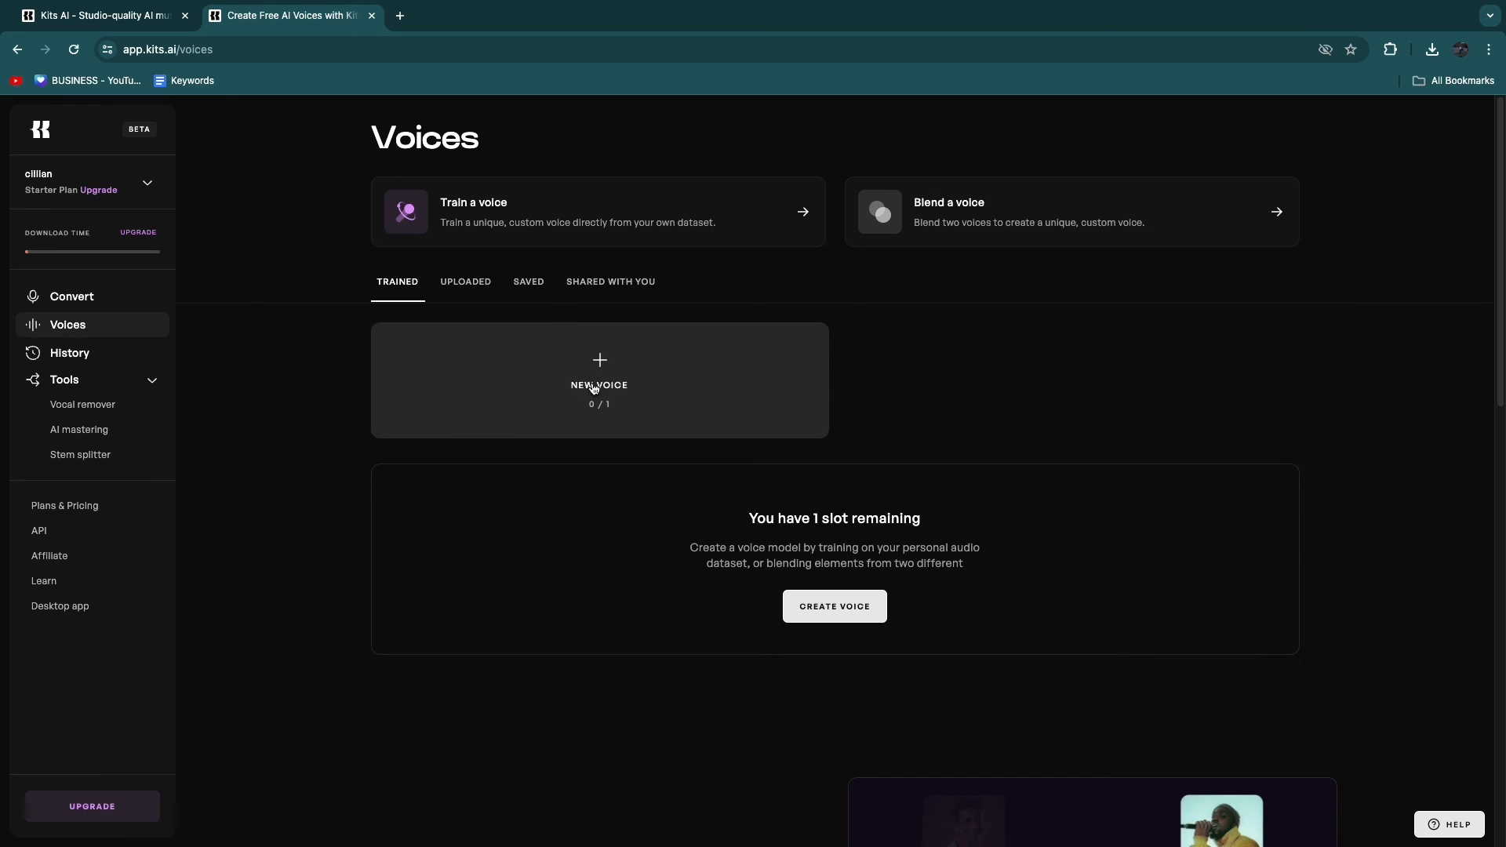
left_click(64, 505)
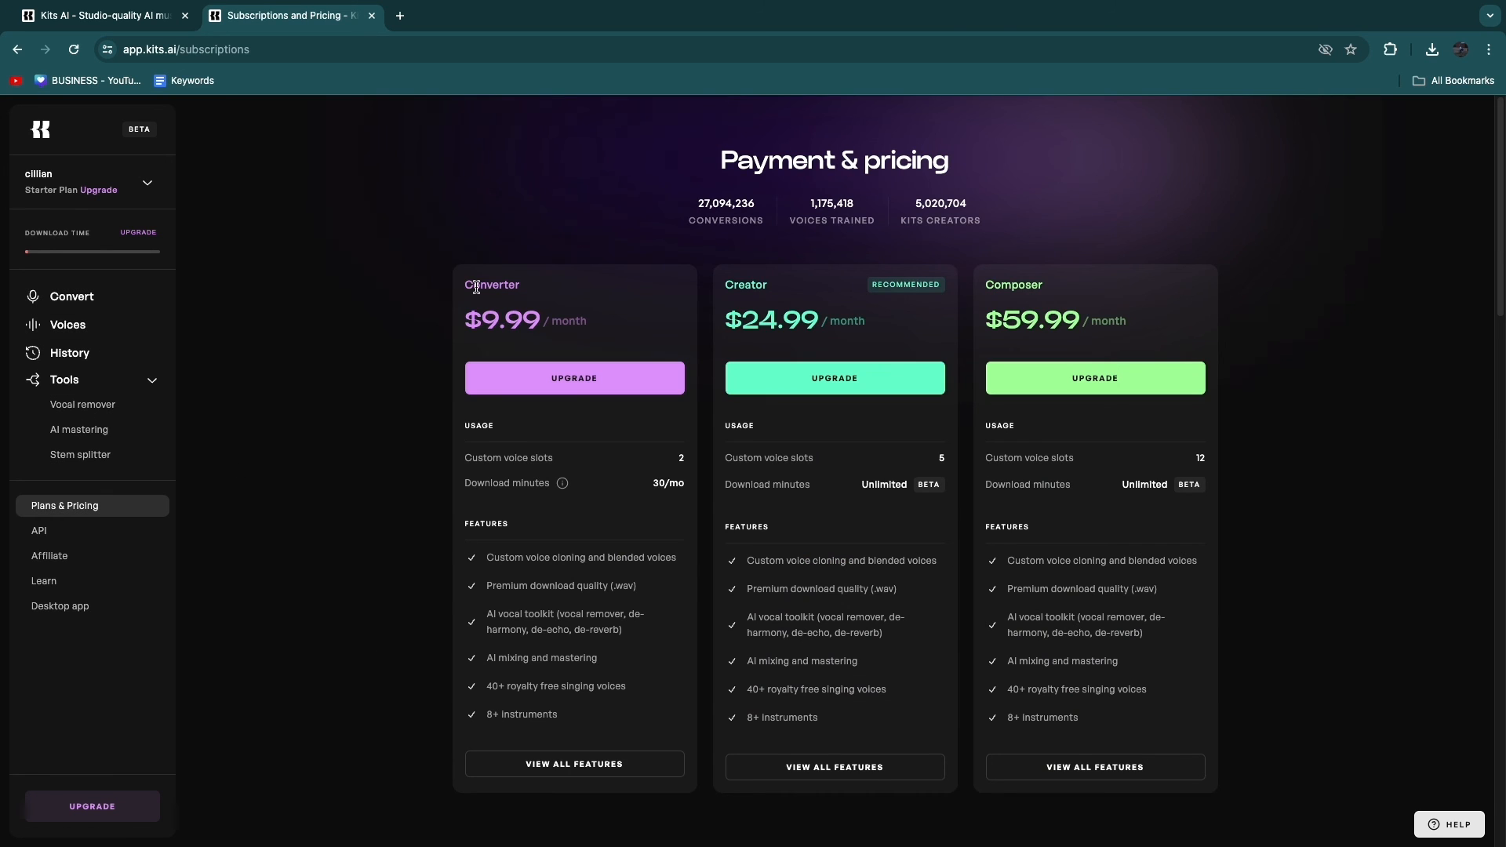
mouse_move(69, 353)
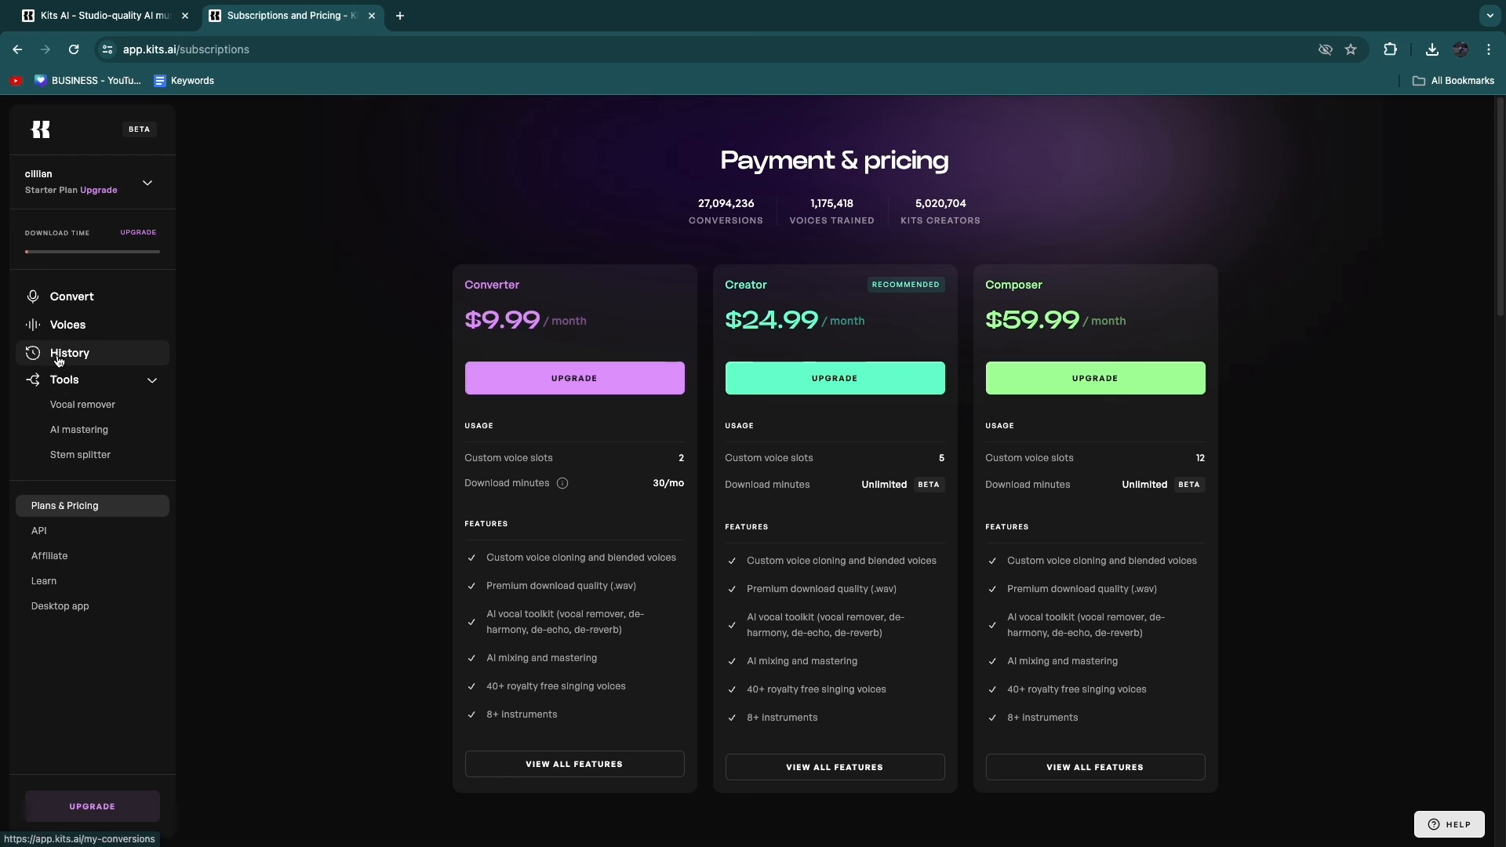
left_click(67, 325)
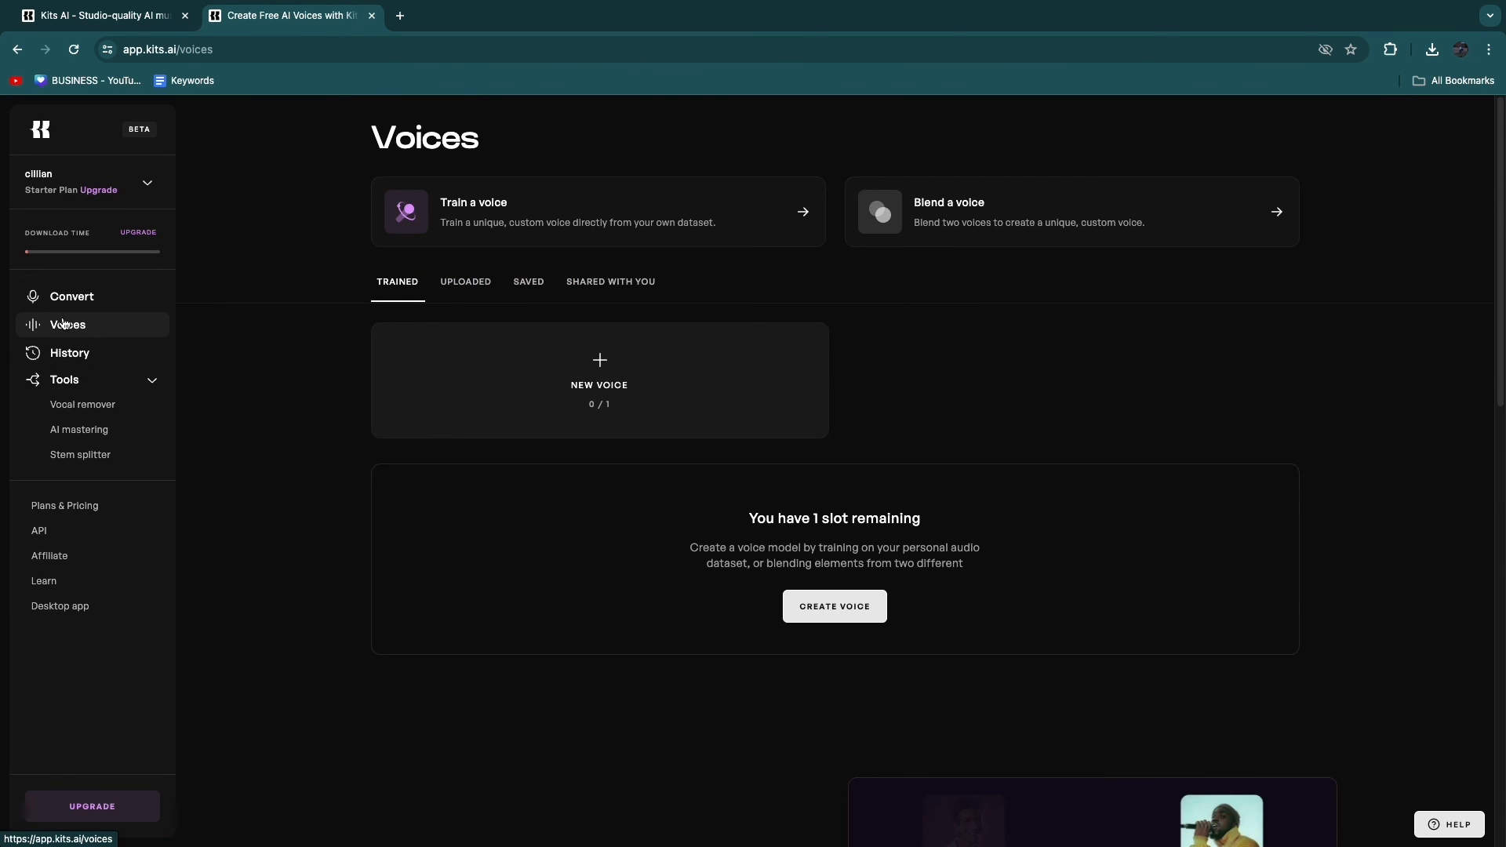
mouse_move(73, 299)
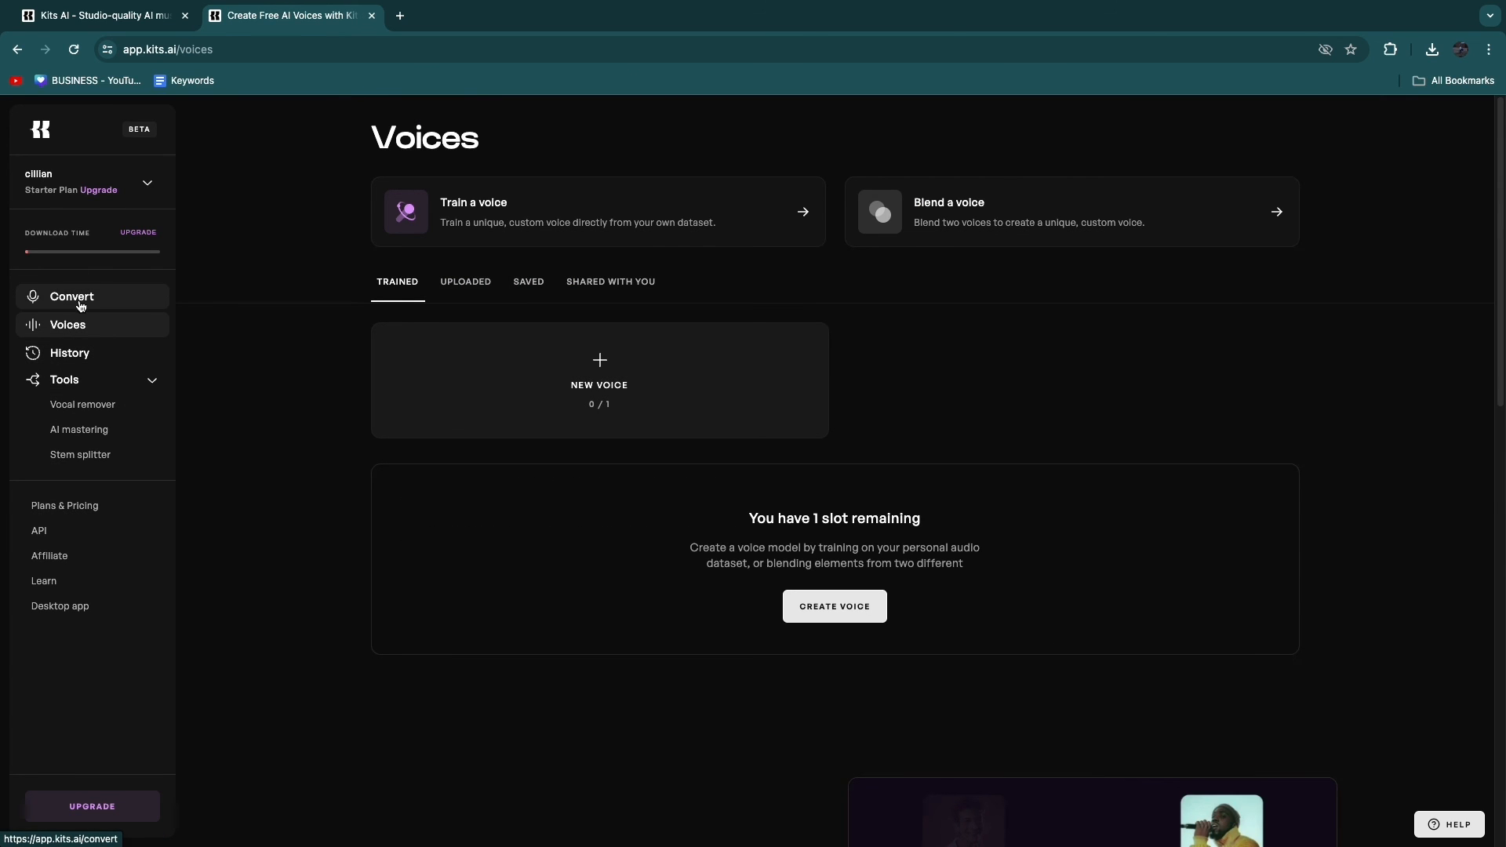
Convert the midrange male vocal demo using the Male Americana voice on the Convert page.
left_click(70, 297)
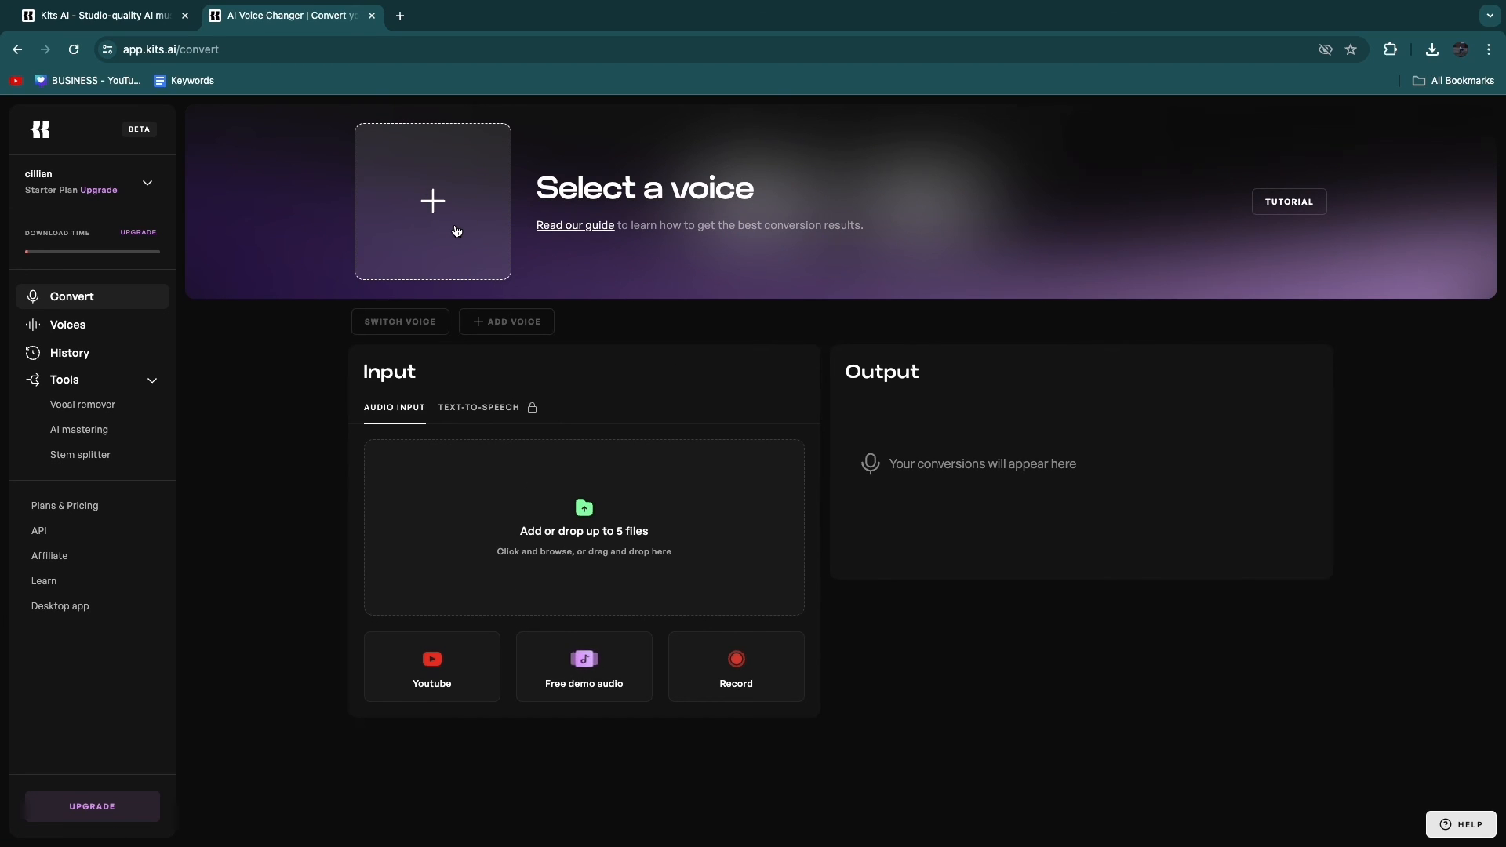
mouse_move(864, 615)
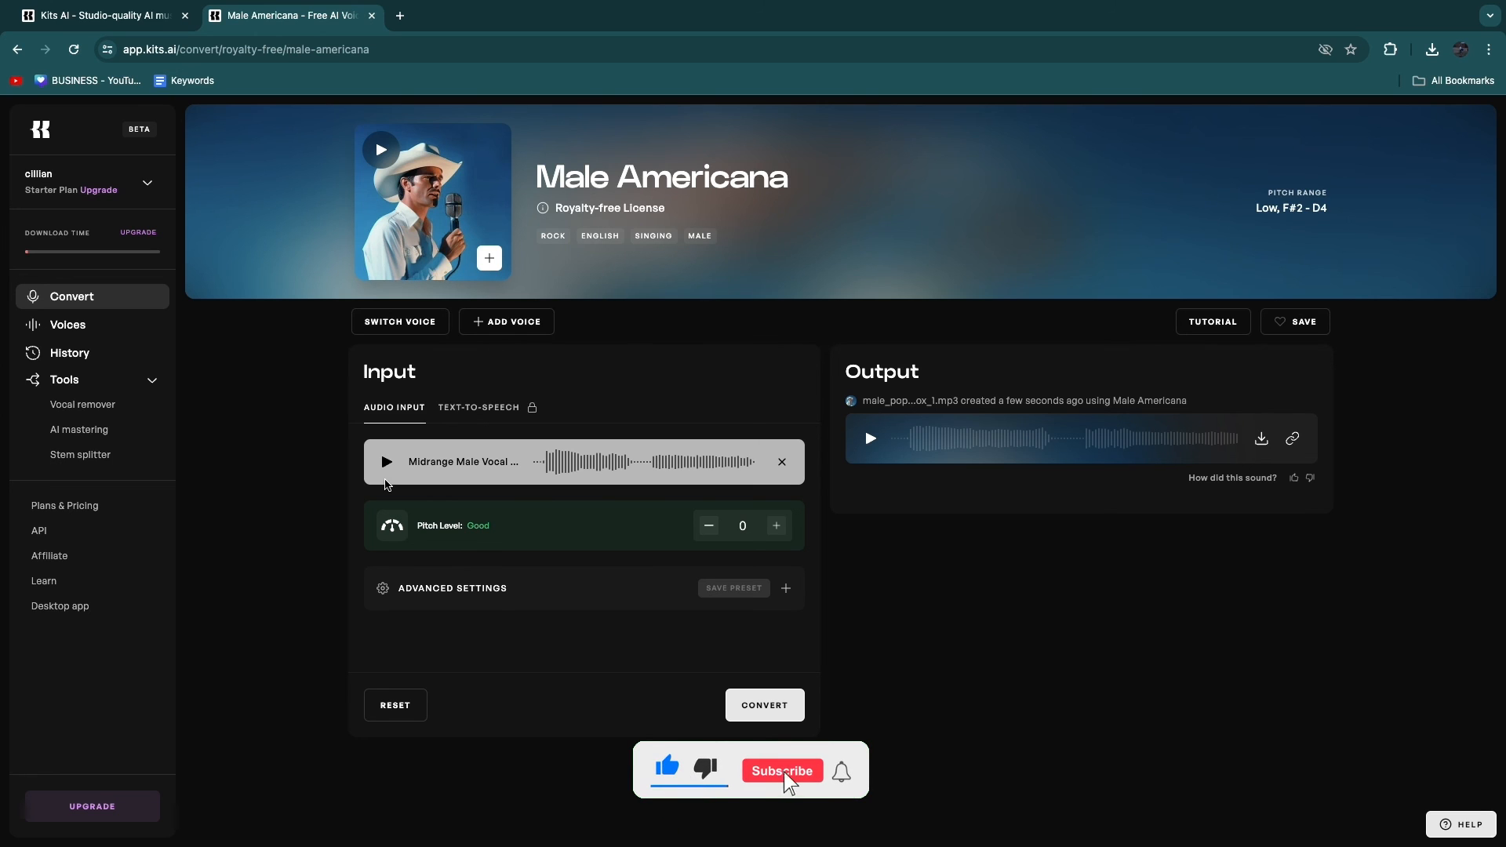
left_click(782, 769)
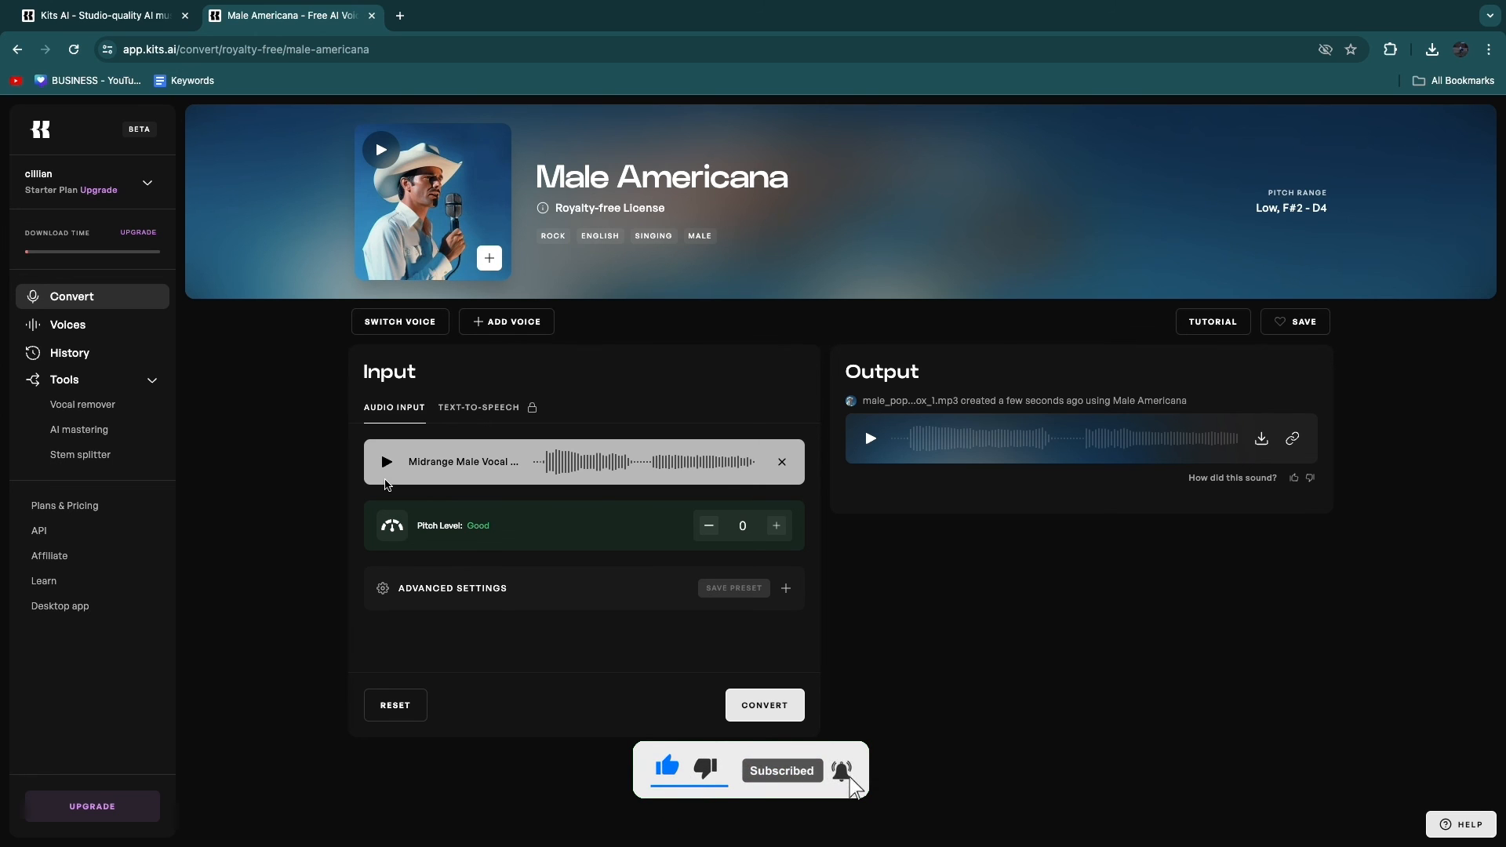